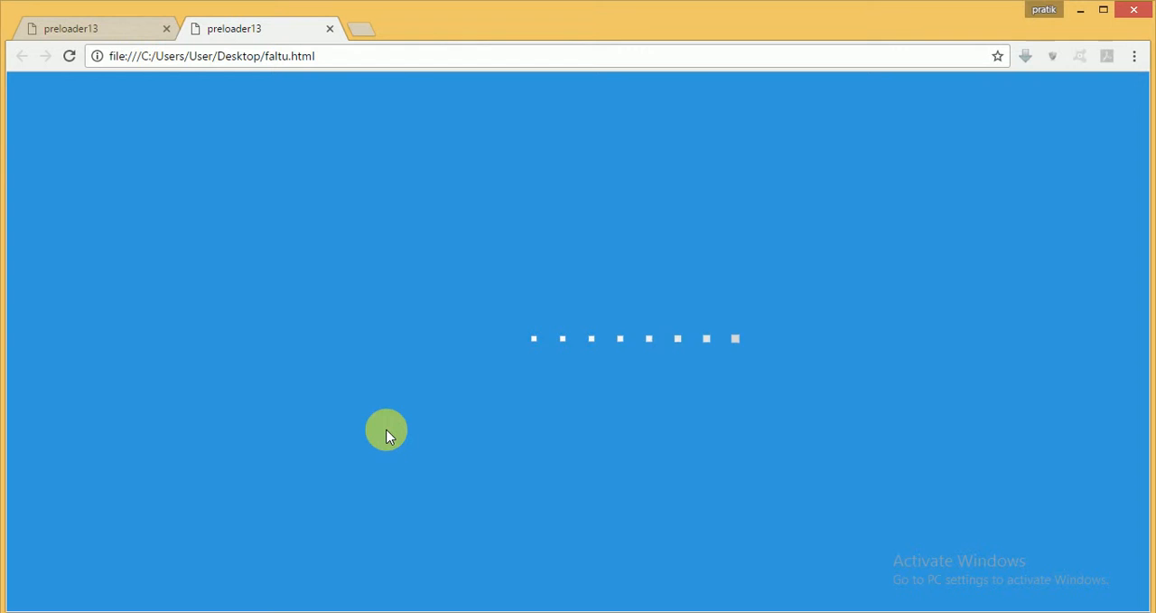
mouse_move(438, 449)
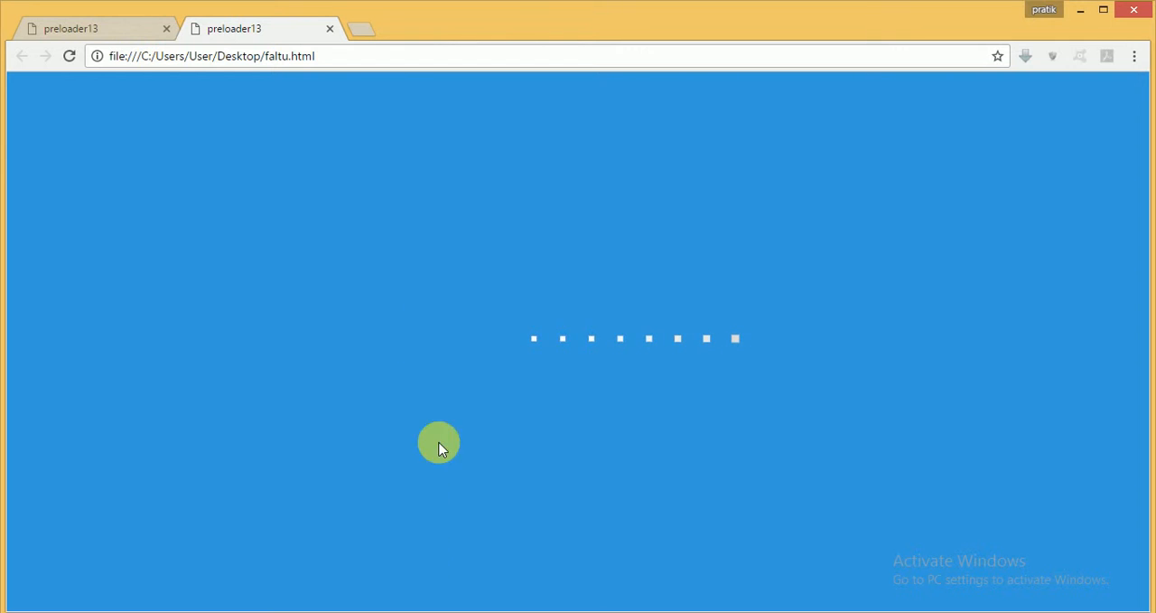
mouse_move(657, 364)
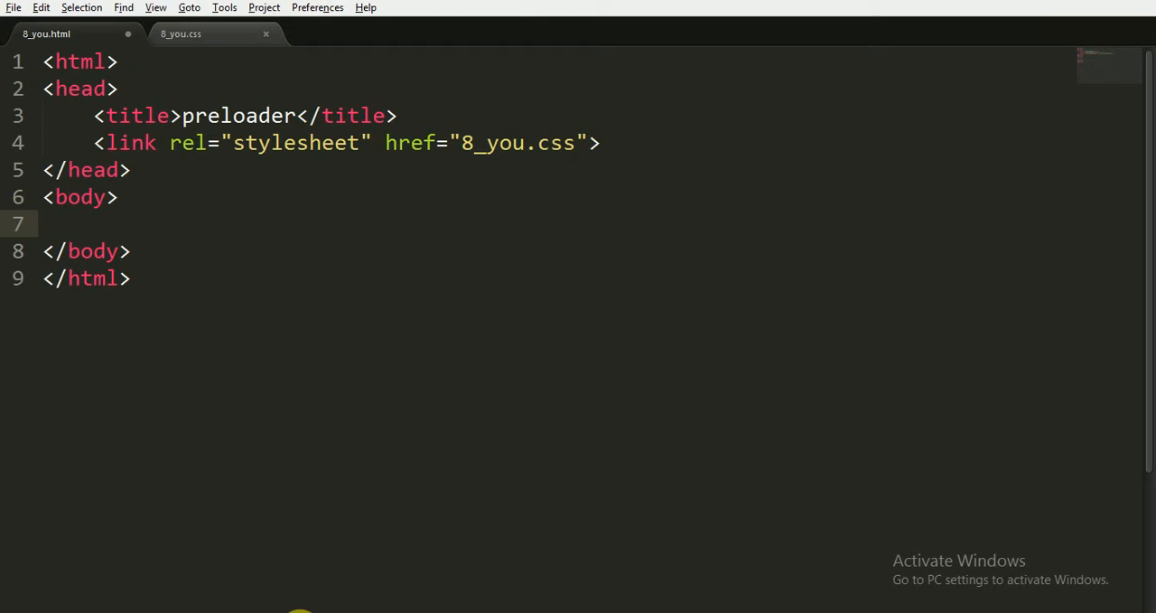
Add a div with id 'preloader' on the empty line inside the body
click(92, 223)
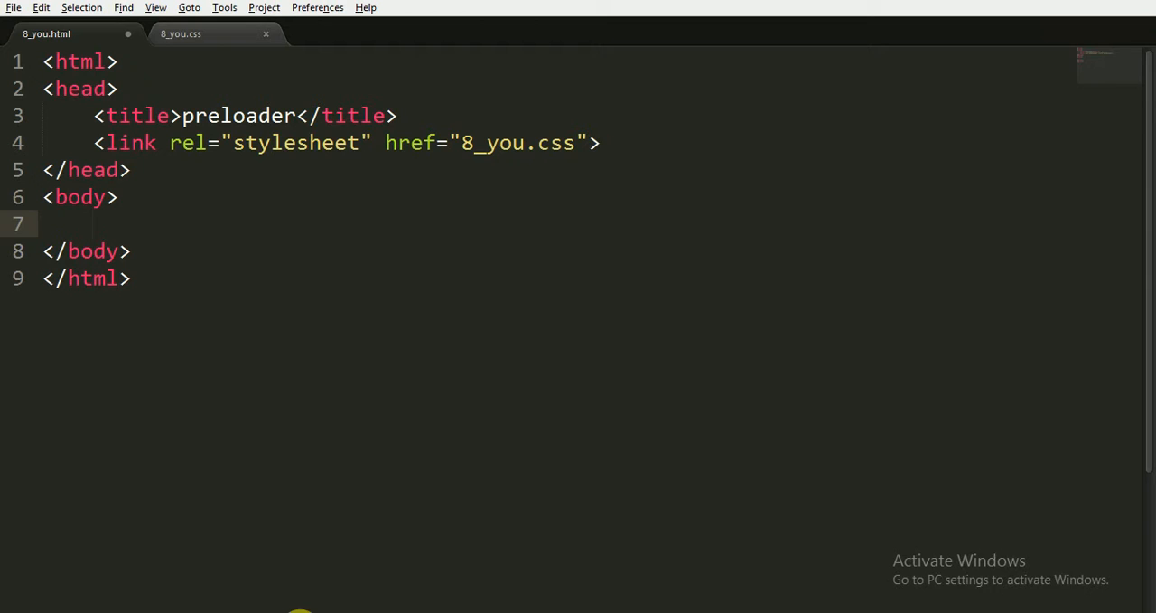
text(<)
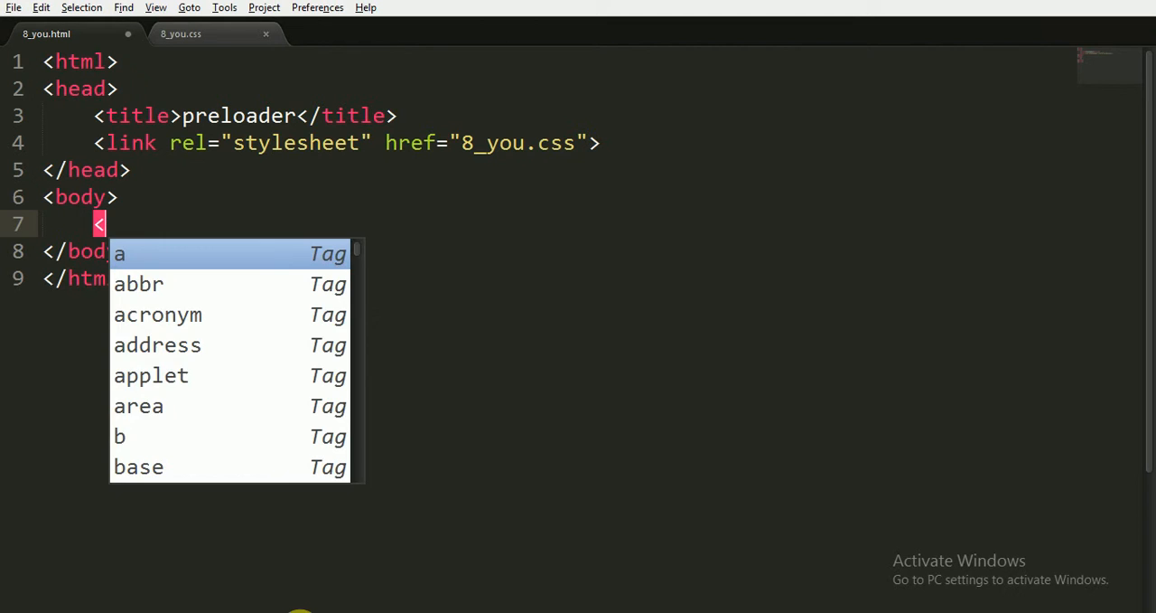
text(div id)
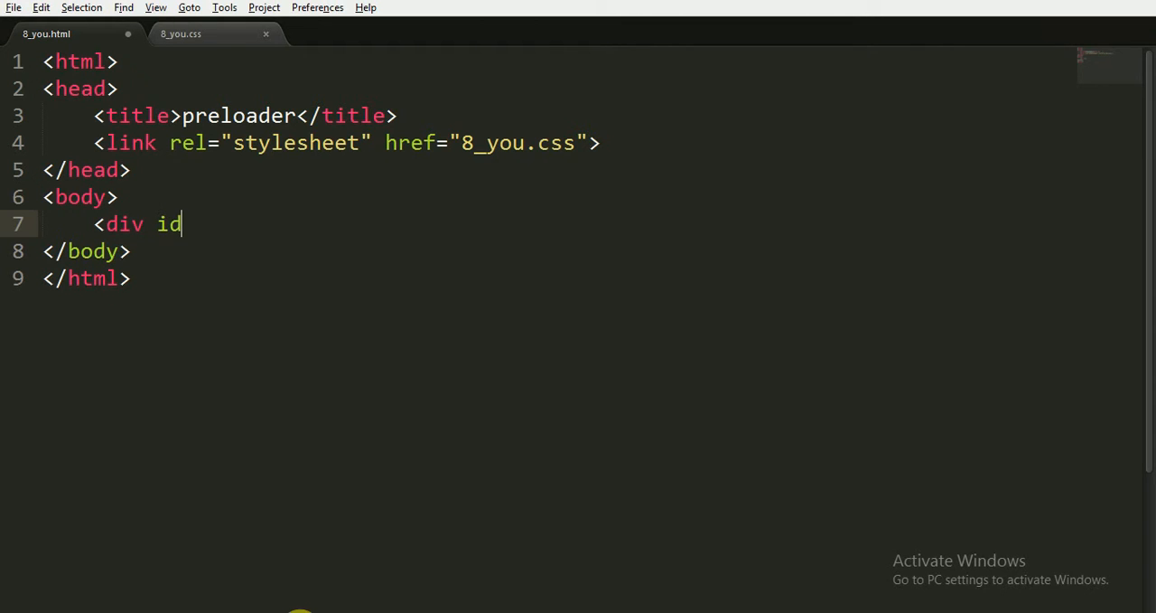
text(="pre")
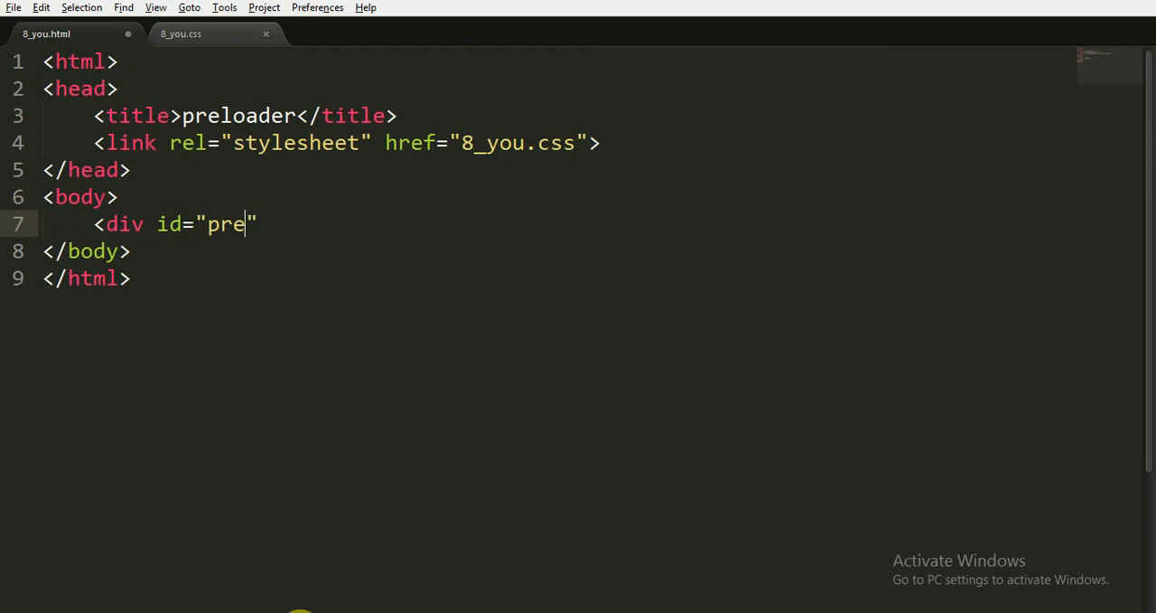
text(loader)
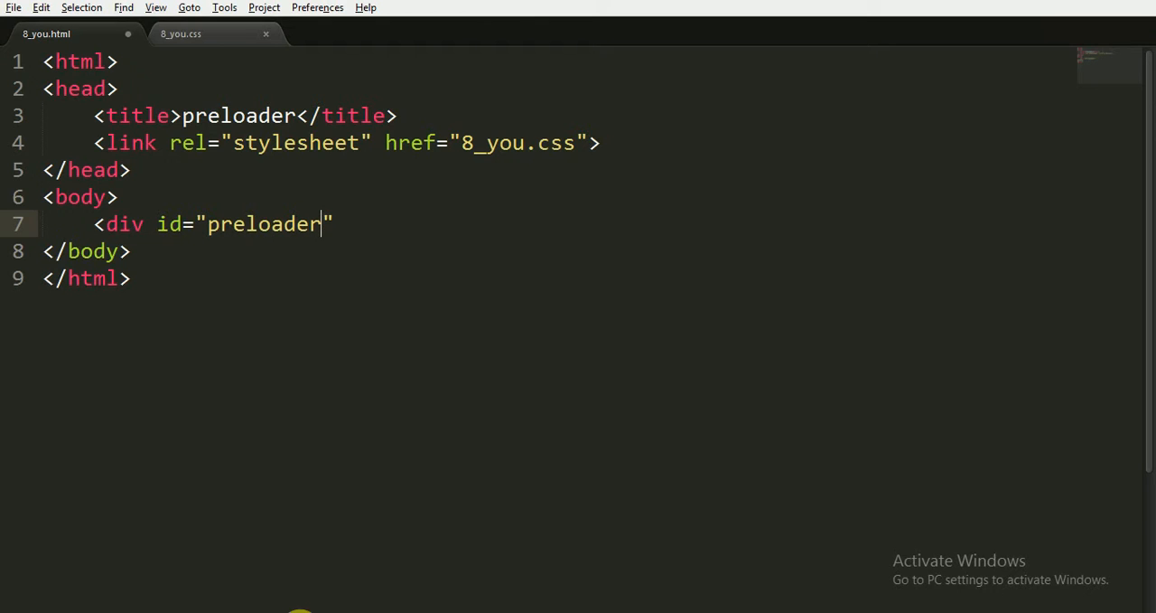
text(>M)
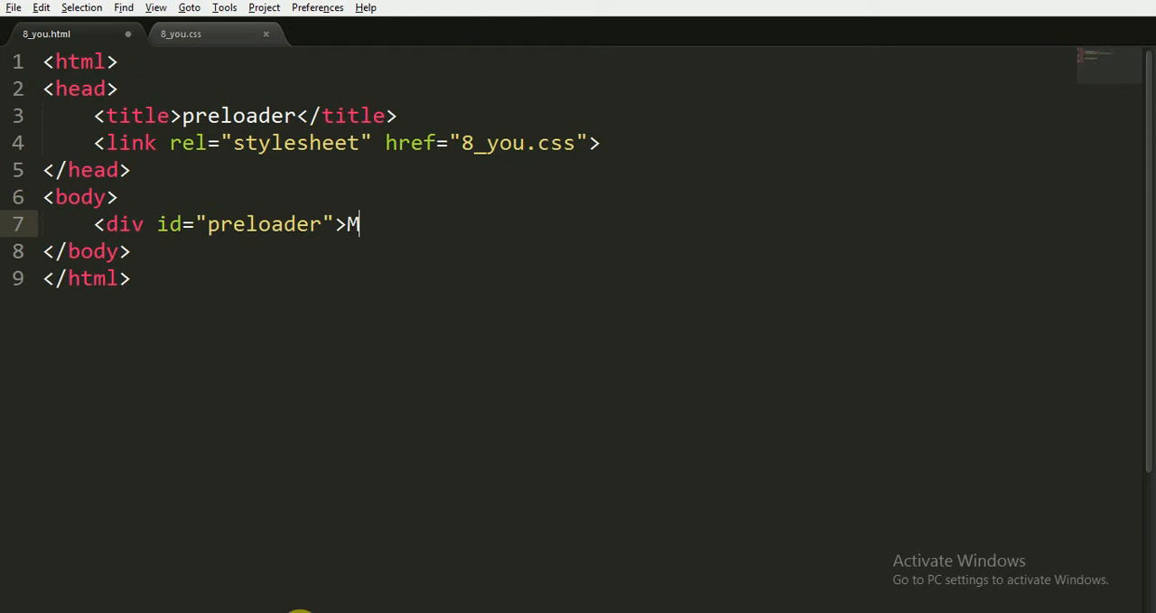
text(</)
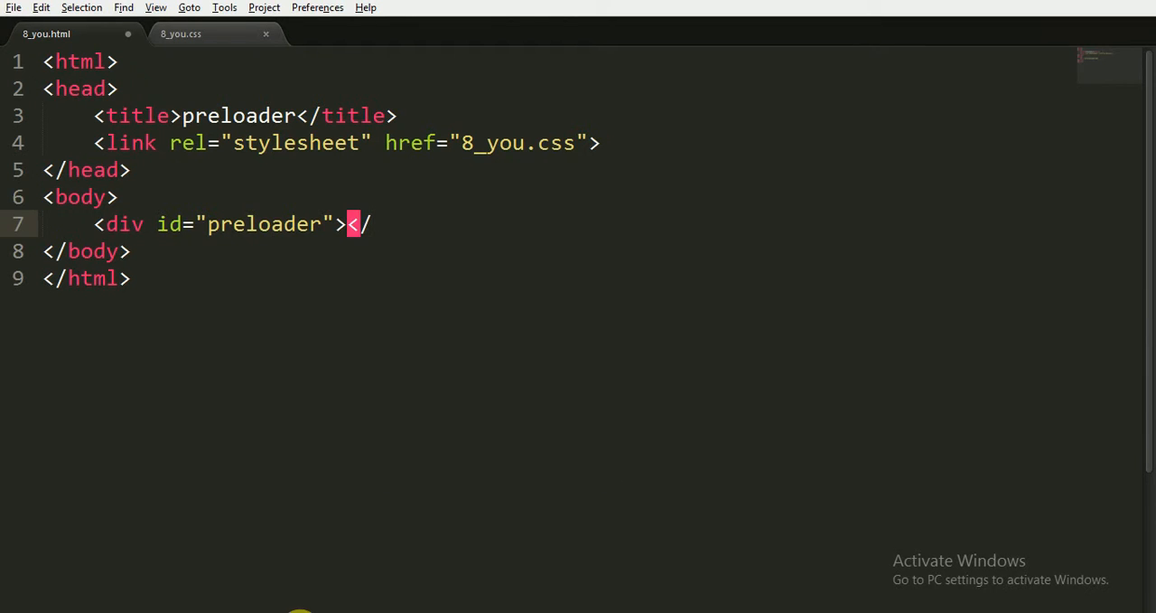
text(div>)
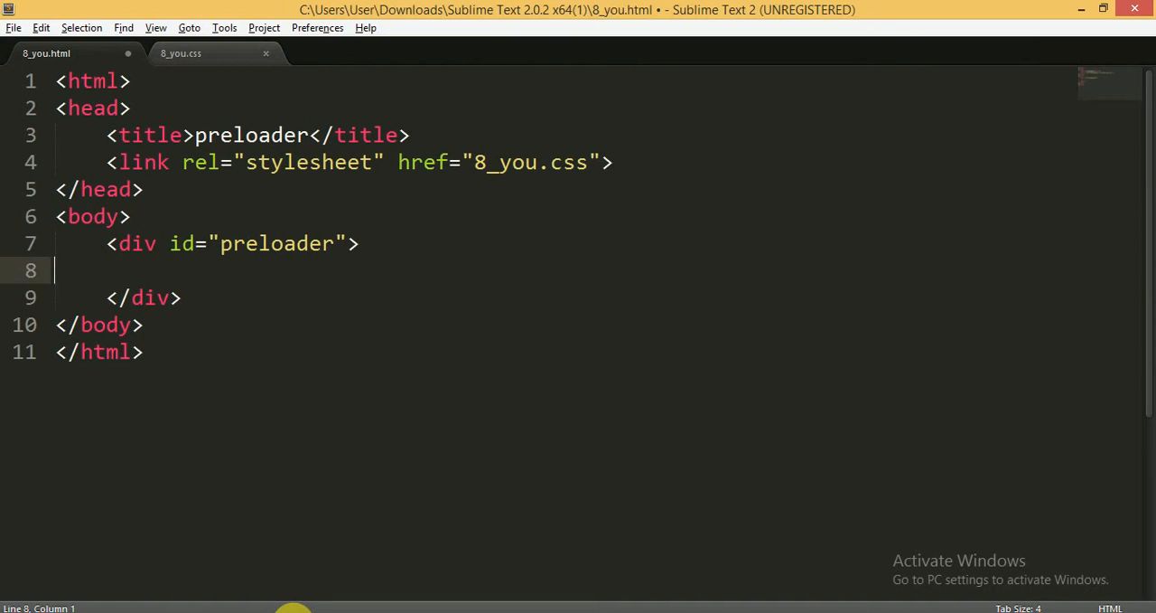
Nest an empty div with id 'square' inside the preloader div
text(<)
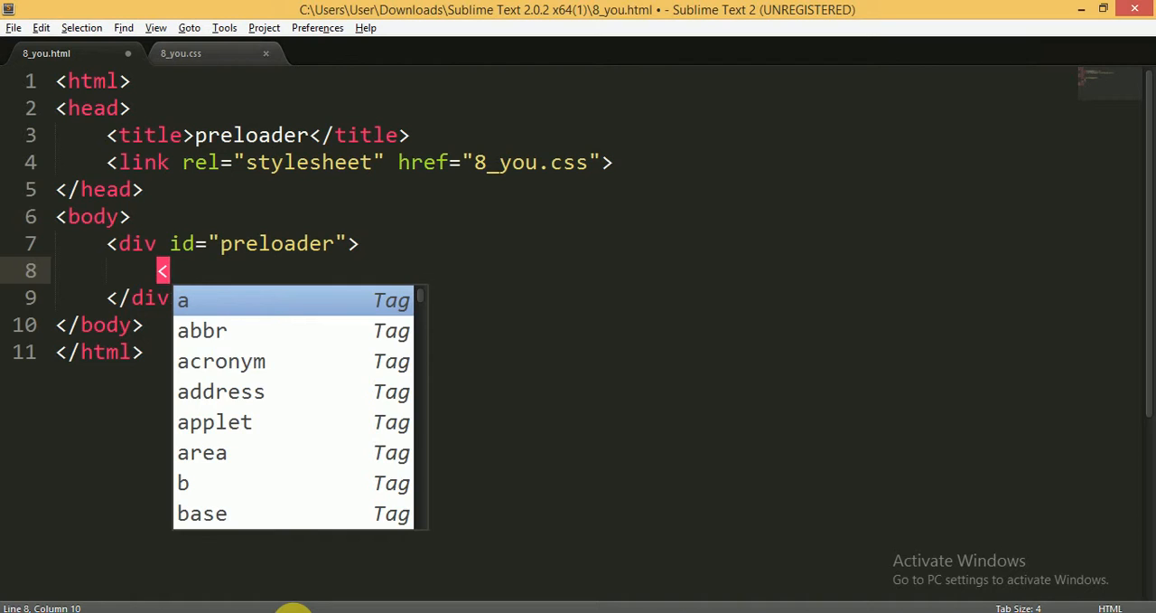
text(div)
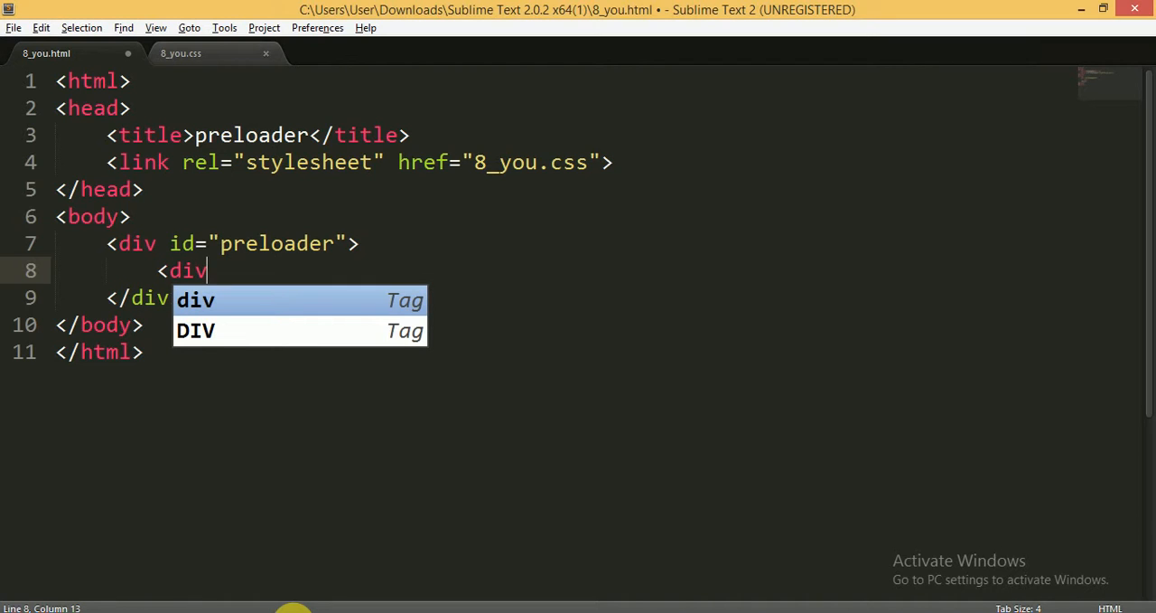
text(id=)
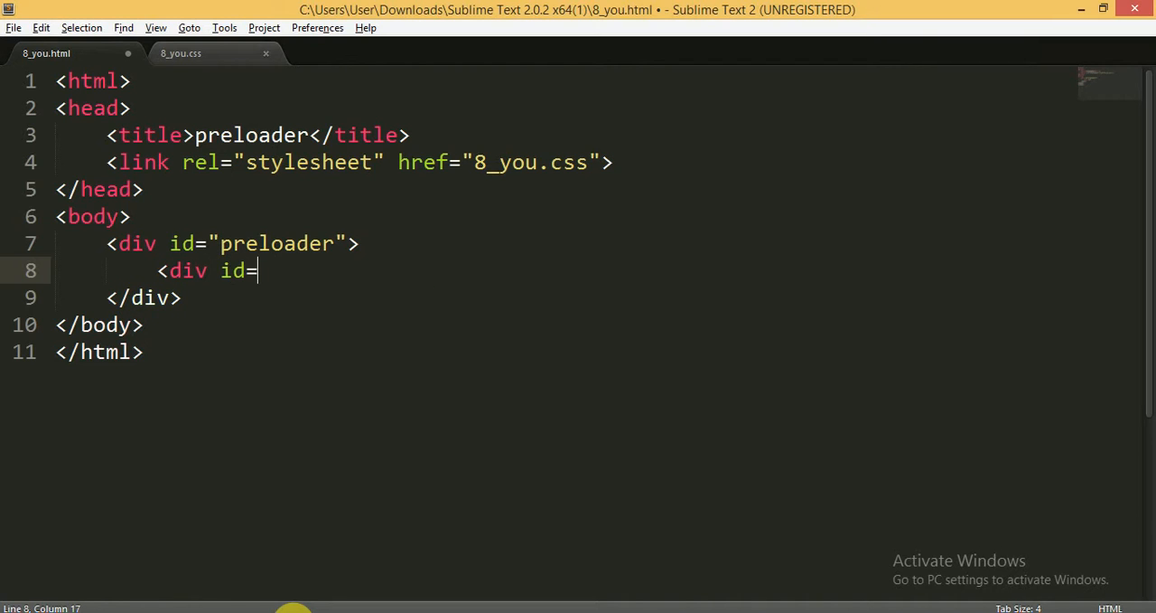
text("sq")
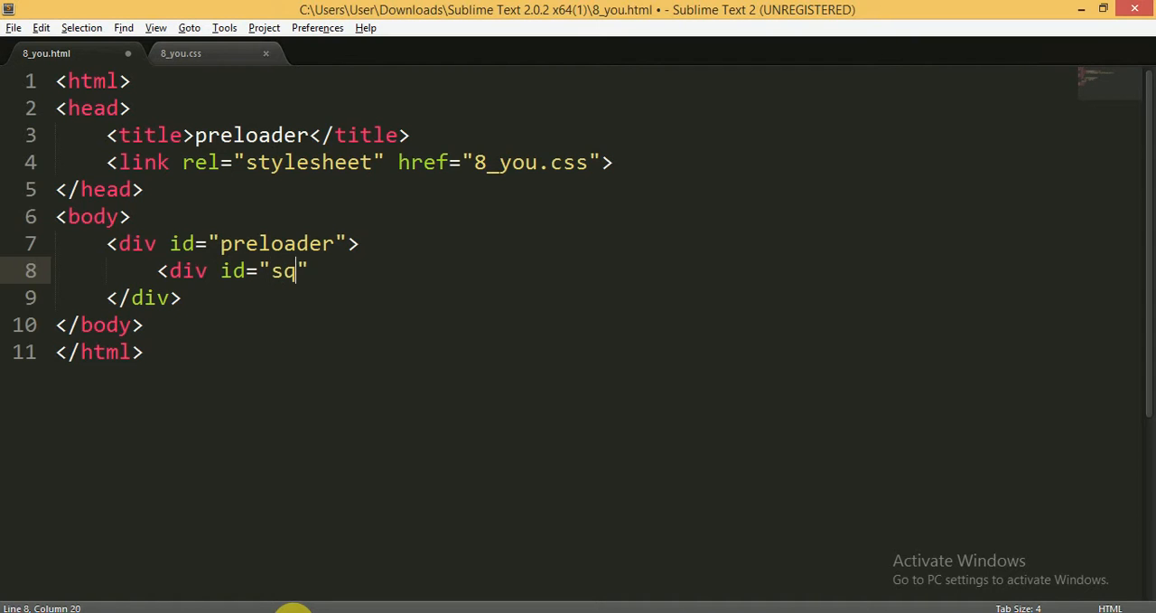
text(uare)
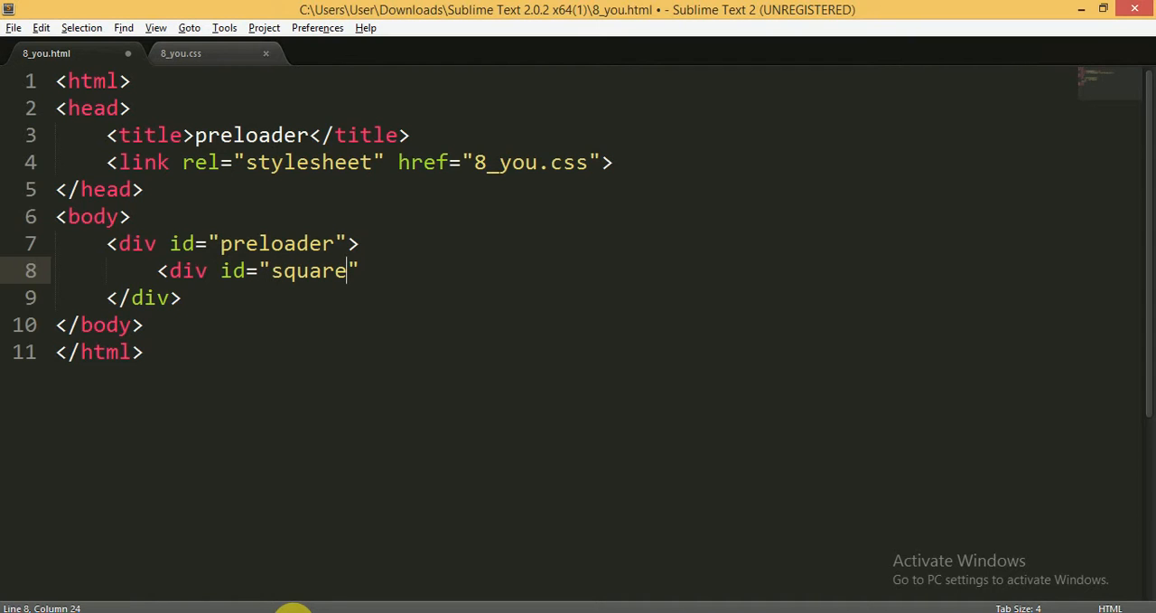
text("></div>)
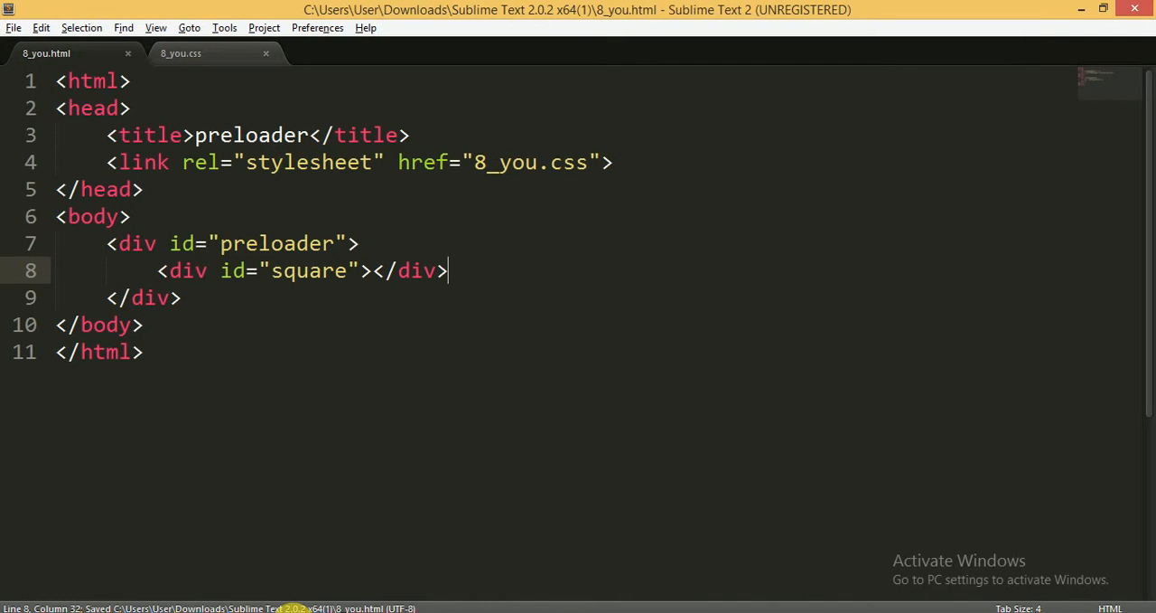
Look at the page preview in Chrome, then return to Sublime Text
key(Alt+Tab)
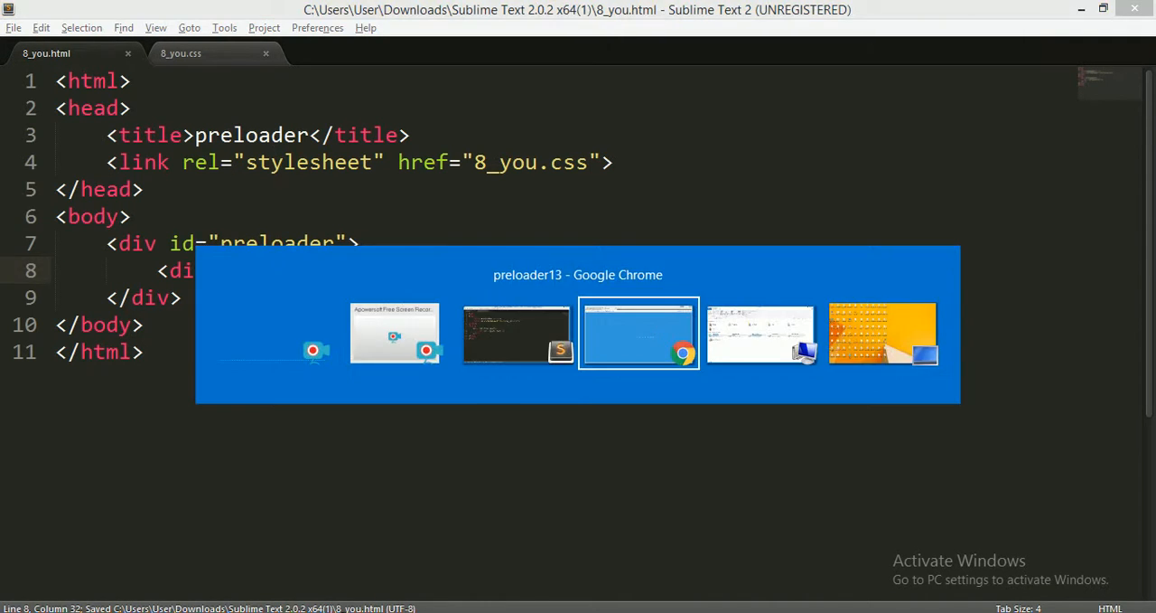
click(638, 333)
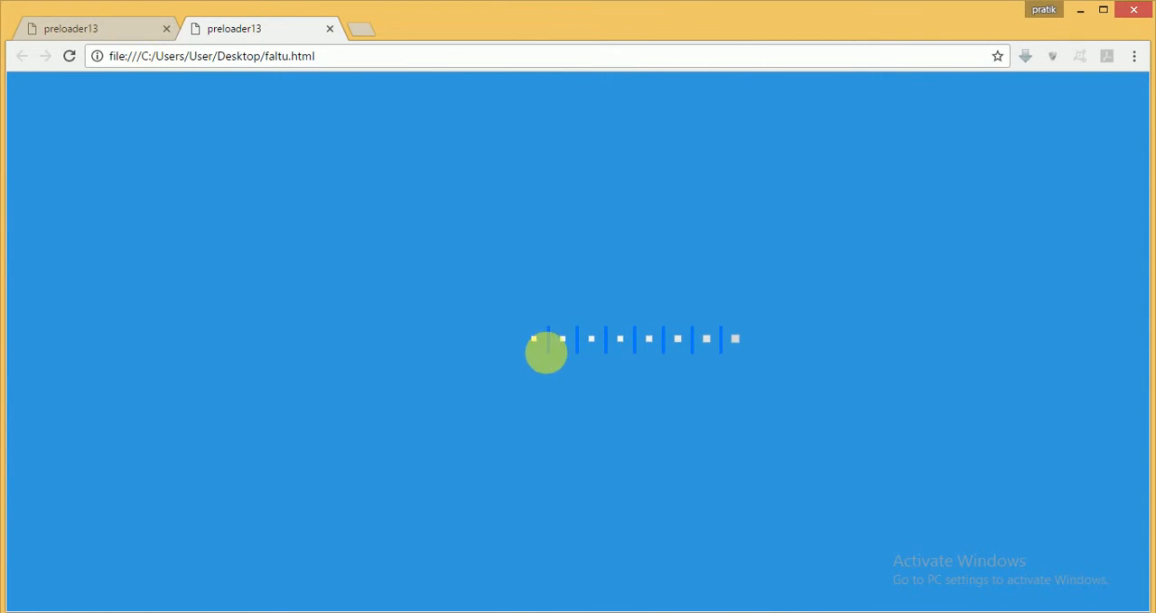
right_click(249, 511)
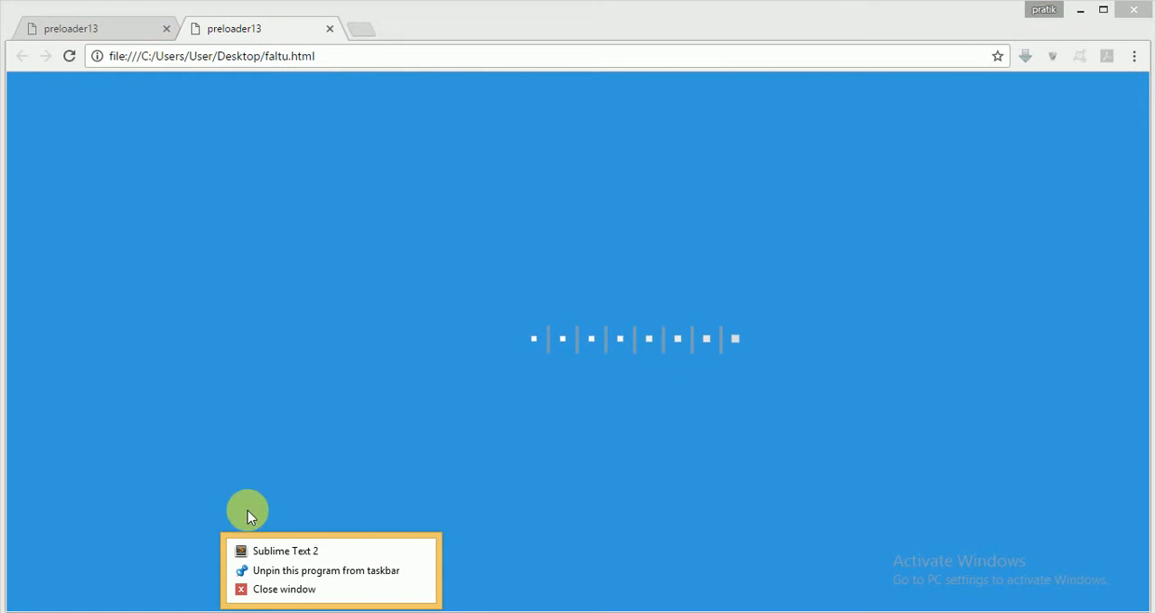
click(284, 550)
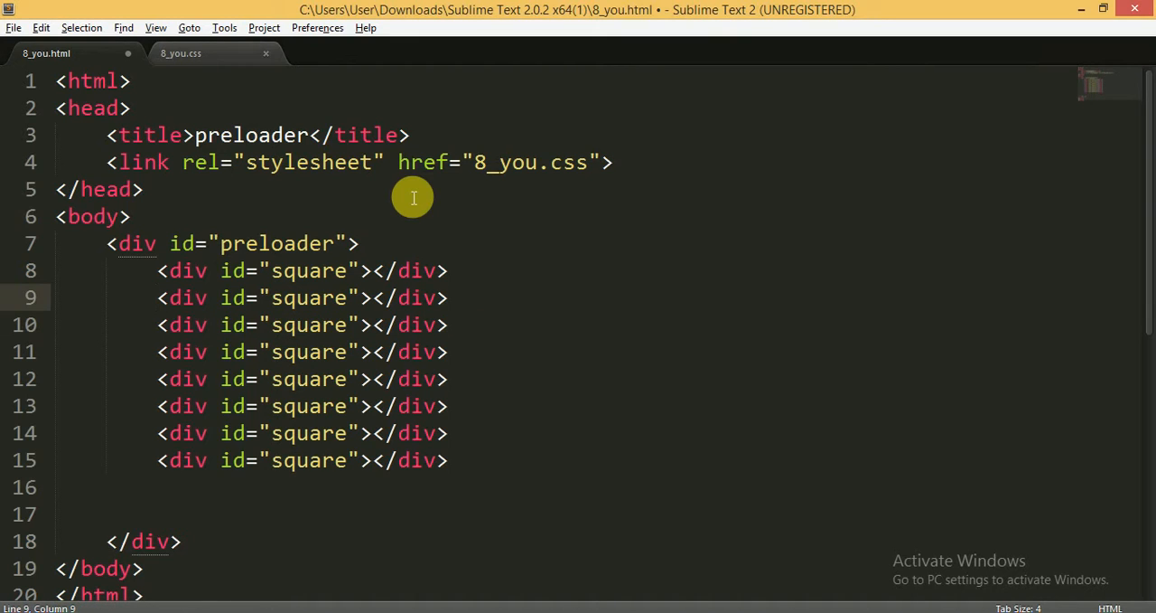
Delete blank lines 16–17 before </div> and switch to the 8_you.css tab
click(191, 324)
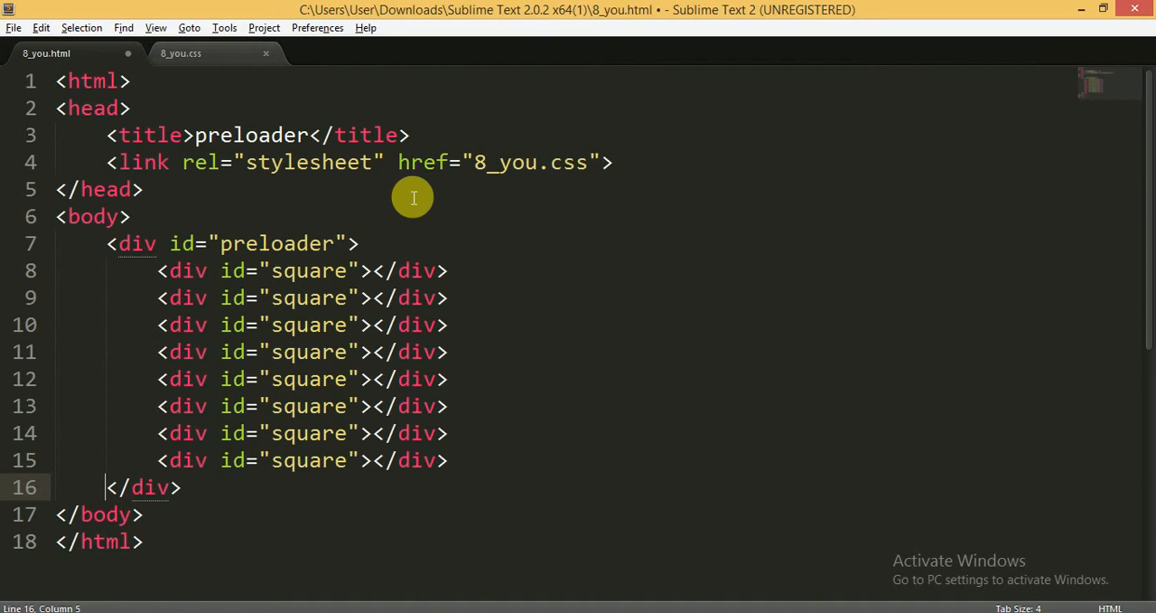
mouse_move(221, 113)
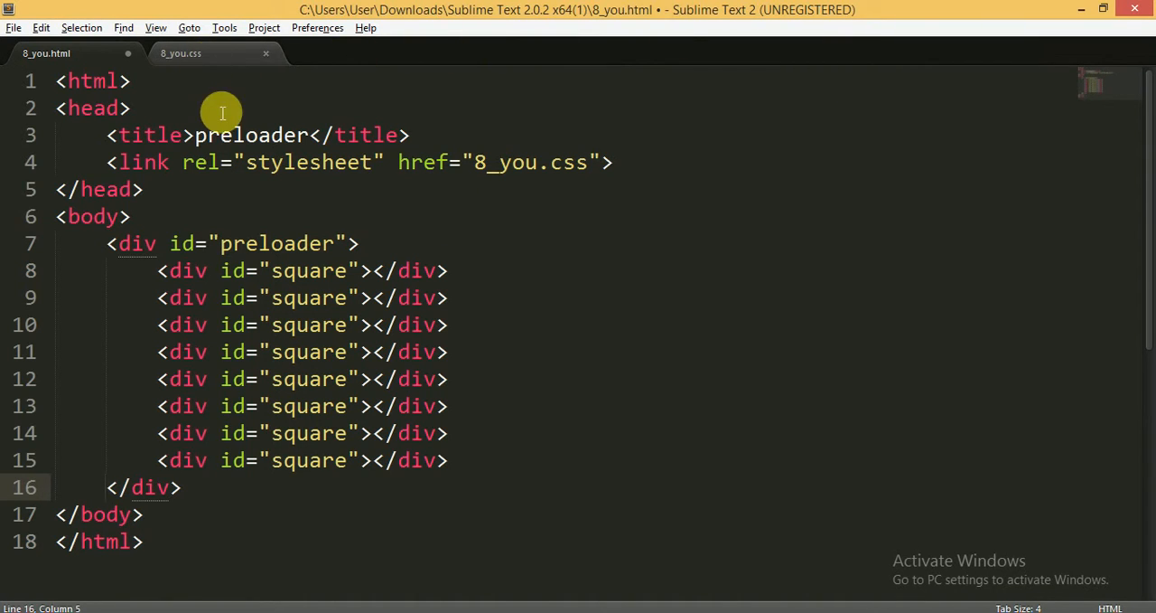
click(180, 53)
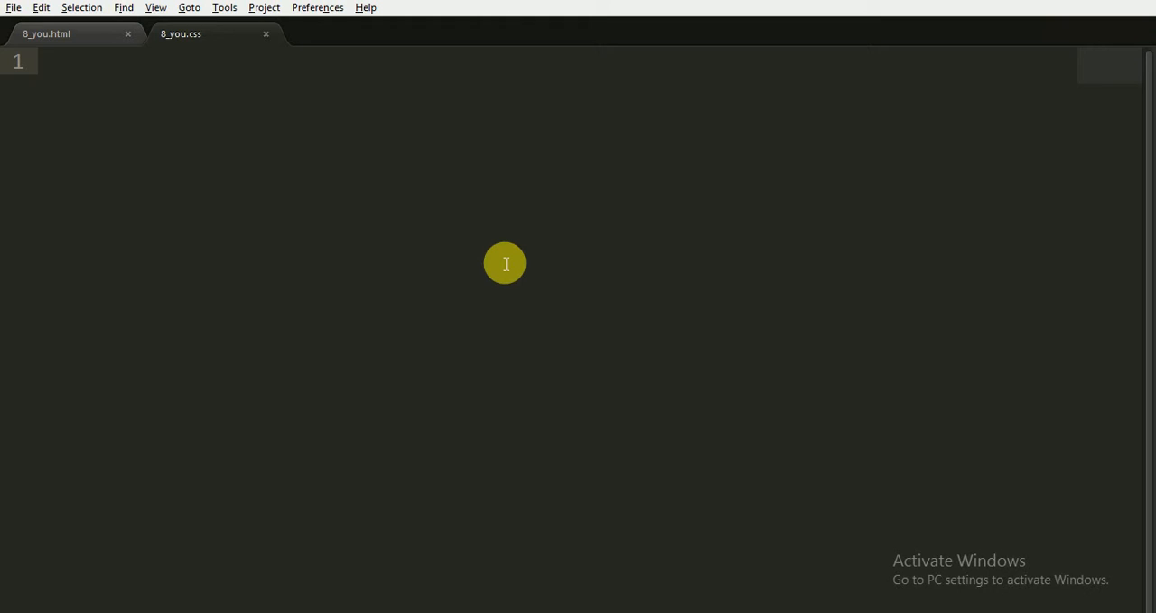
Write a #preloader rule: width 300px, height 50px, margin-top 300px, margin-left 600px
text(#preload)
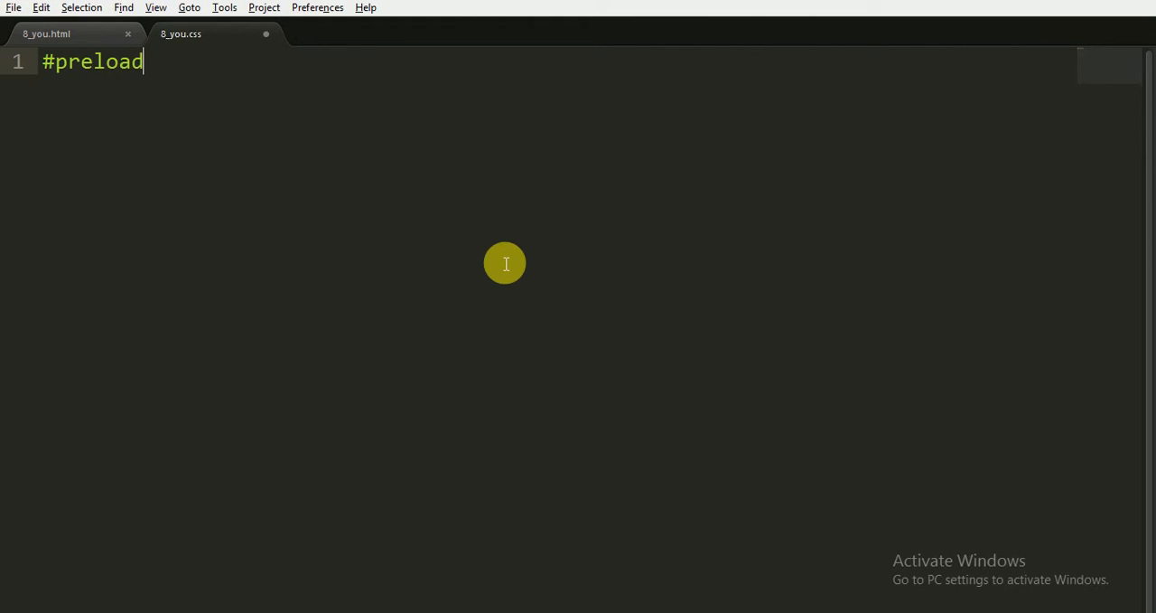
text(er{)
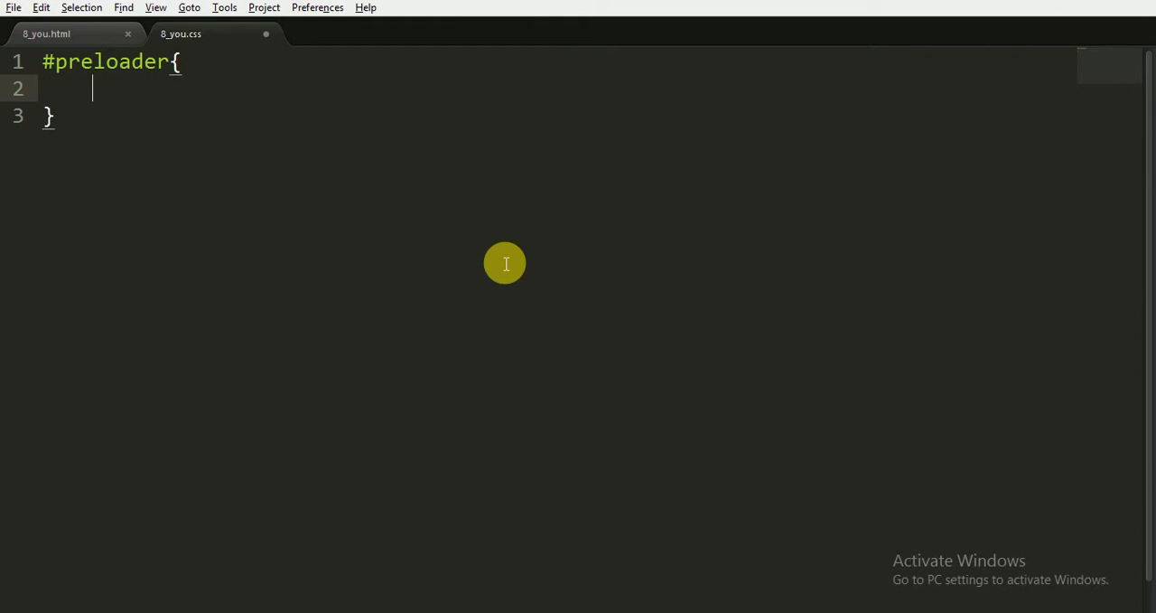
text(width:;)
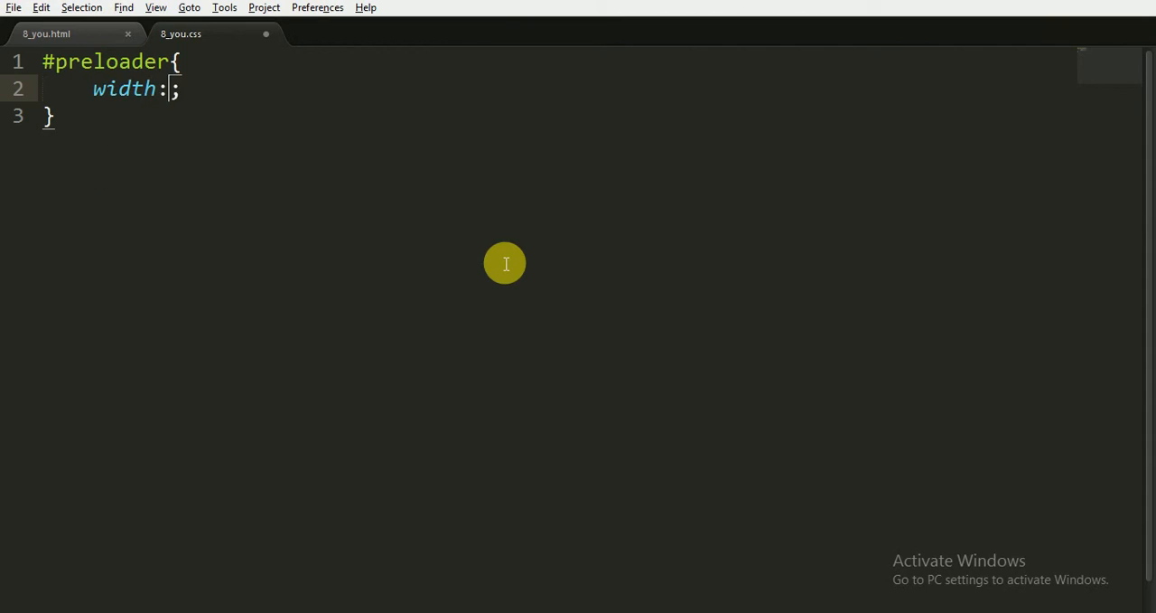
text(300px)
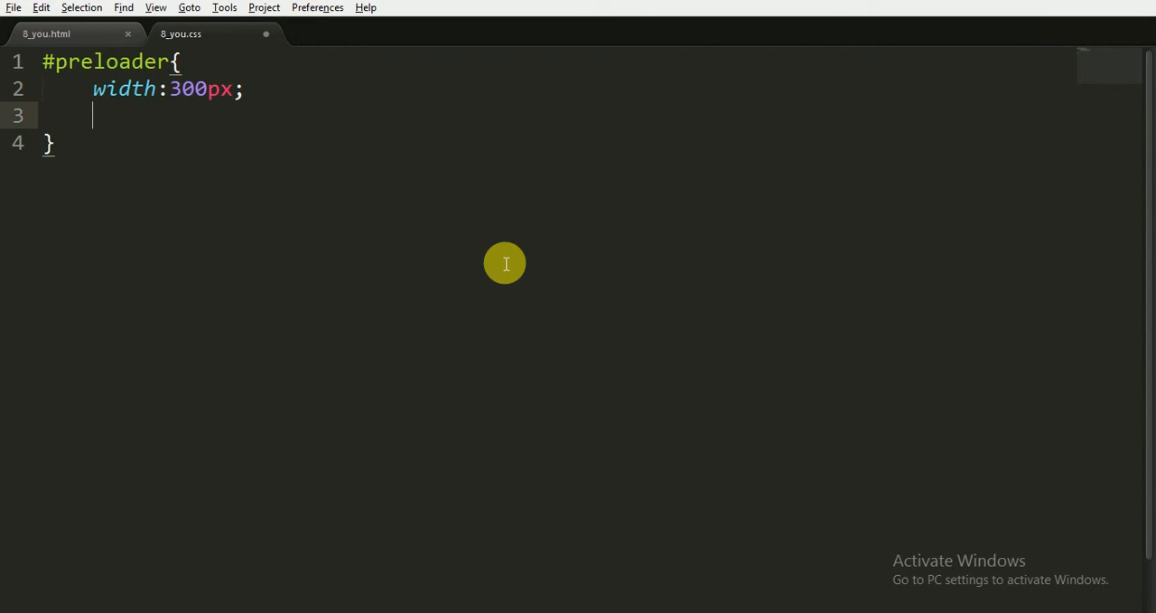
text(height:;)
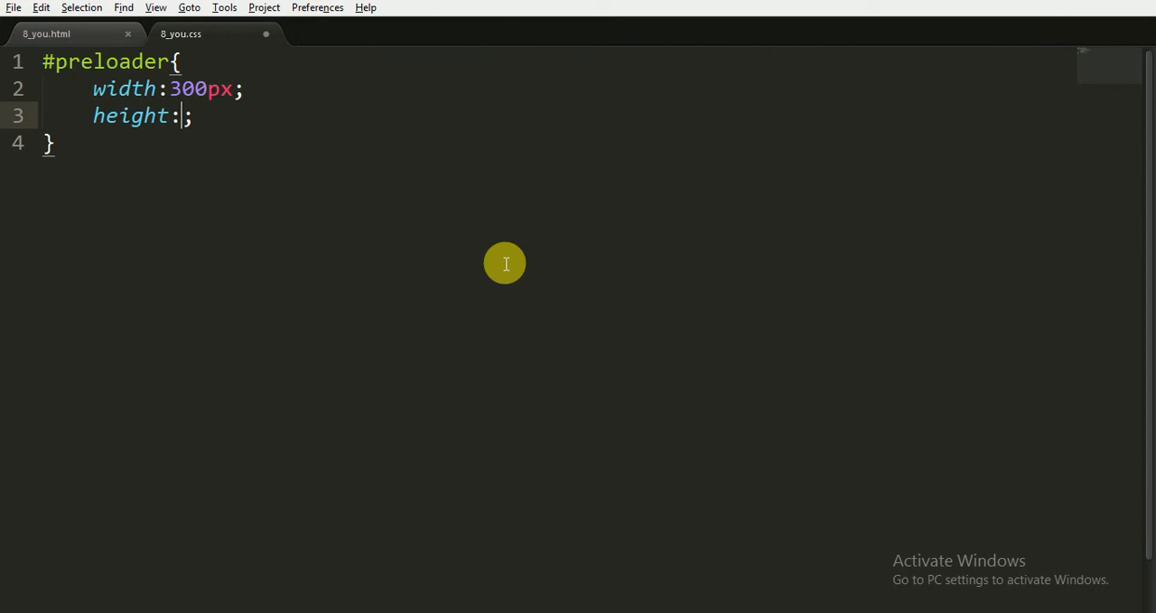
text(50px)
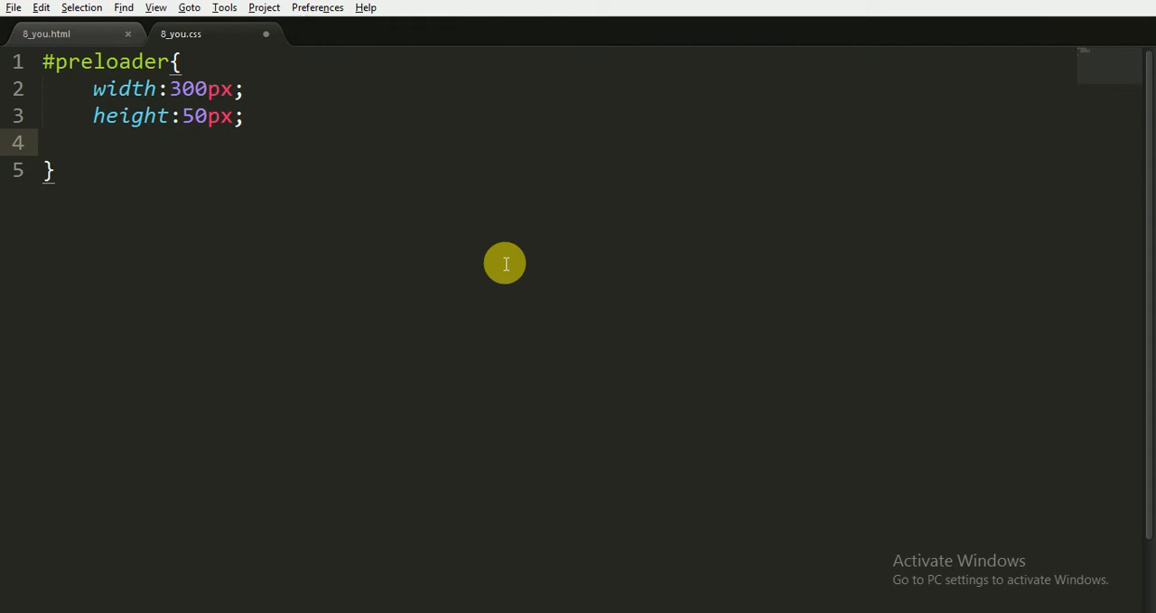
text(margin-top:300px;)
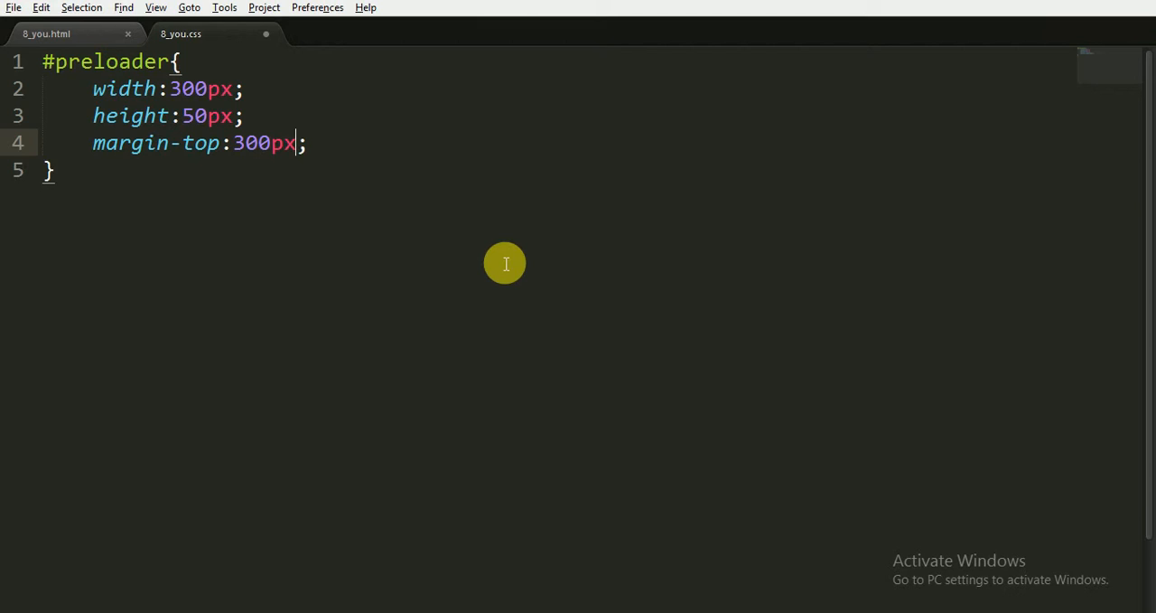
text(margin-left)
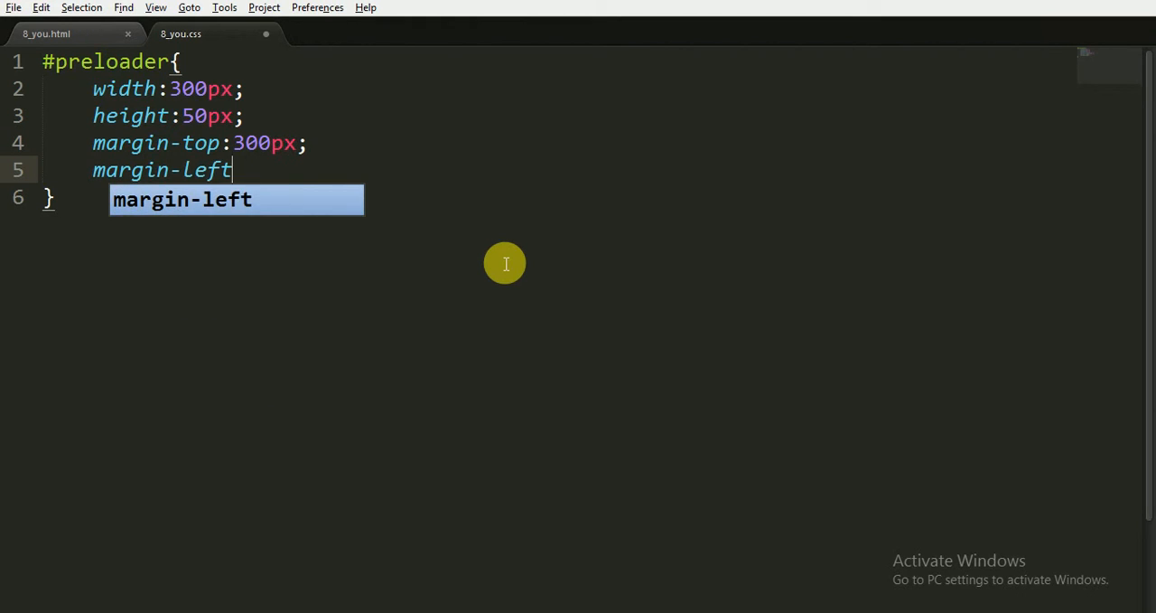
text(:600px;)
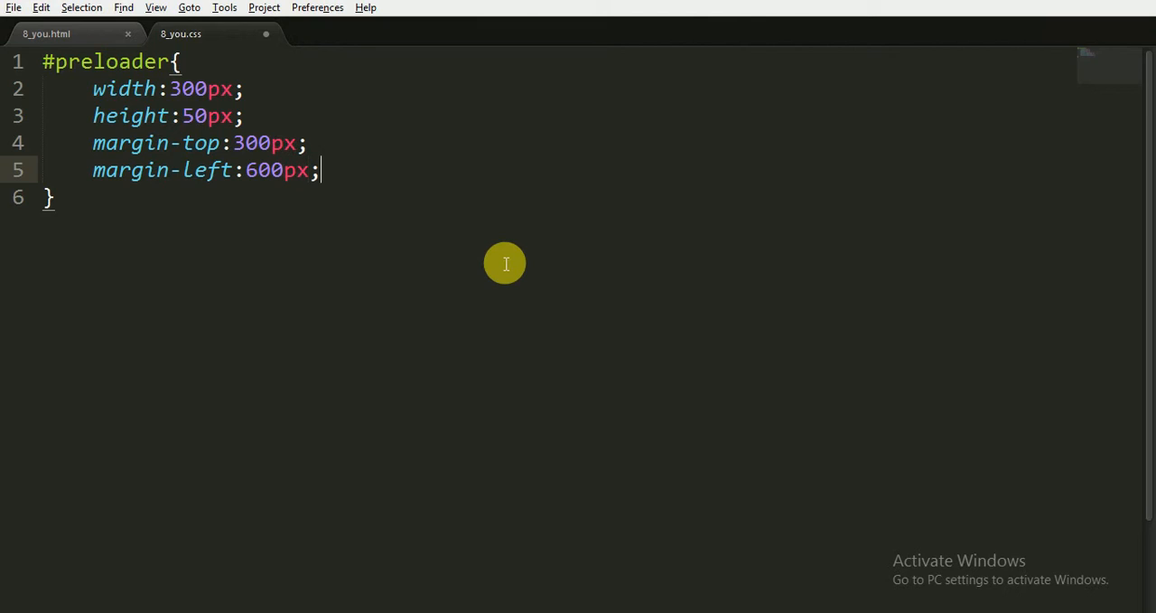
key(Enter)
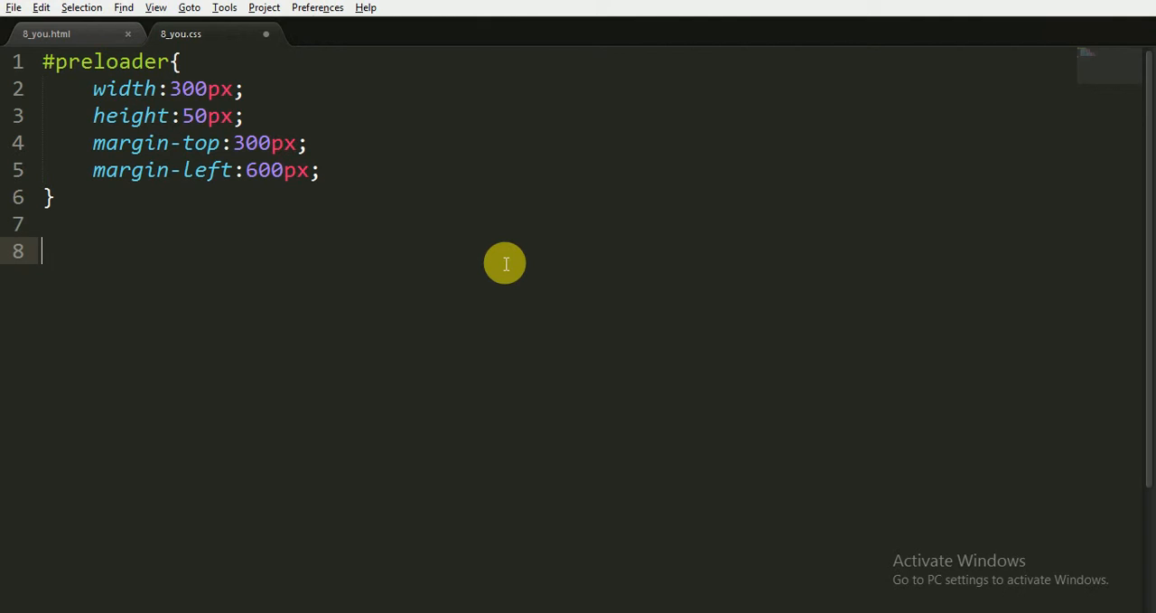
Start a #square rule with inline-block display and a #FFF background
text(#squar)
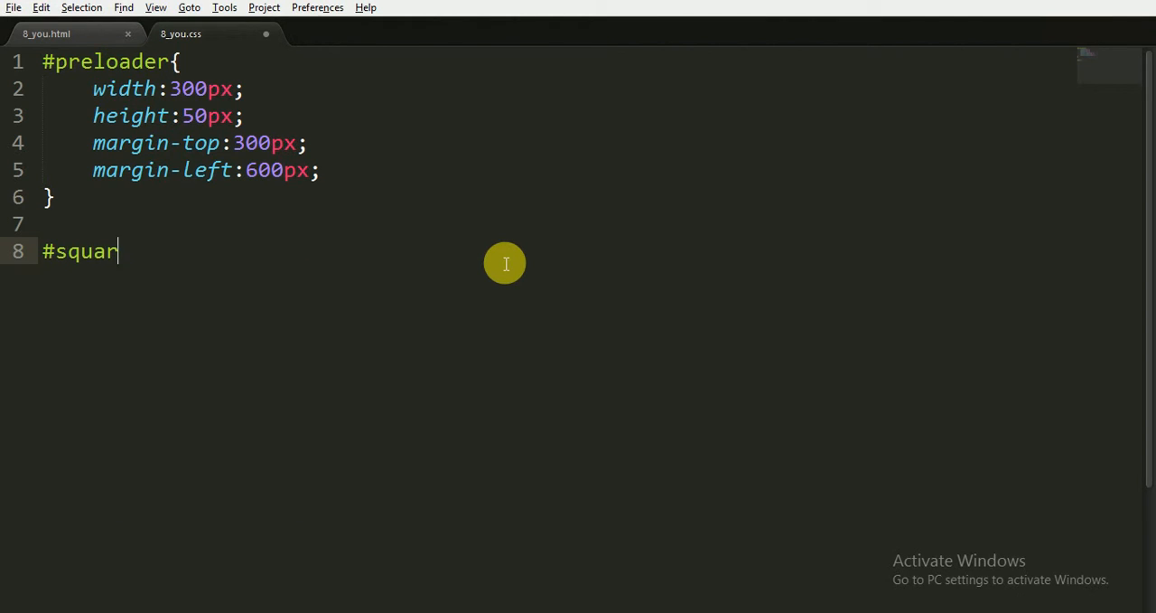
text(e)
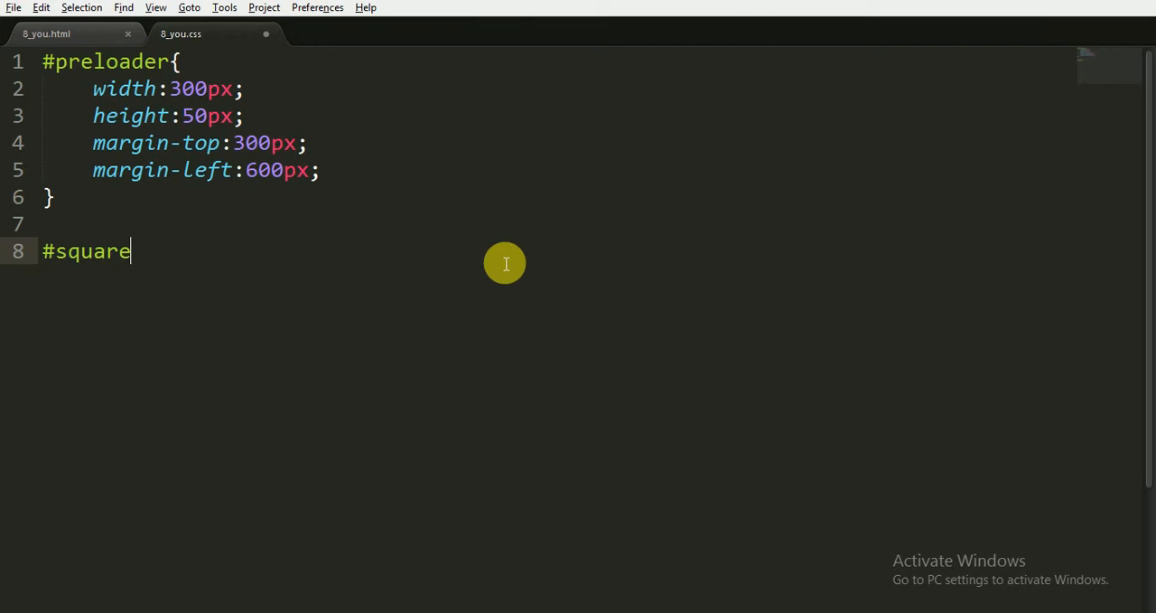
text({)
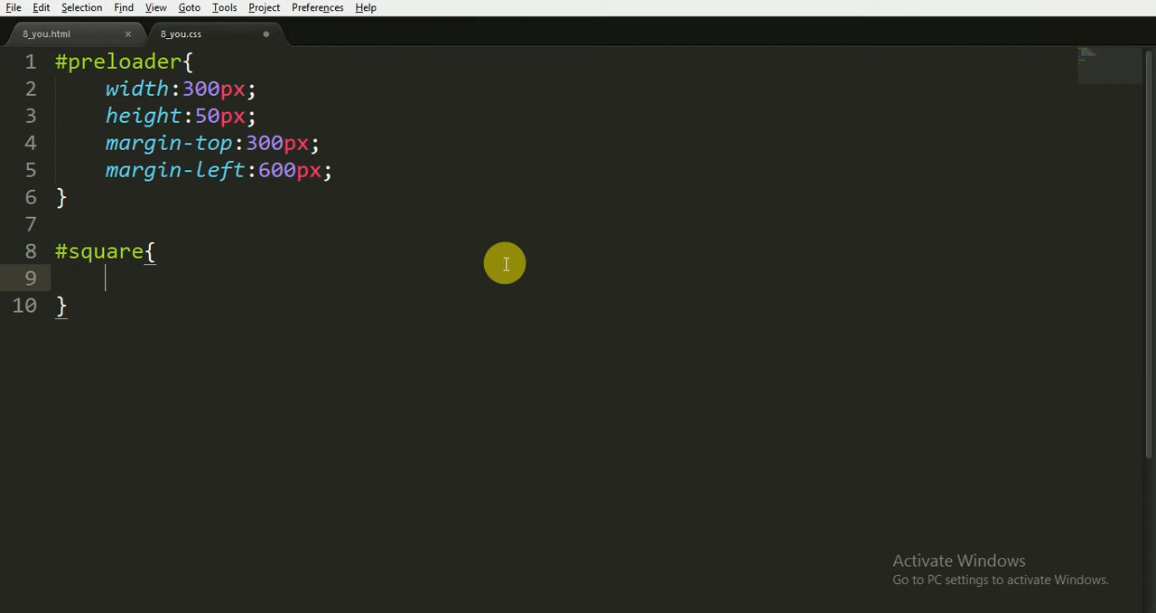
text(display:in;)
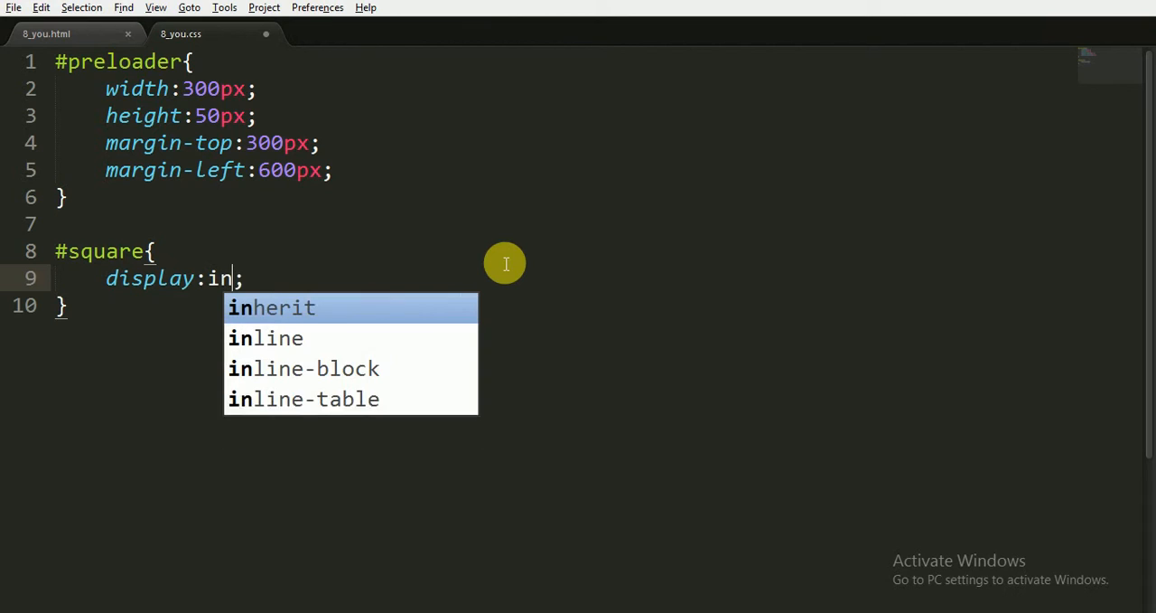
text(line-bl)
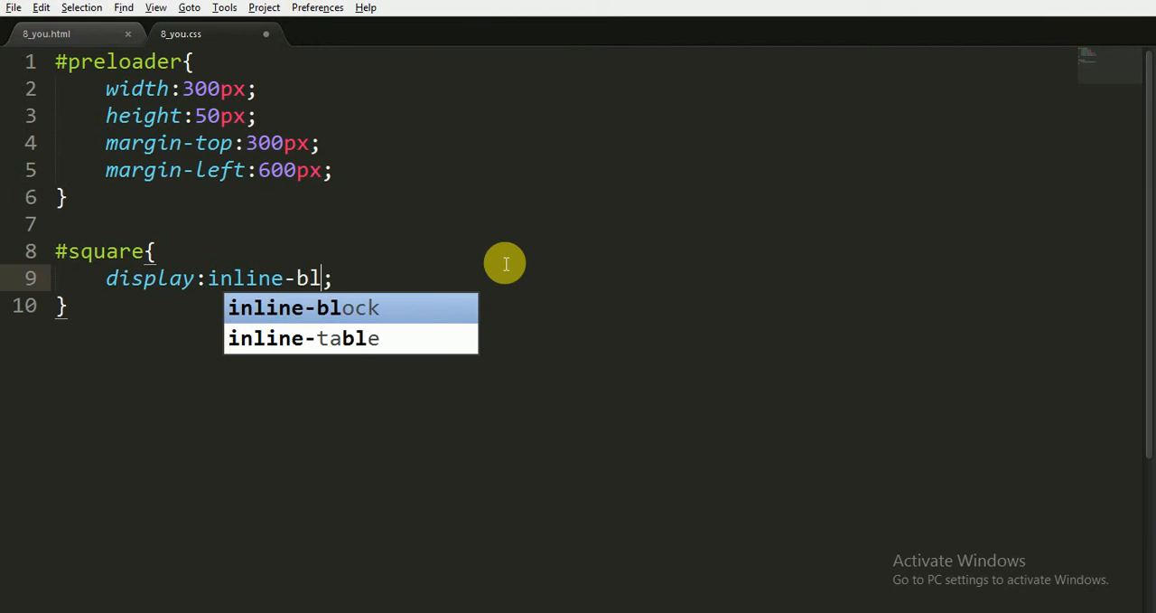
key(Tab)
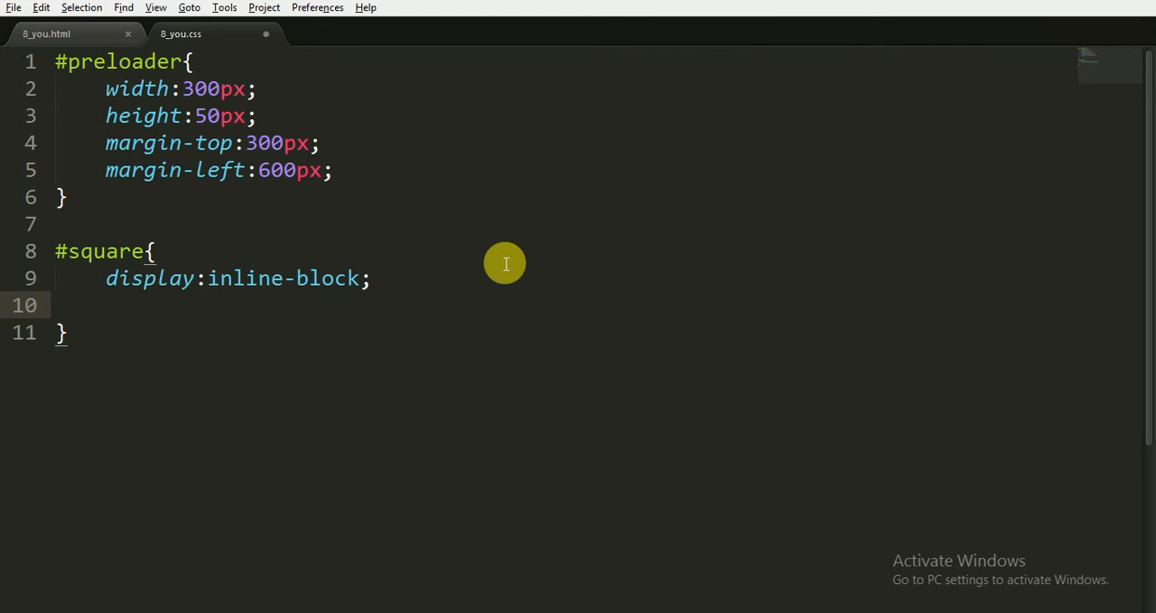
text(background-color: :;)
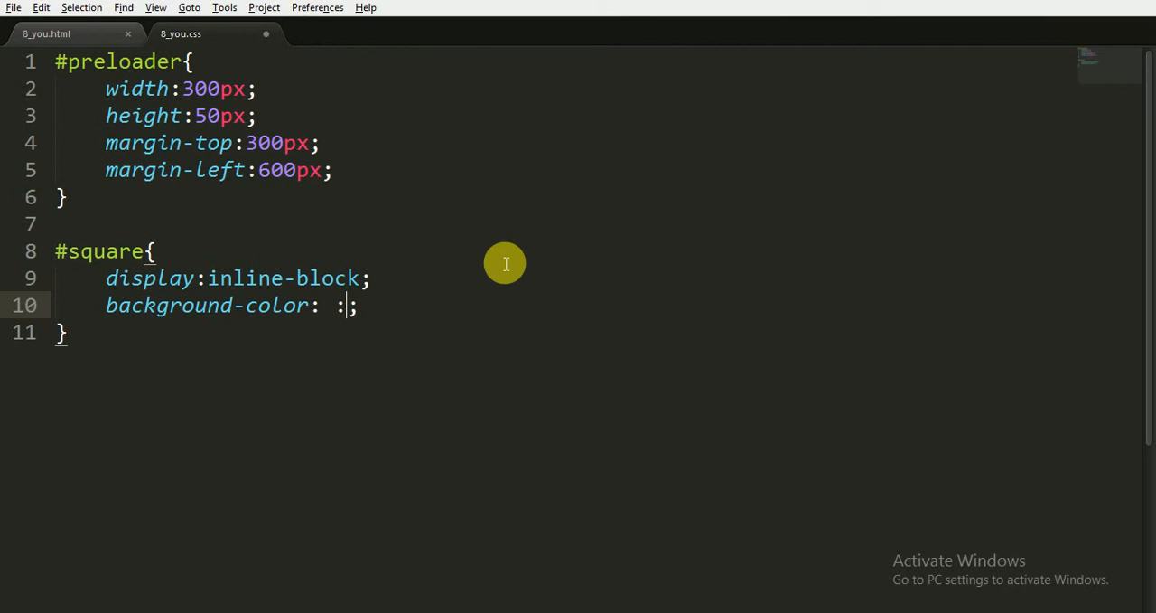
text(#F)
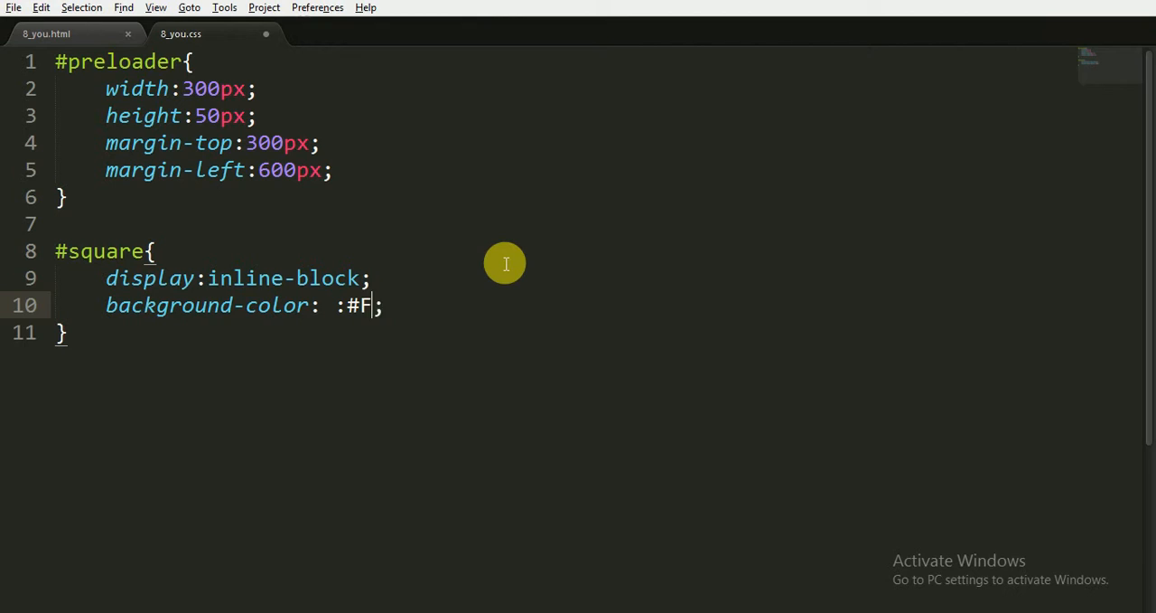
text(FF)
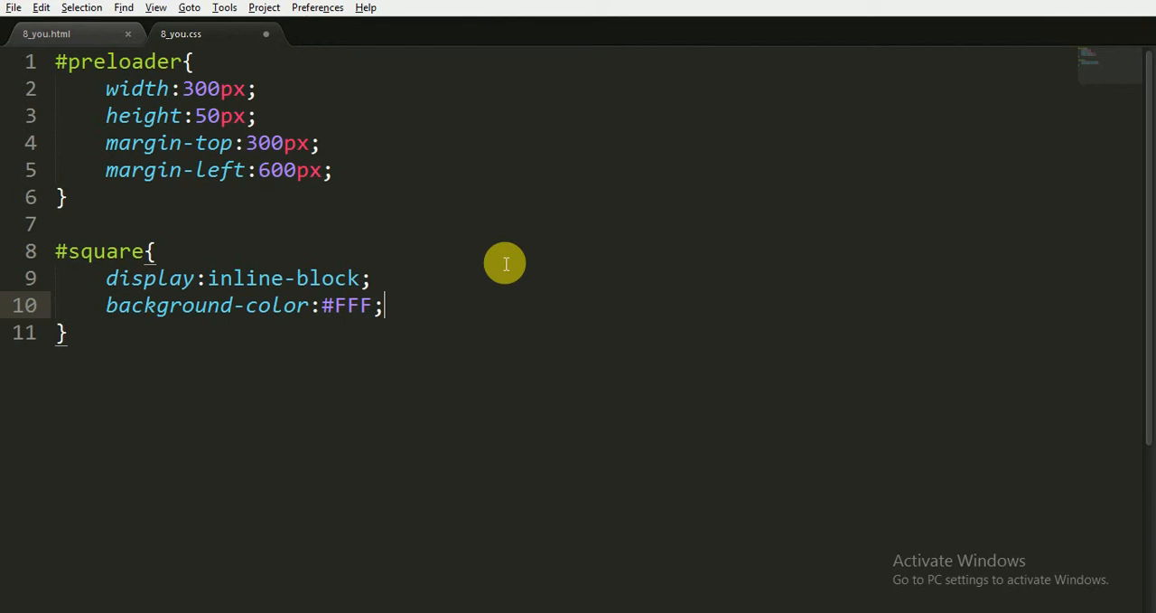
key(enter)
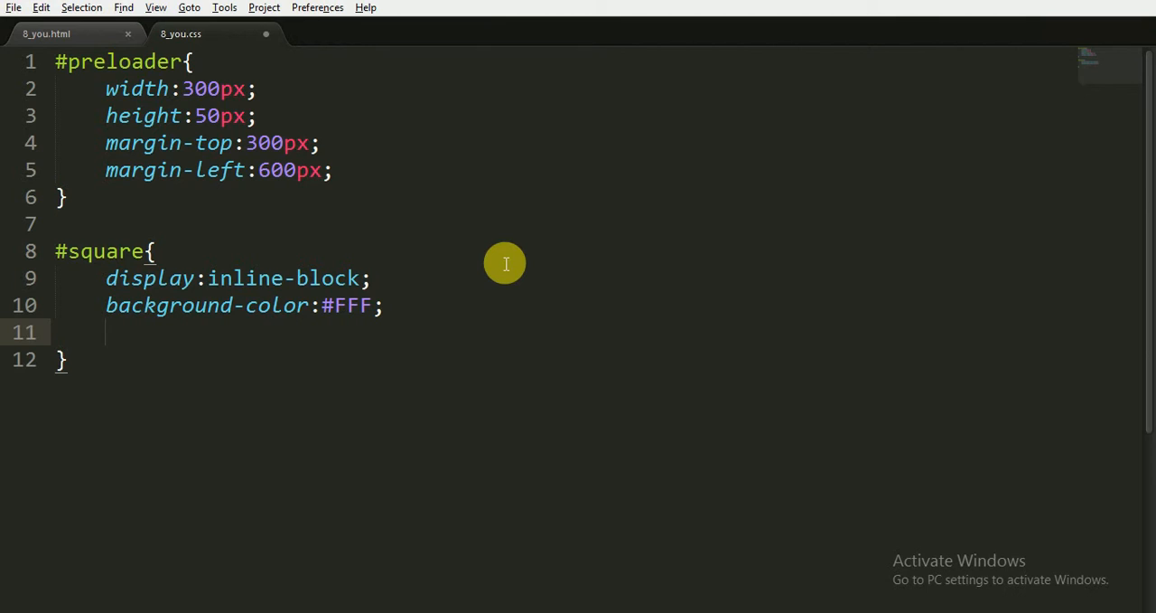
Set the square's width and height to 30px
text(width)
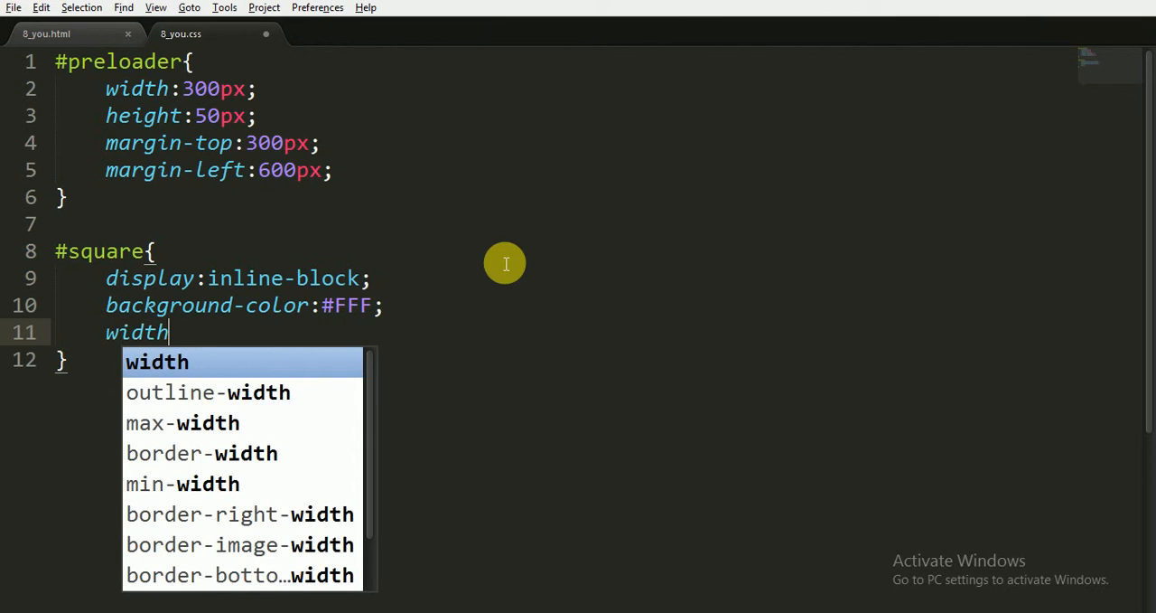
text(:30px;)
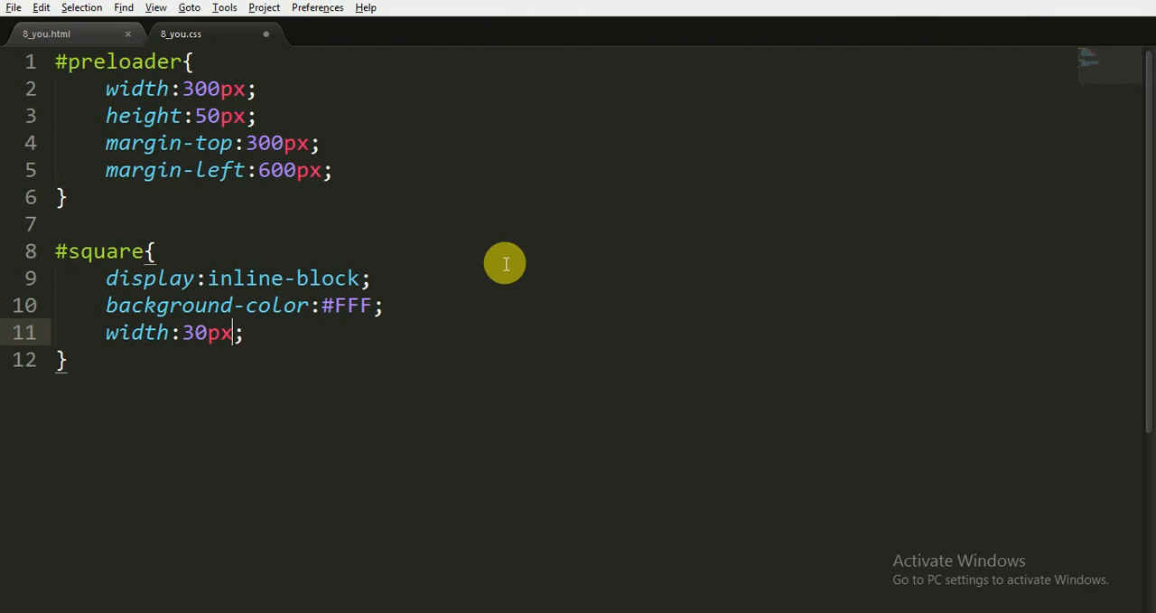
text(height)
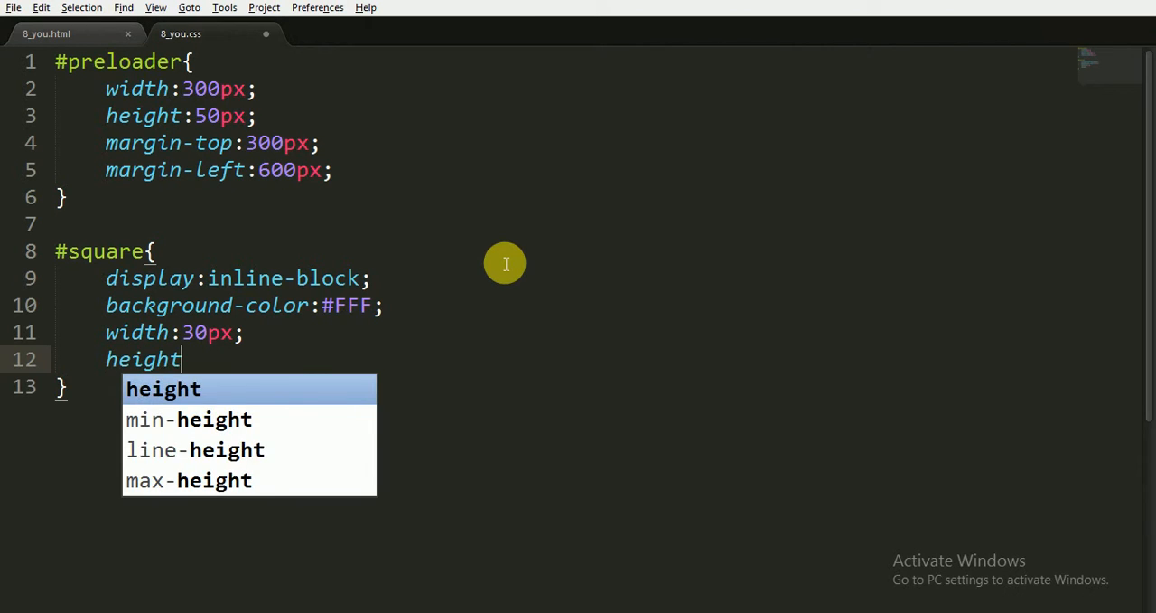
text(:30px;)
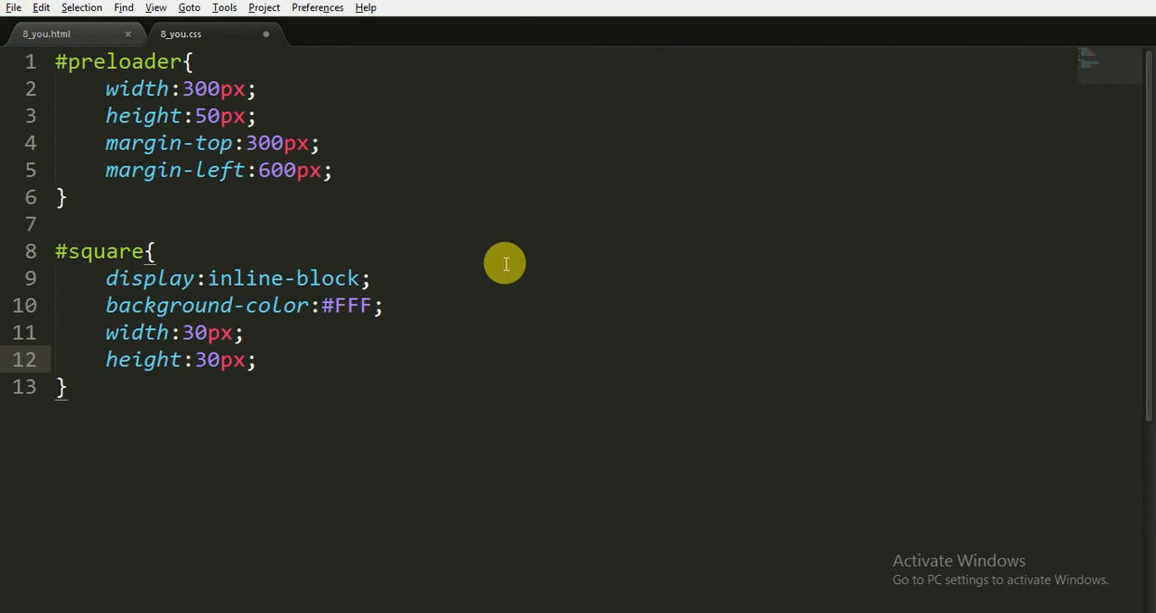
key(Enter)
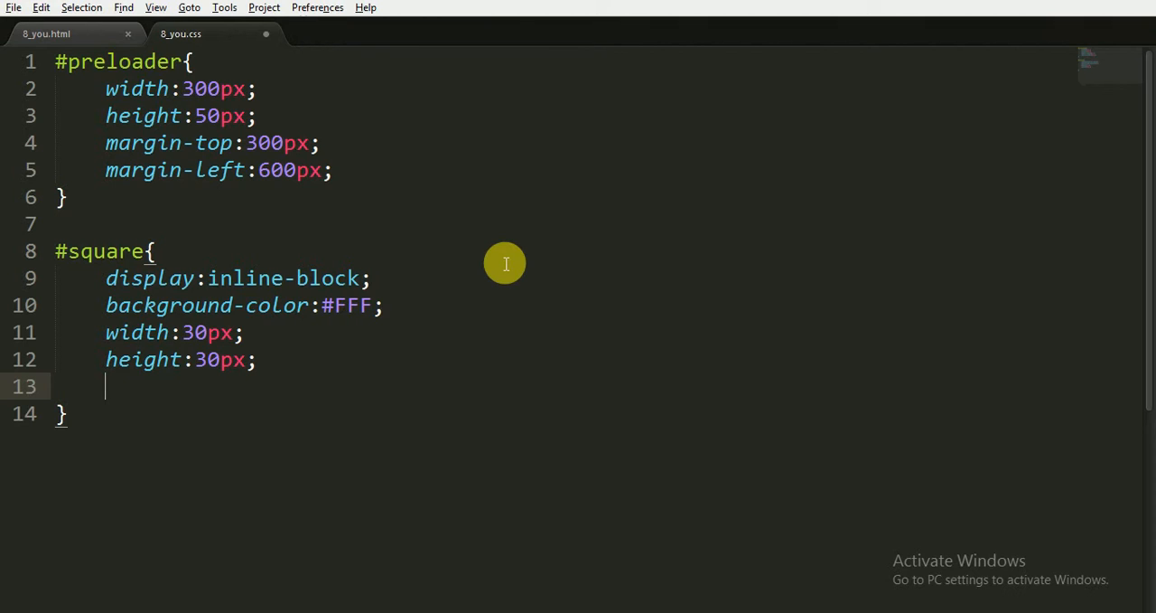
Add 'animation: load 2s ease infinite;' to the #square rule
text(animatio)
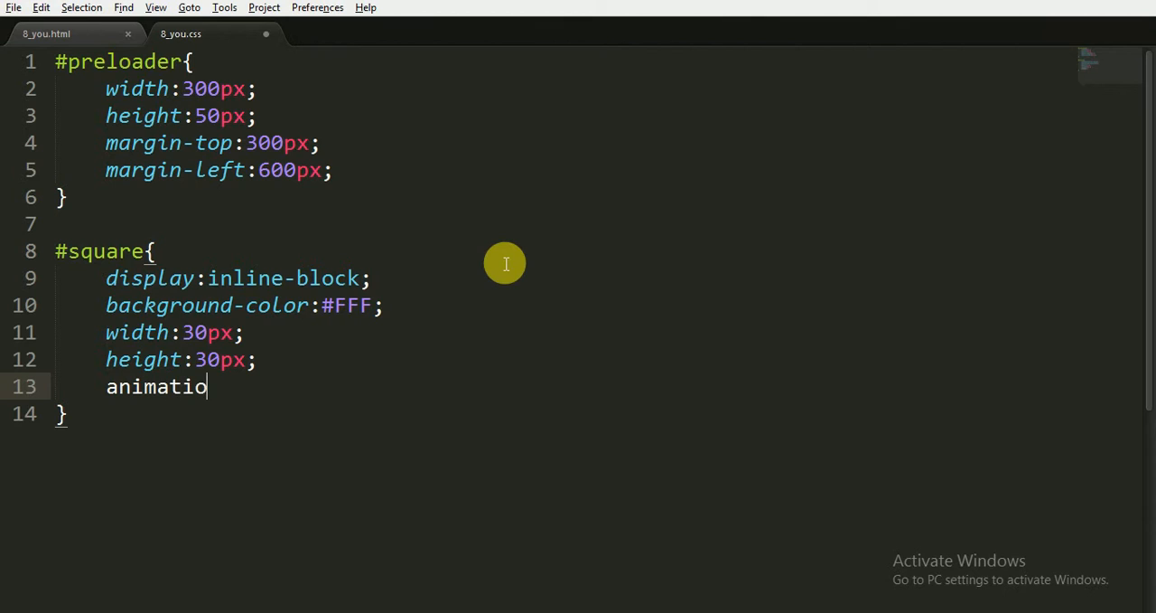
text(n:lo;)
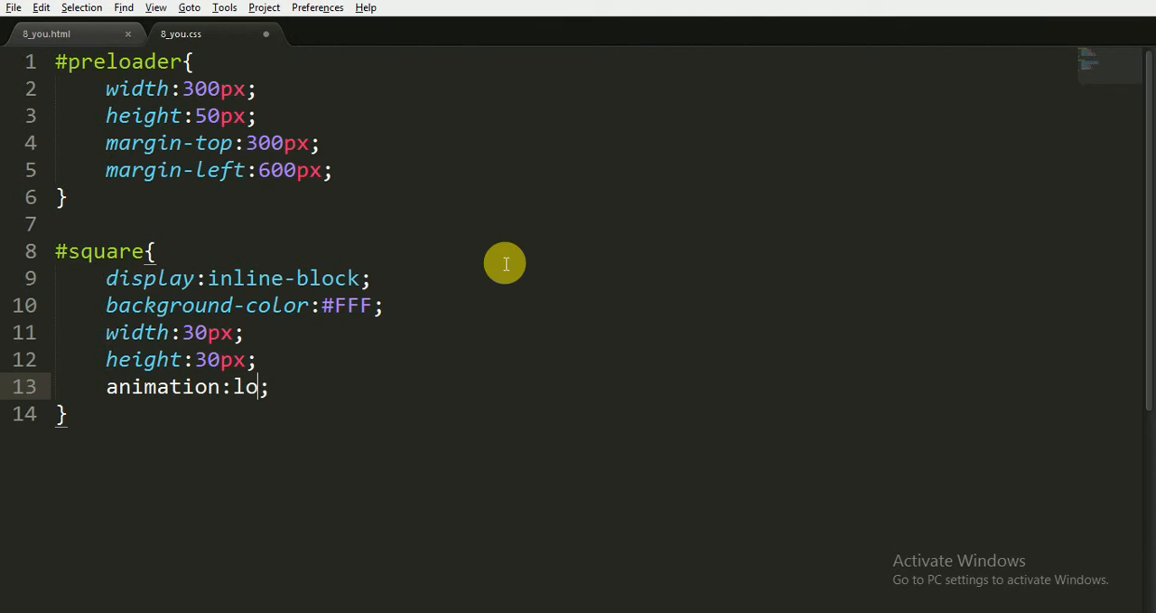
text(ad)
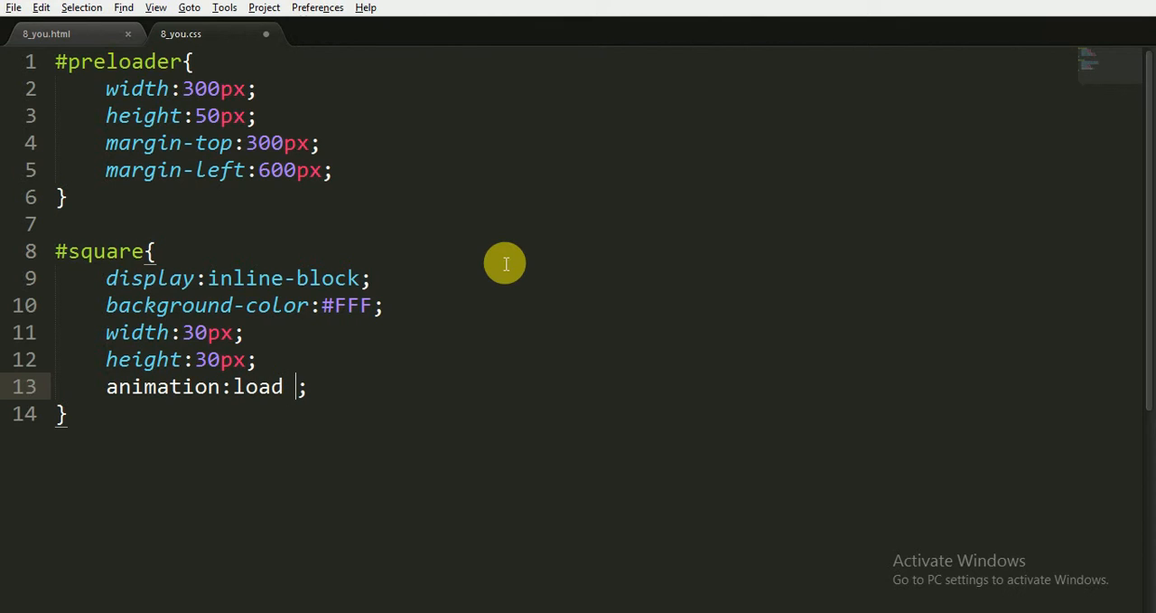
text(2s ease)
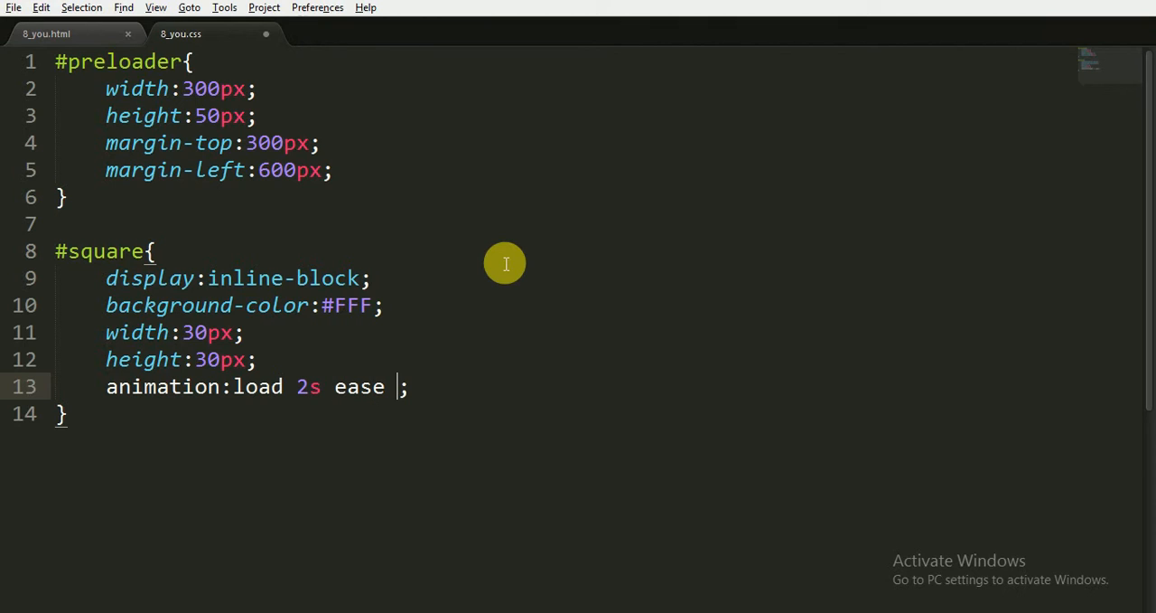
text(infini)
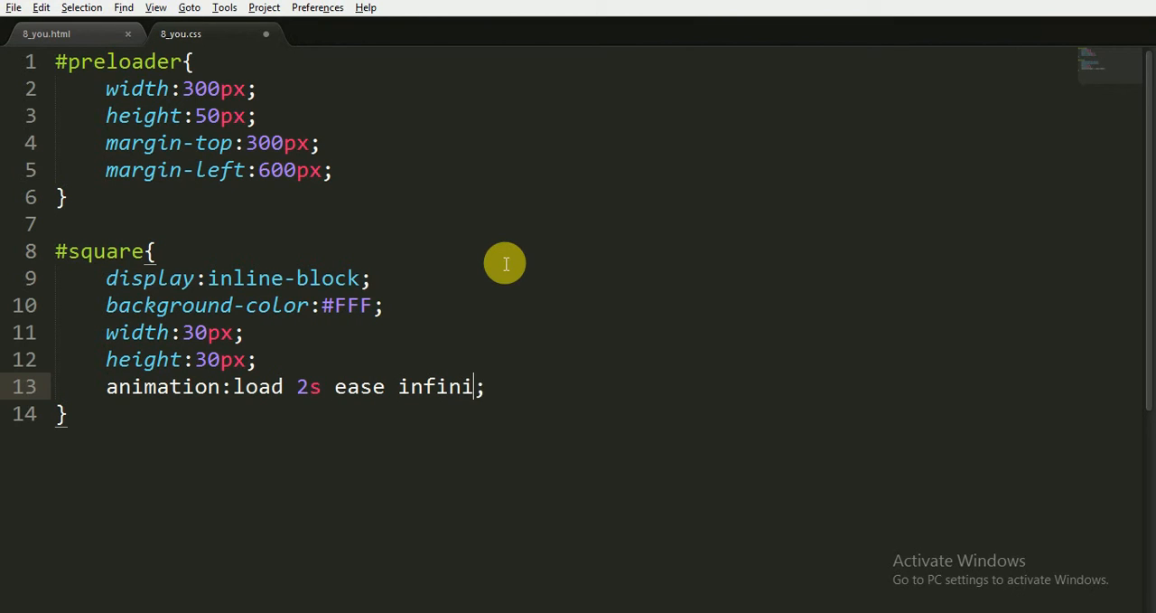
text(te;)
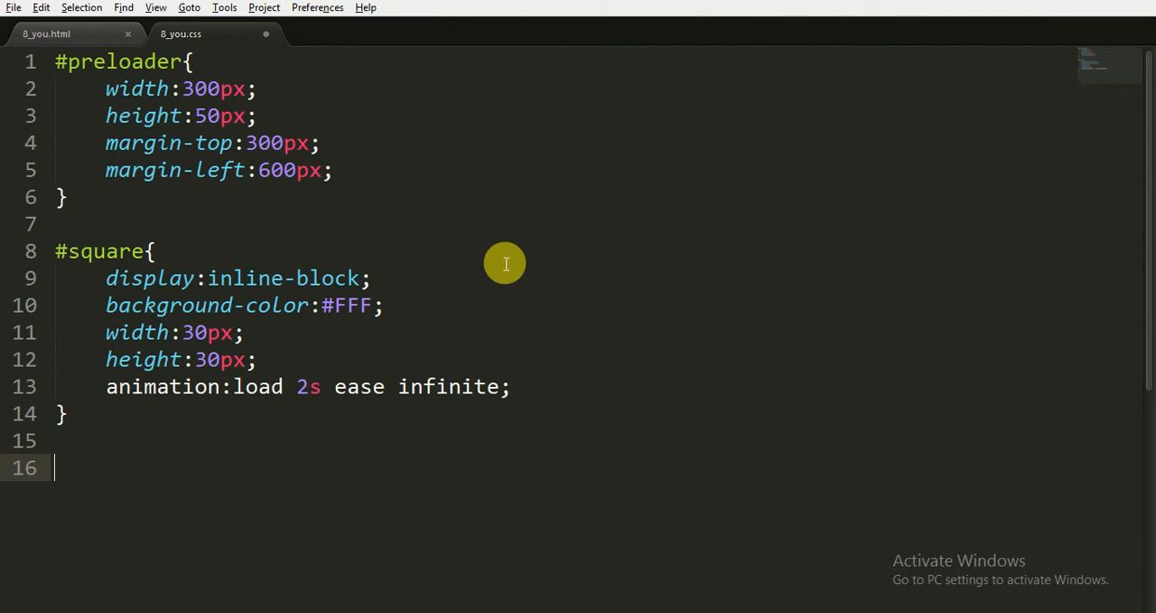
text(#)
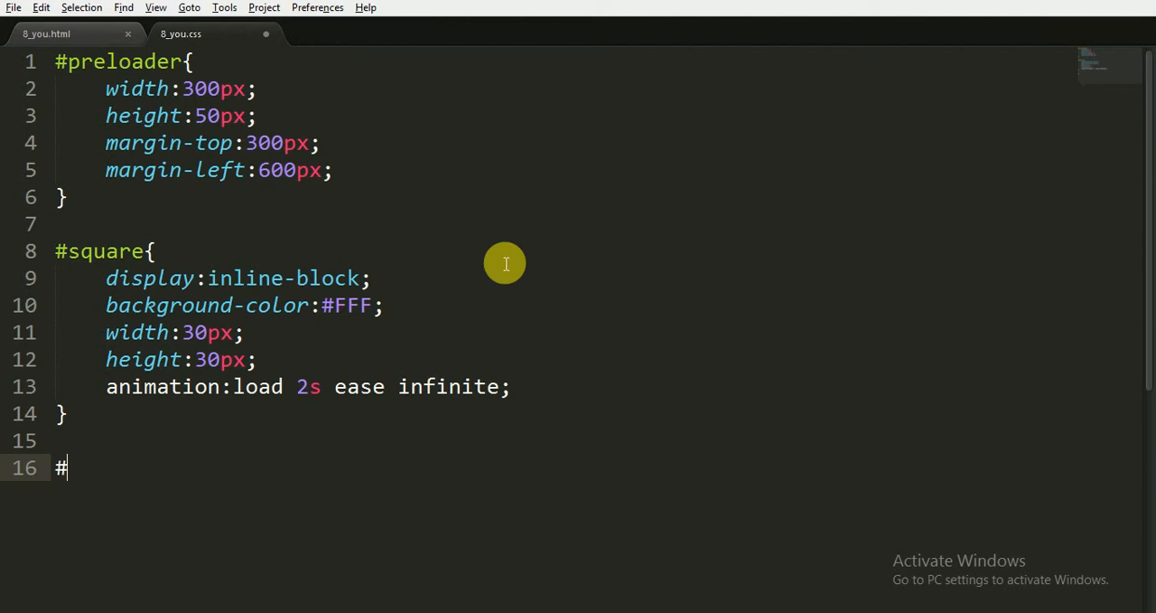
Start a #square:nth-child(1) rule, briefly checking the square divs in the HTML
text(squr)
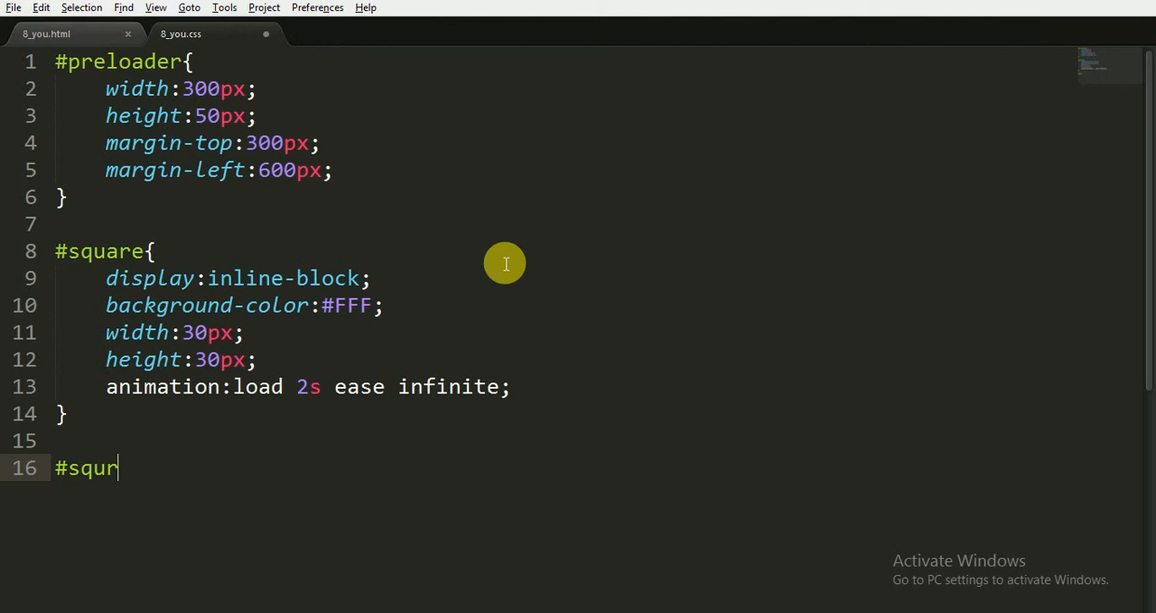
text(are)
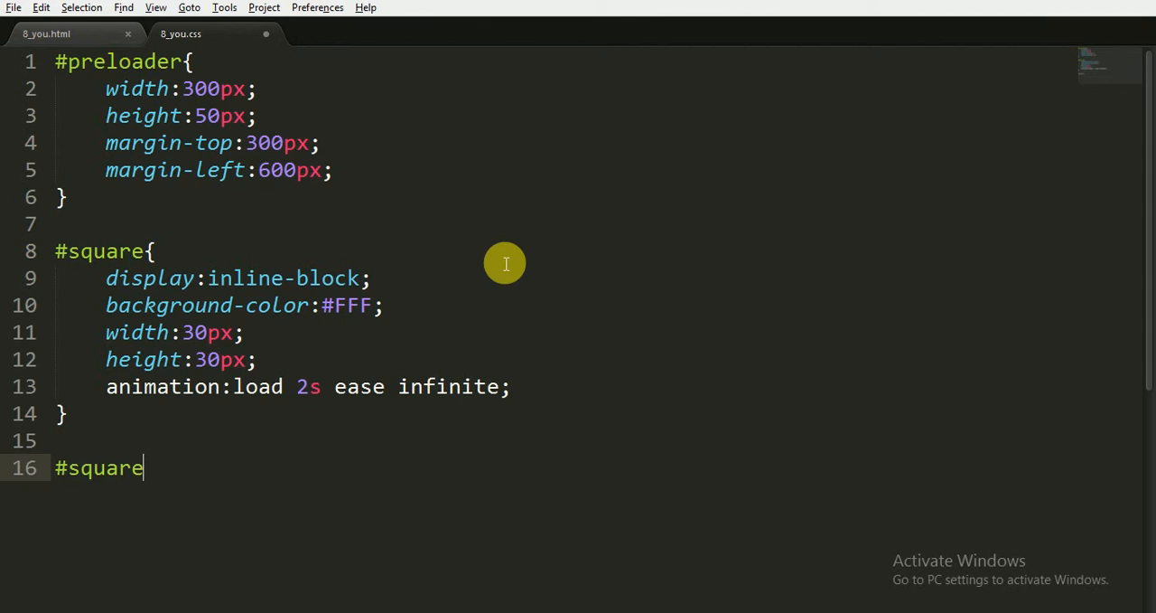
text(:n;)
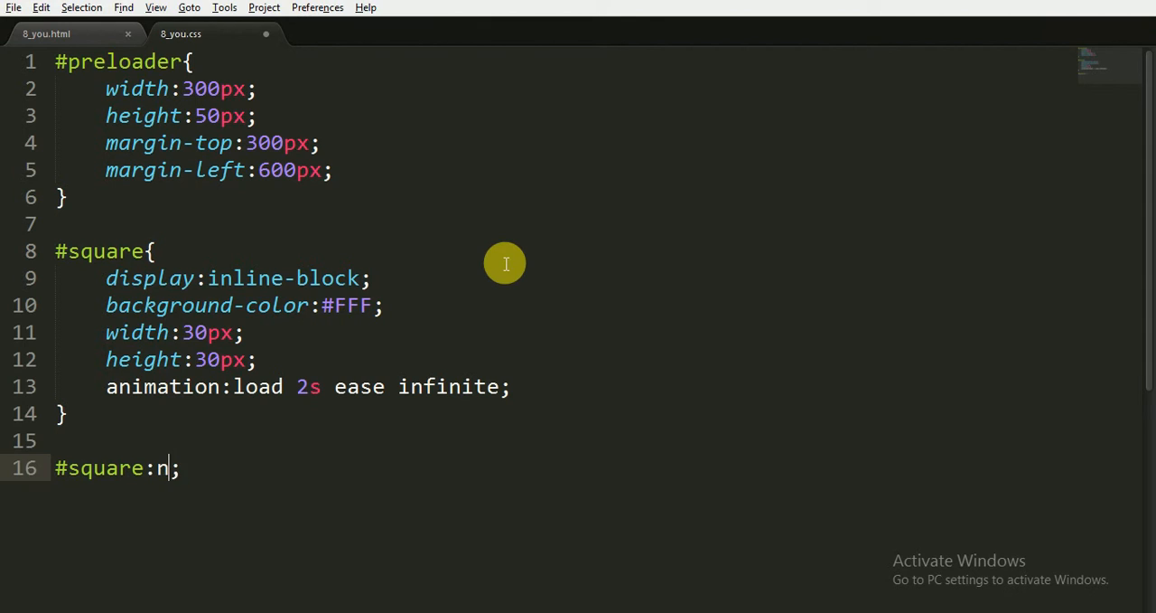
text(th-child)
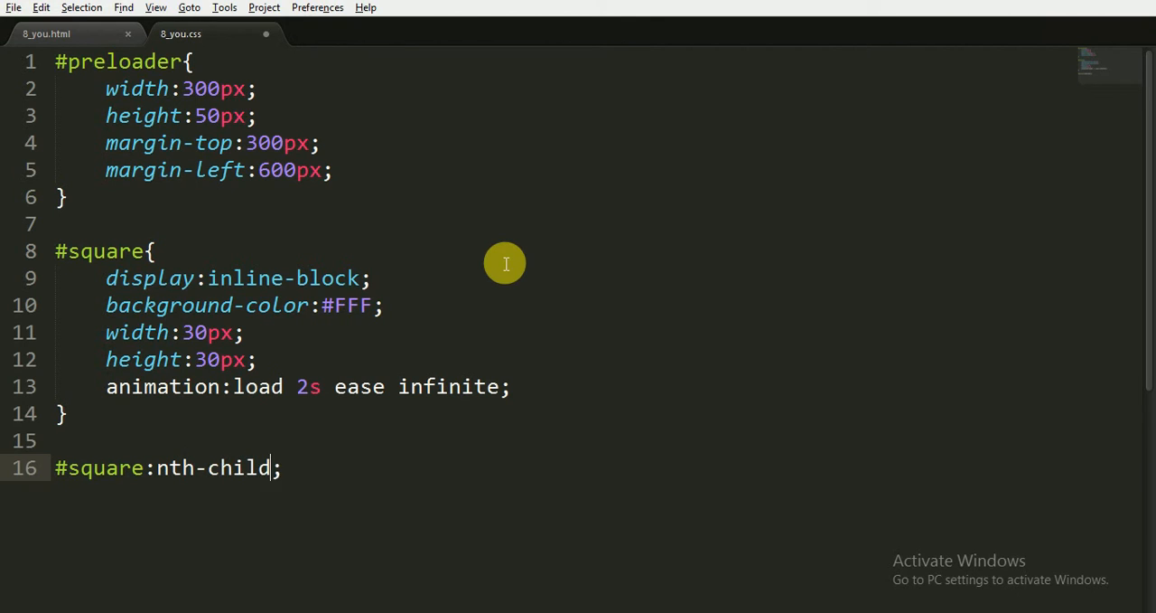
text((1))
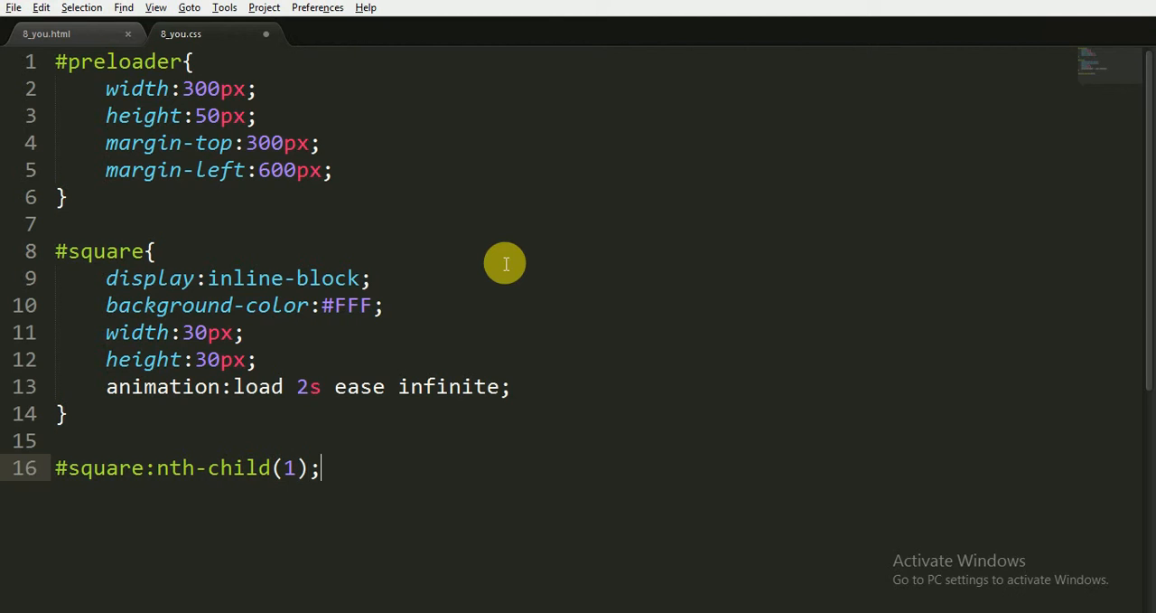
text({)
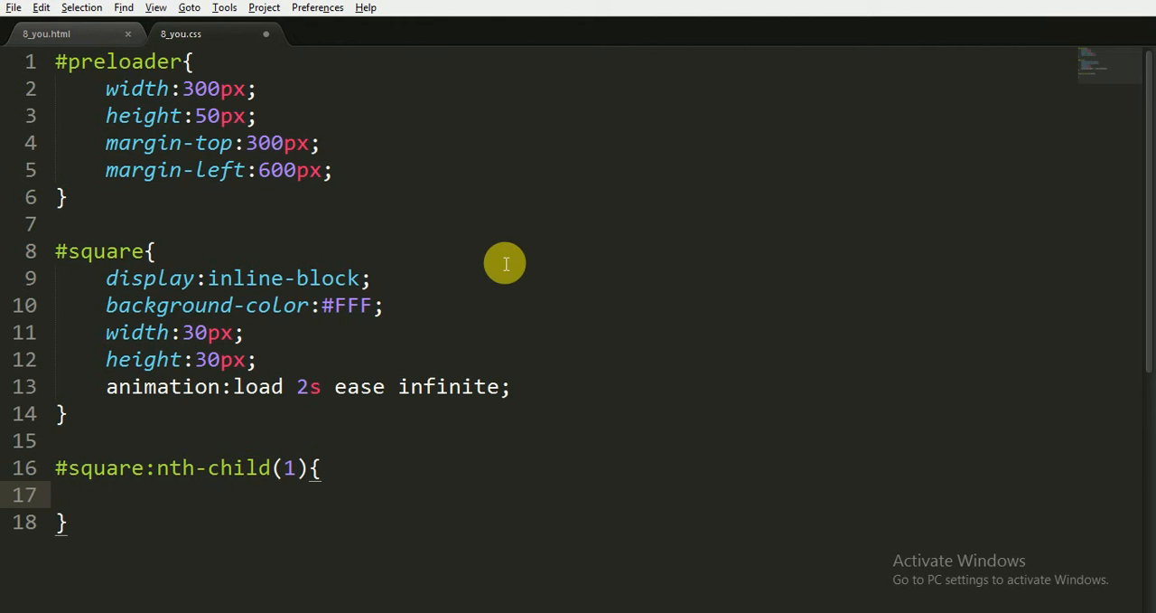
click(46, 33)
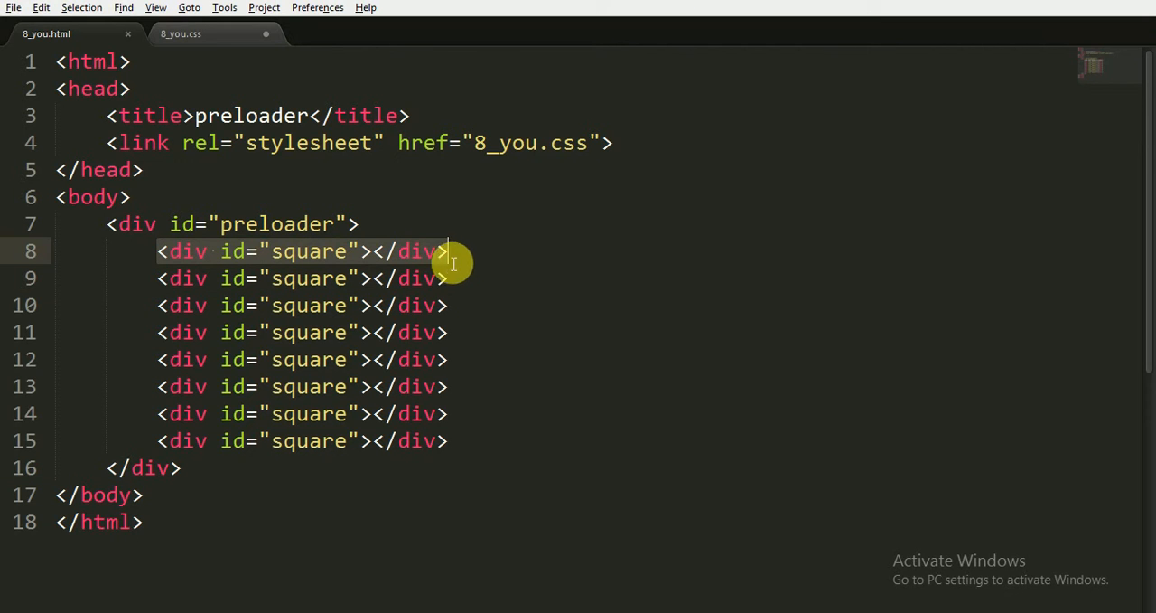
click(181, 33)
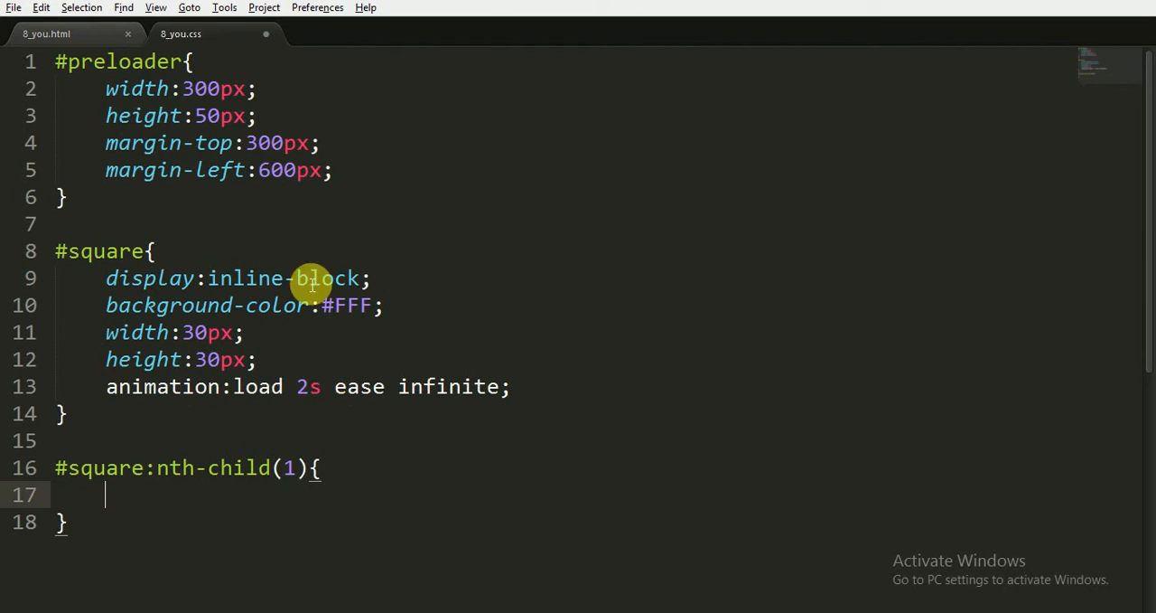
Give the first-square rule left 0px and animation-delay 0s
click(316, 467)
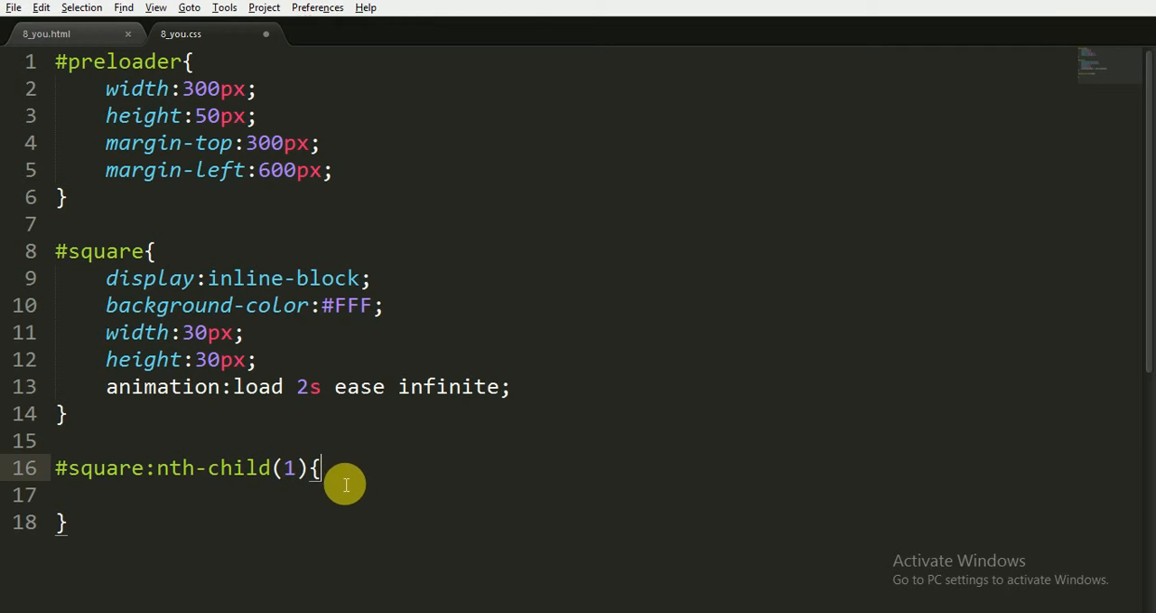
key(enter)
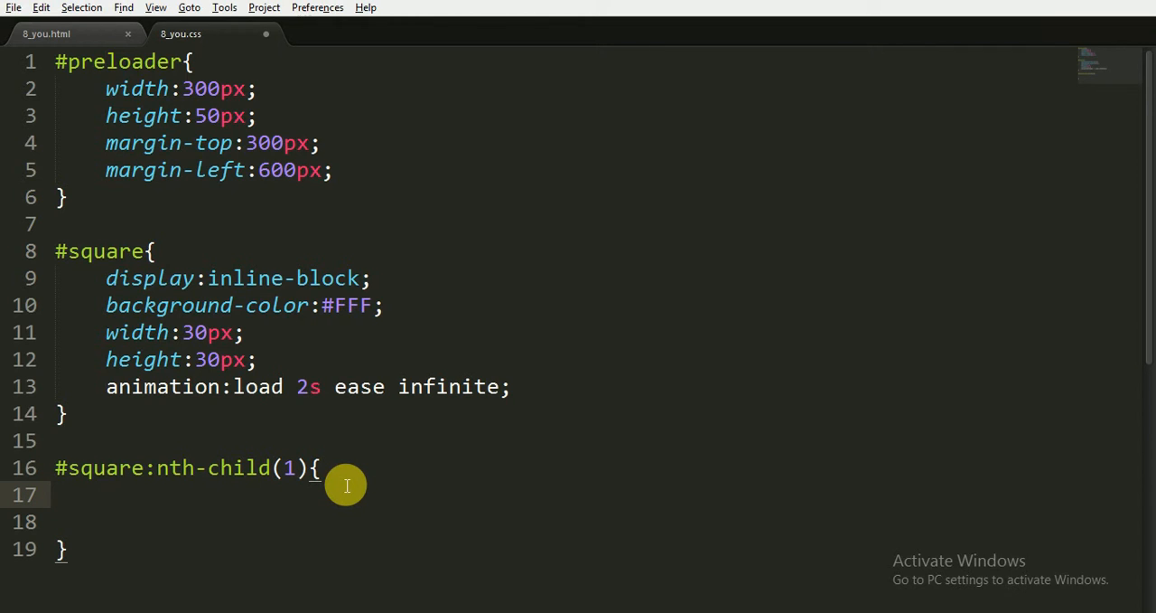
text(left:0px;)
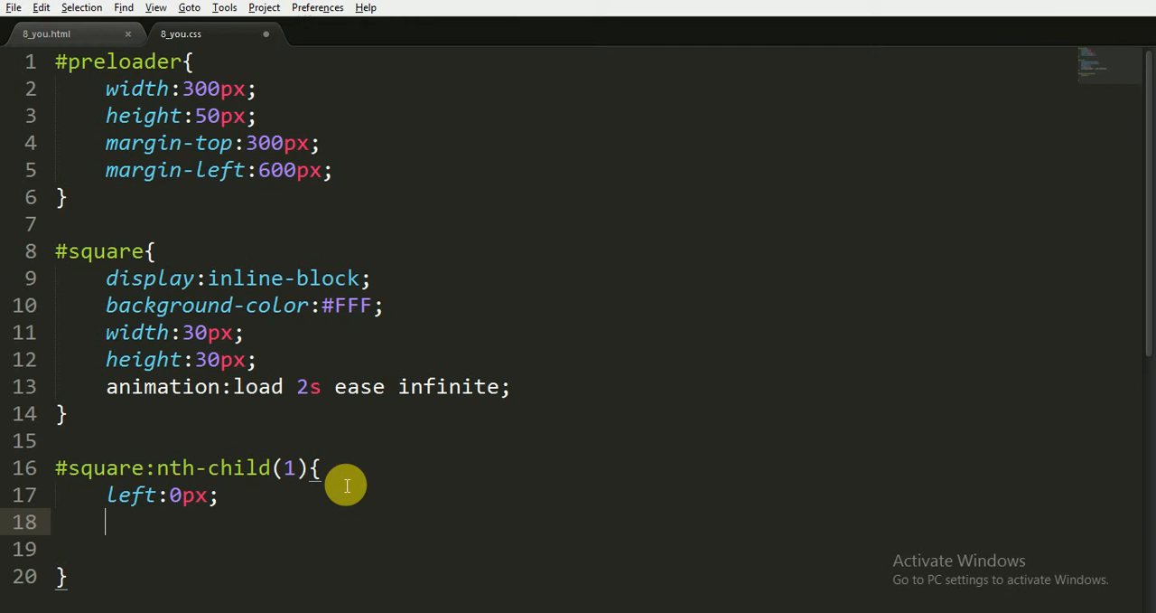
text(animation)
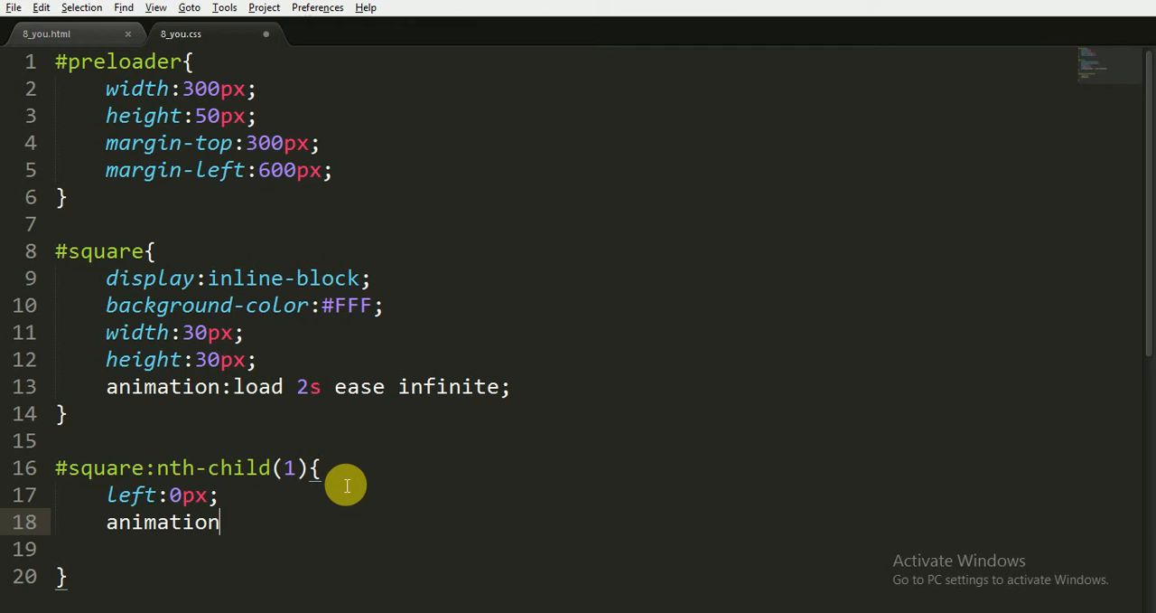
text(-delay:;)
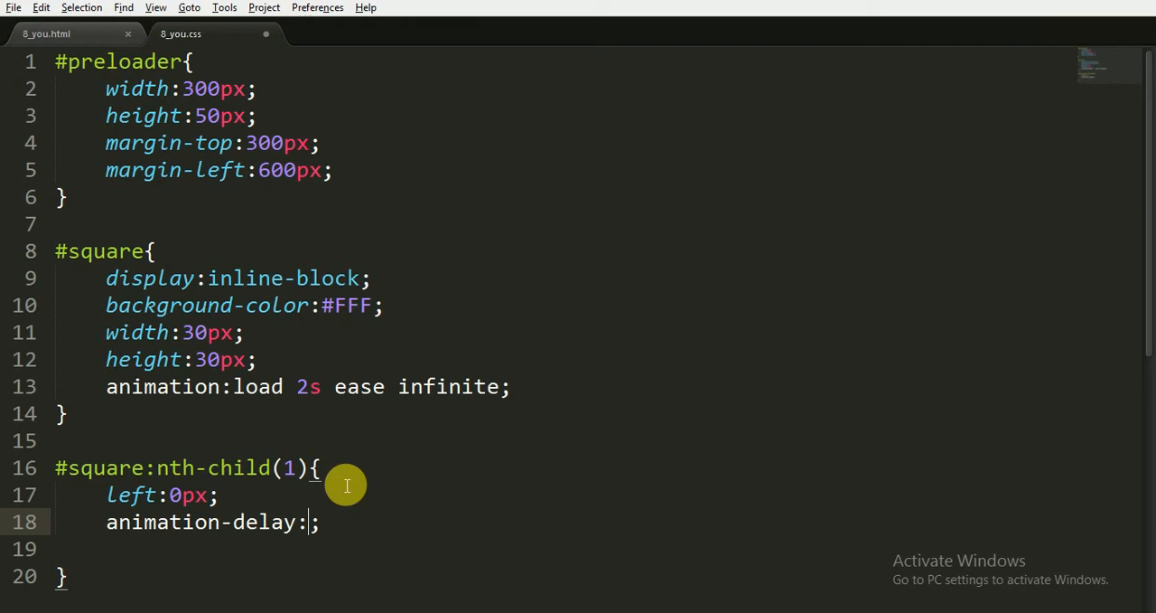
text(0s)
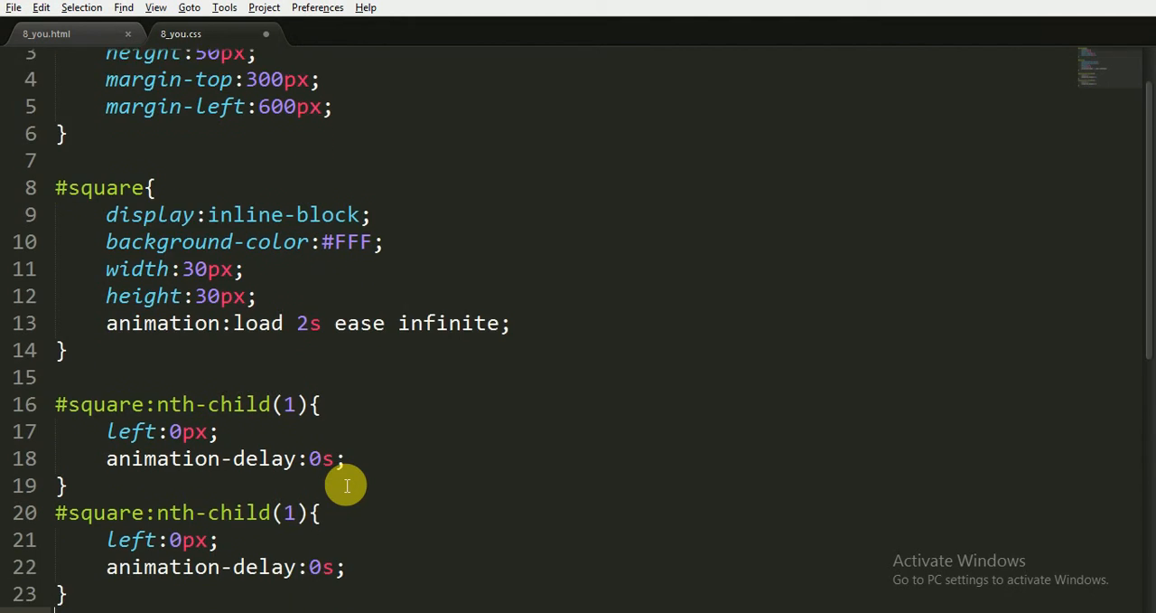
Change the second copy to nth-child(2), left 30px, animation-delay 0.10s
scroll(down, 3)
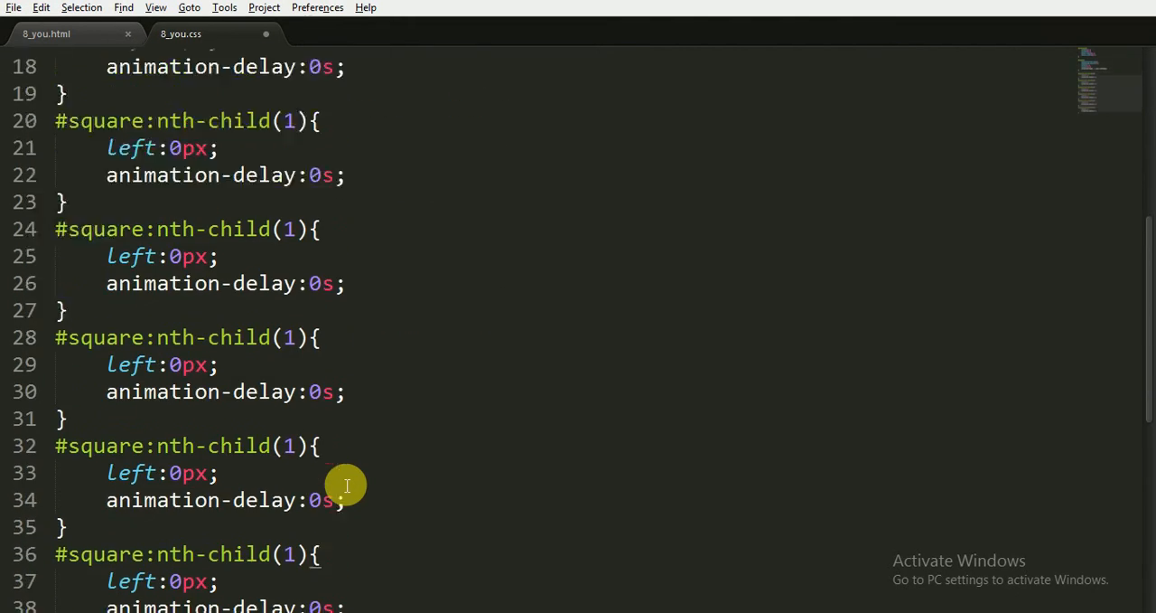
scroll(down, 3)
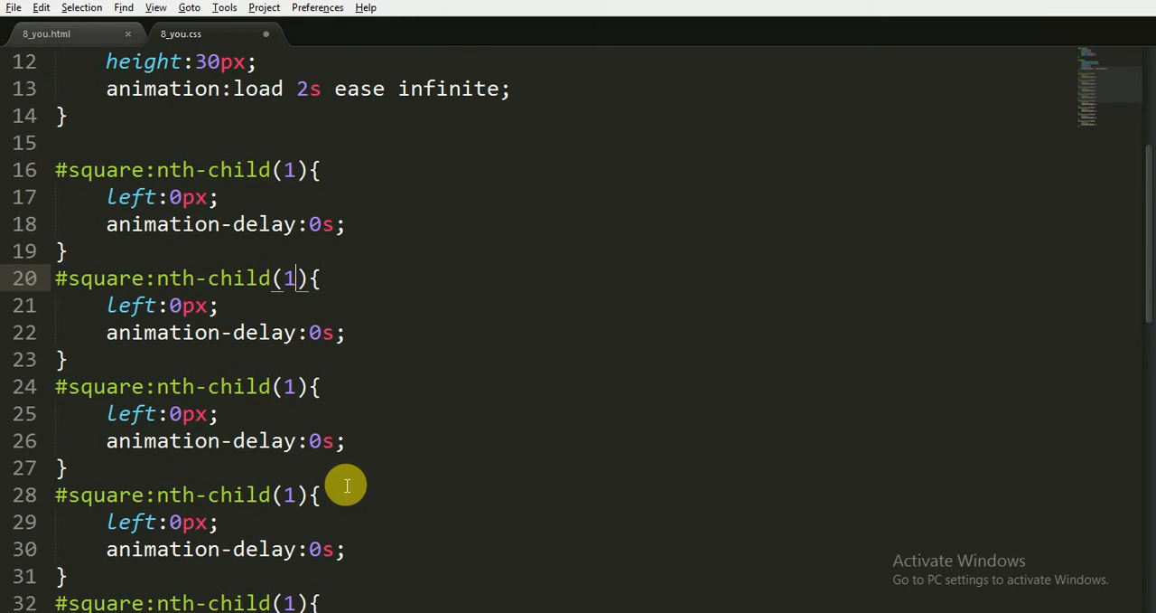
text(2)
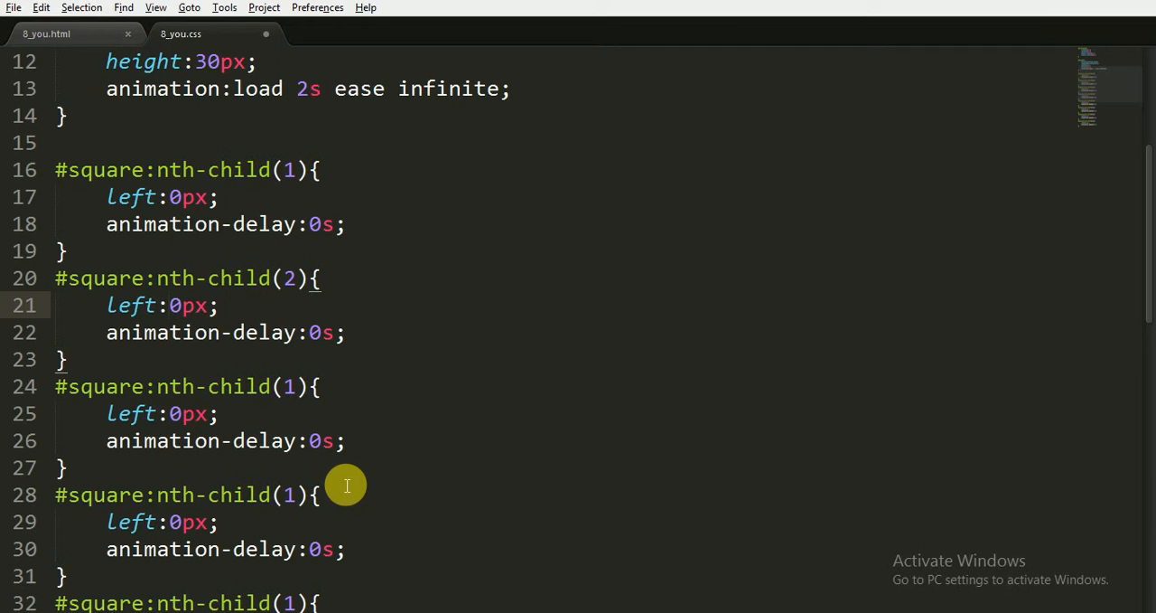
text(30)
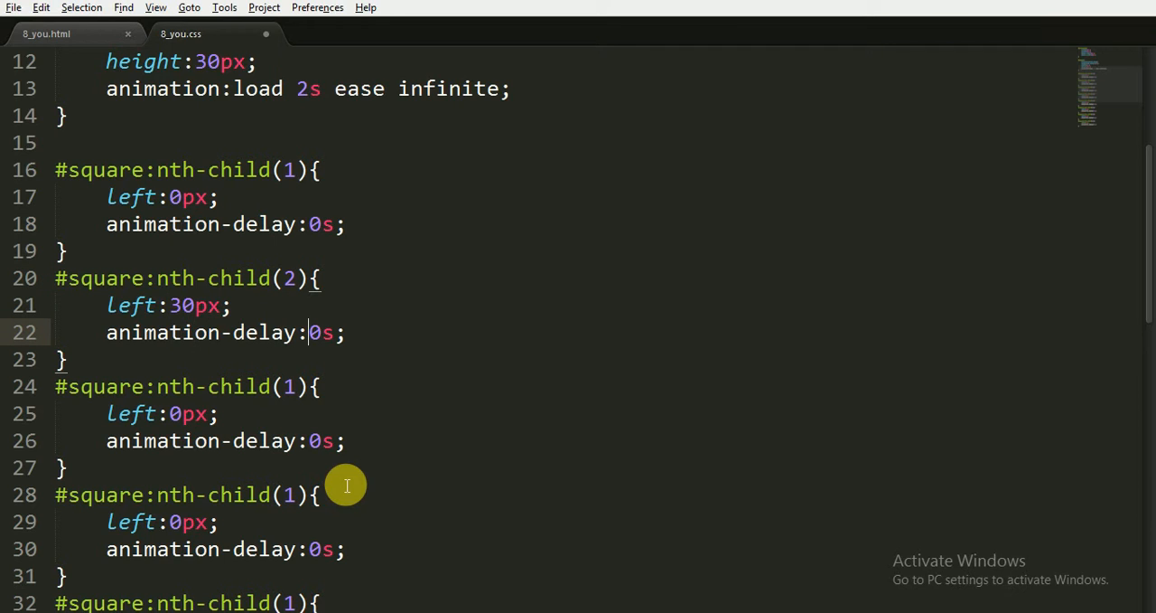
text(.10)
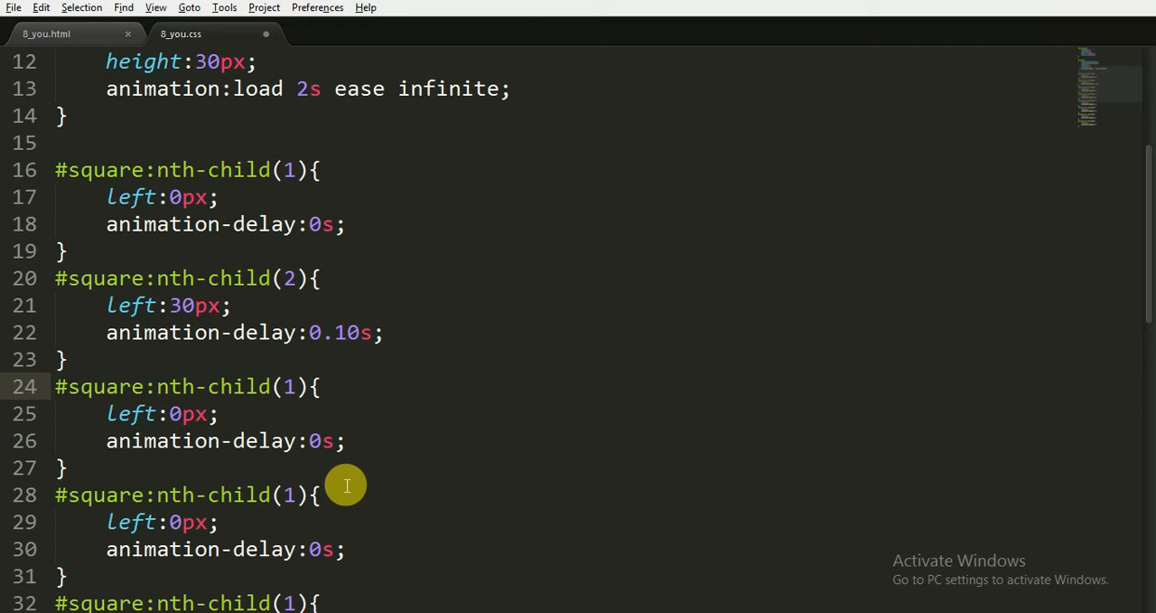
mouse_move(223, 314)
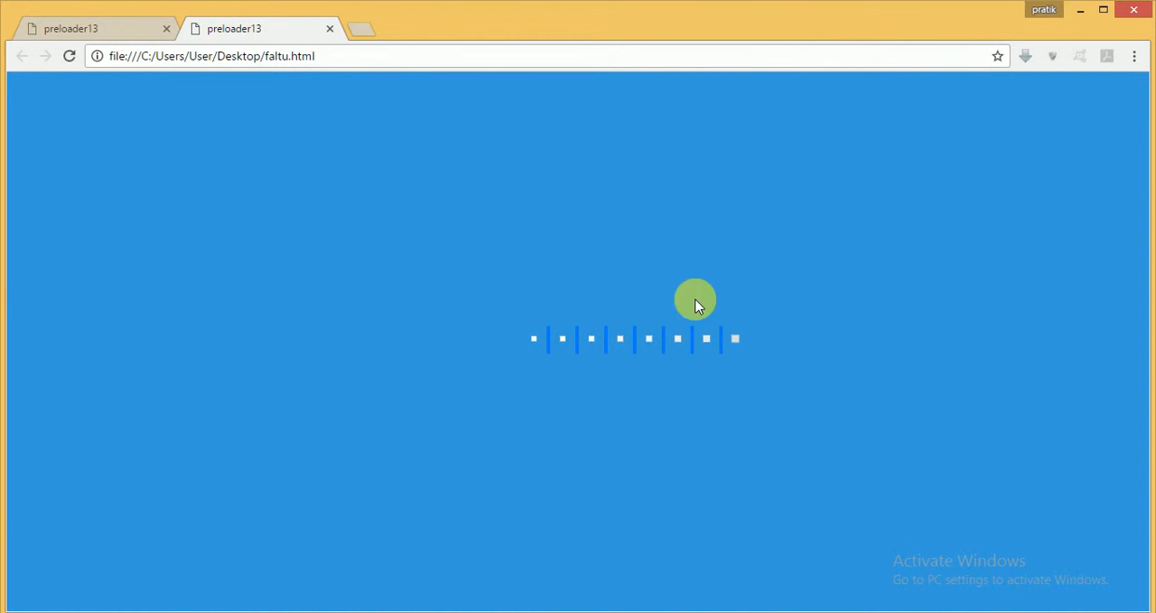
mouse_move(531, 340)
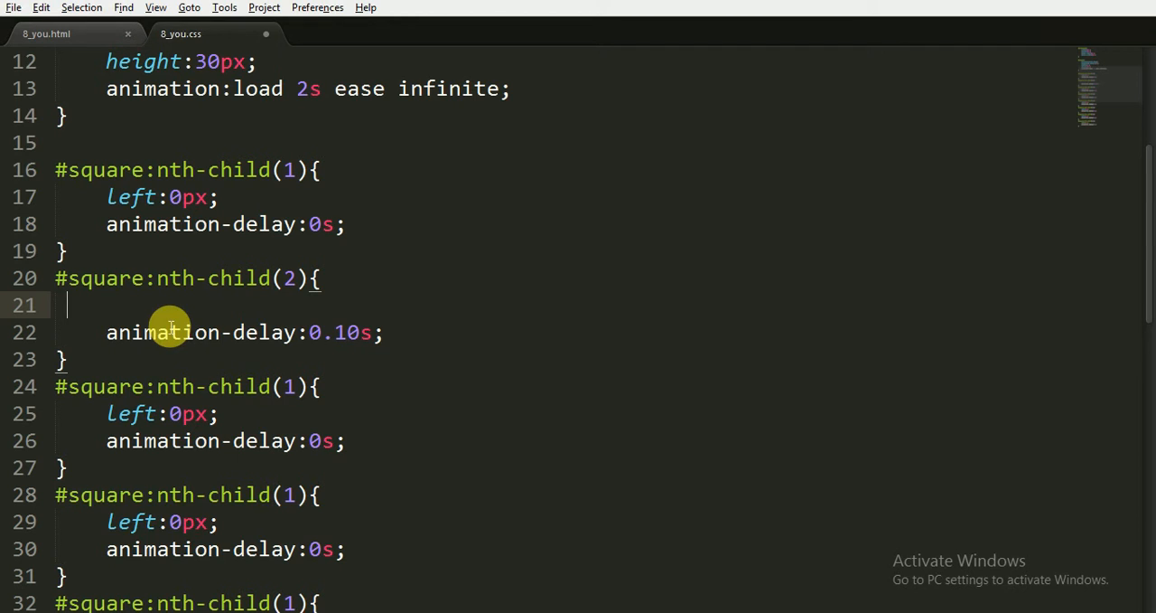
Set the third rule to nth-child(3) with a 0.20s animation-delay
text(left:30px;)
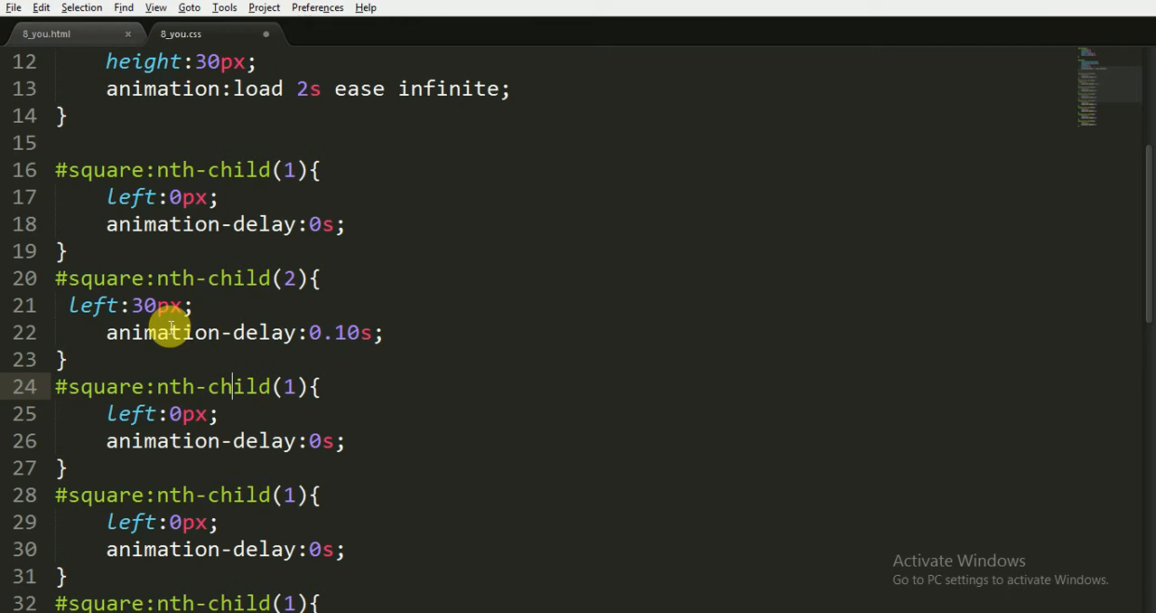
key(Backspace)
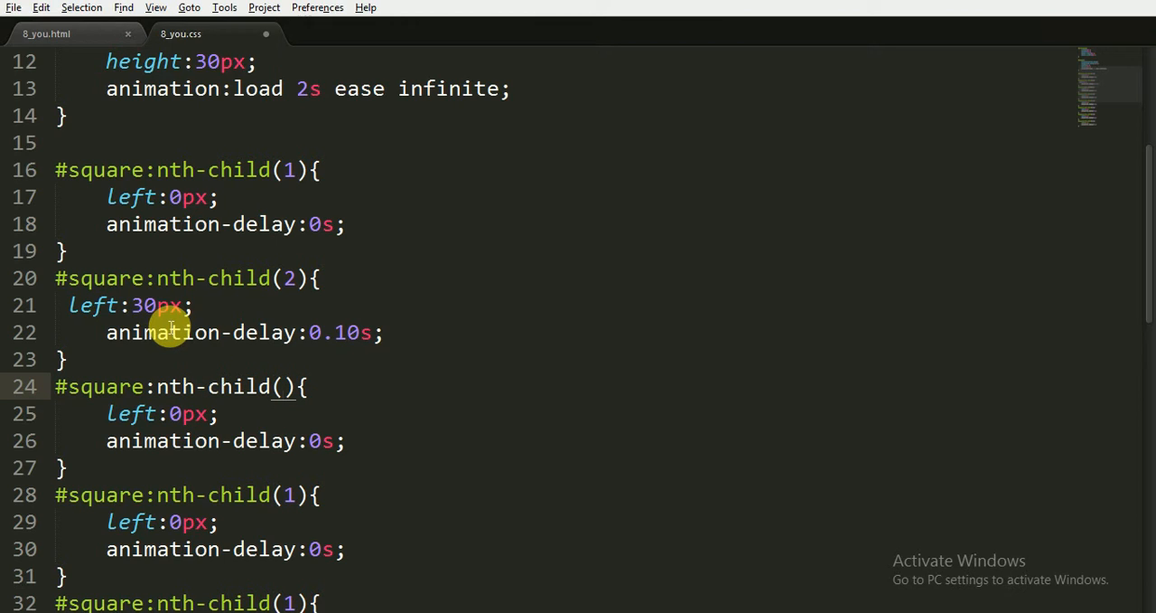
text(3)
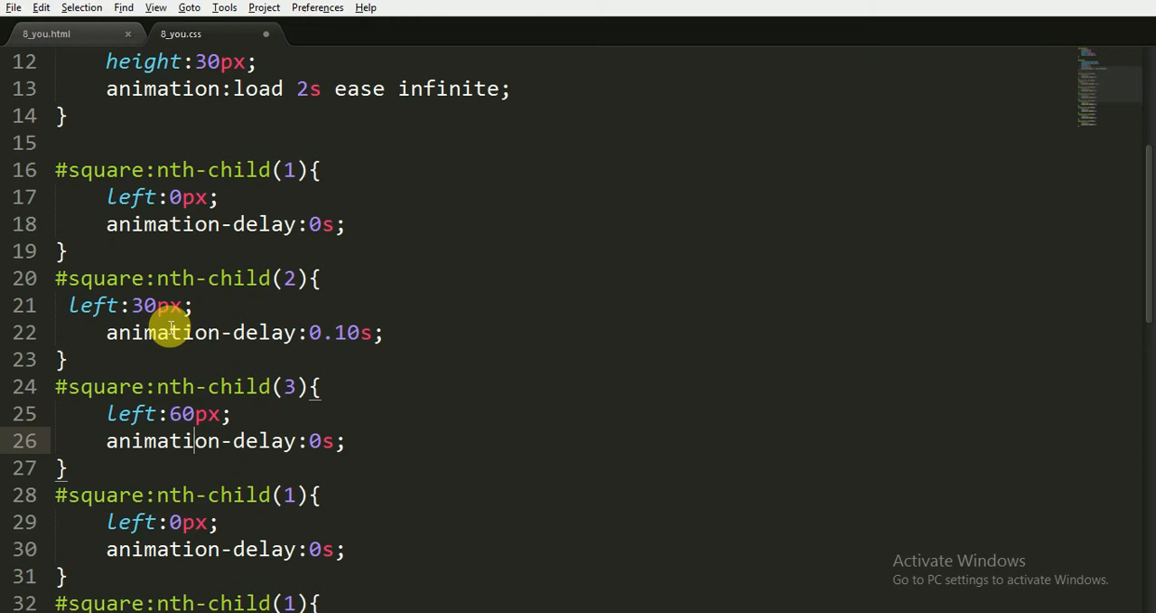
text(.20)
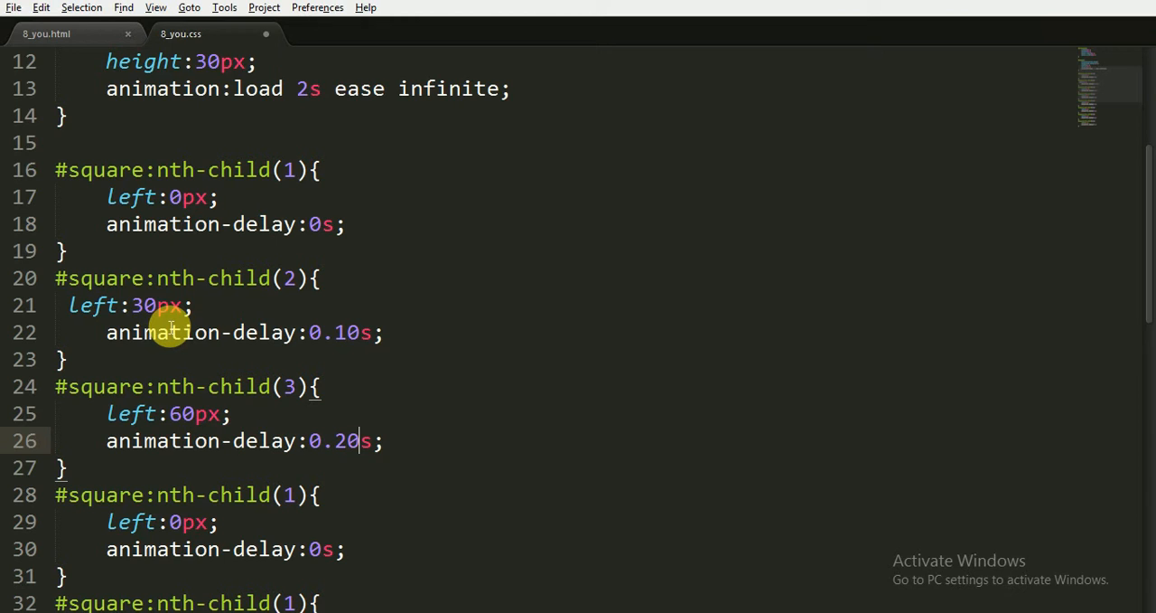
Update the fourth and fifth rules' child numbers, left offsets and a 0.40s delay
click(168, 521)
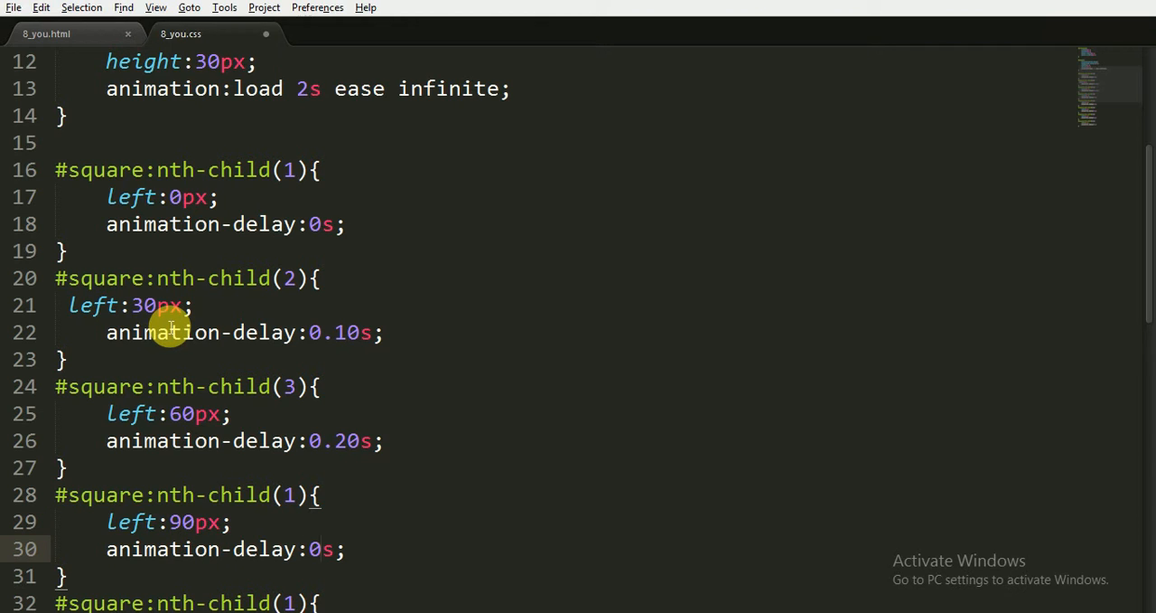
scroll(down, 3)
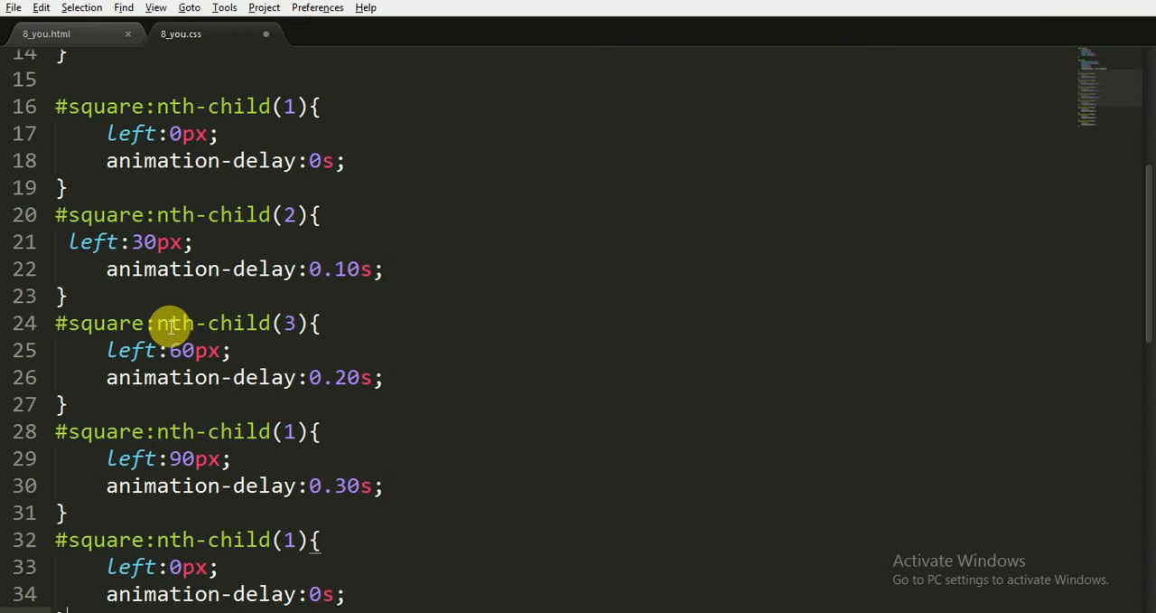
scroll(down, 3)
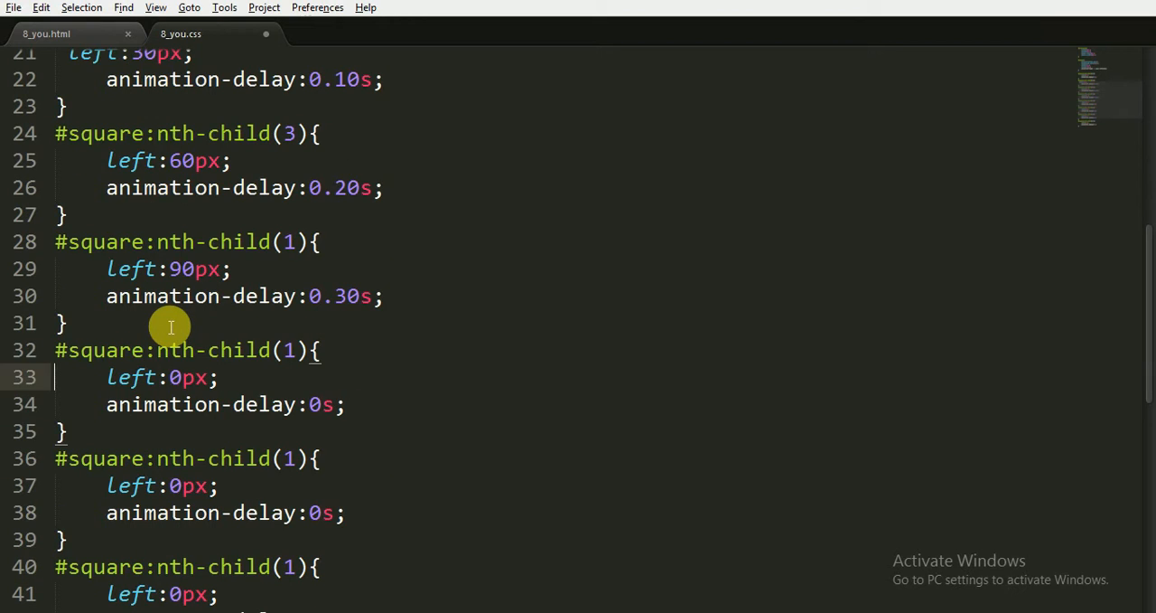
click(313, 350)
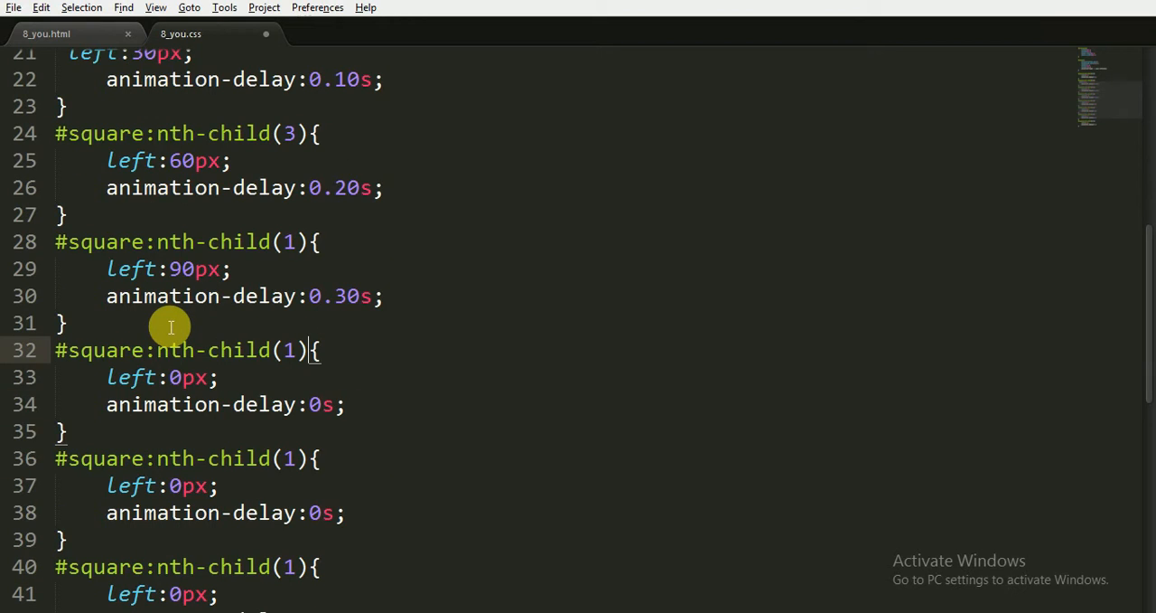
text(4)
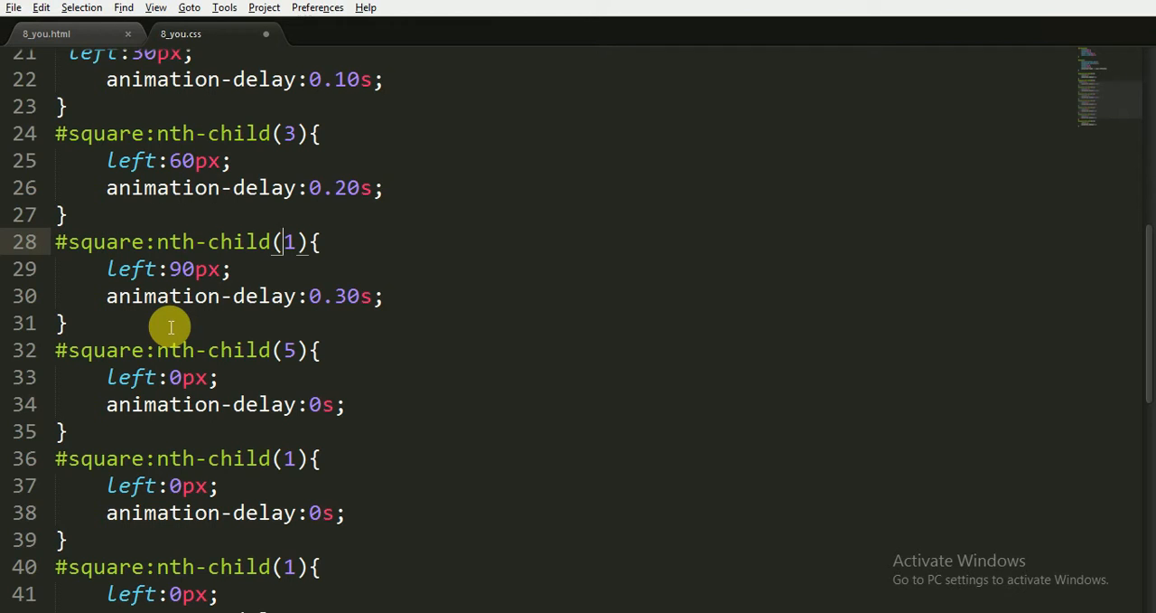
text(4)
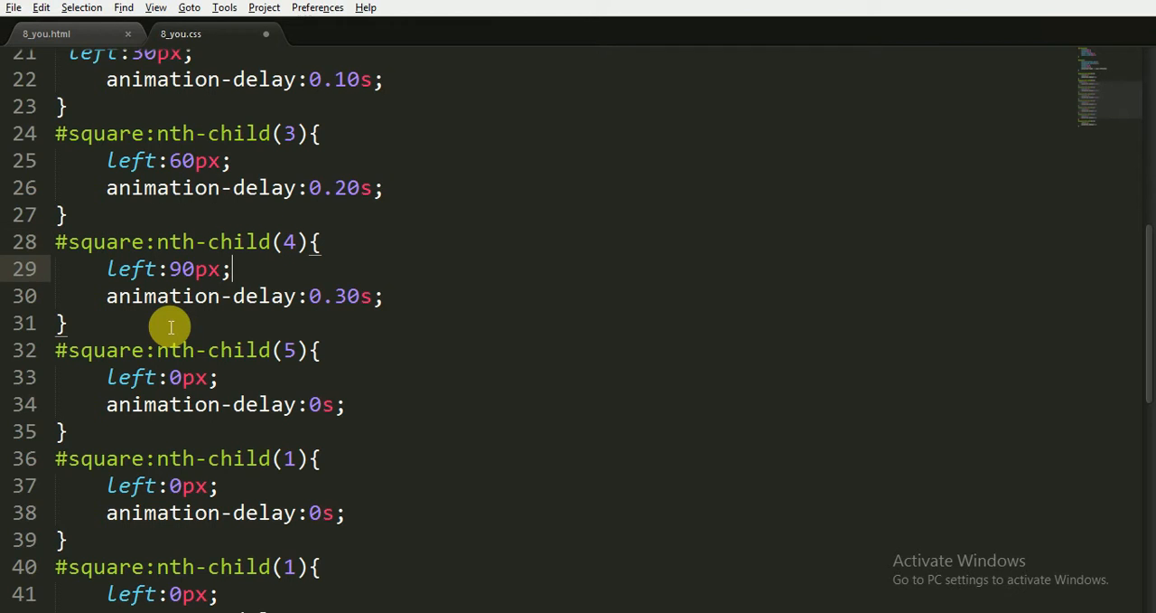
click(168, 376)
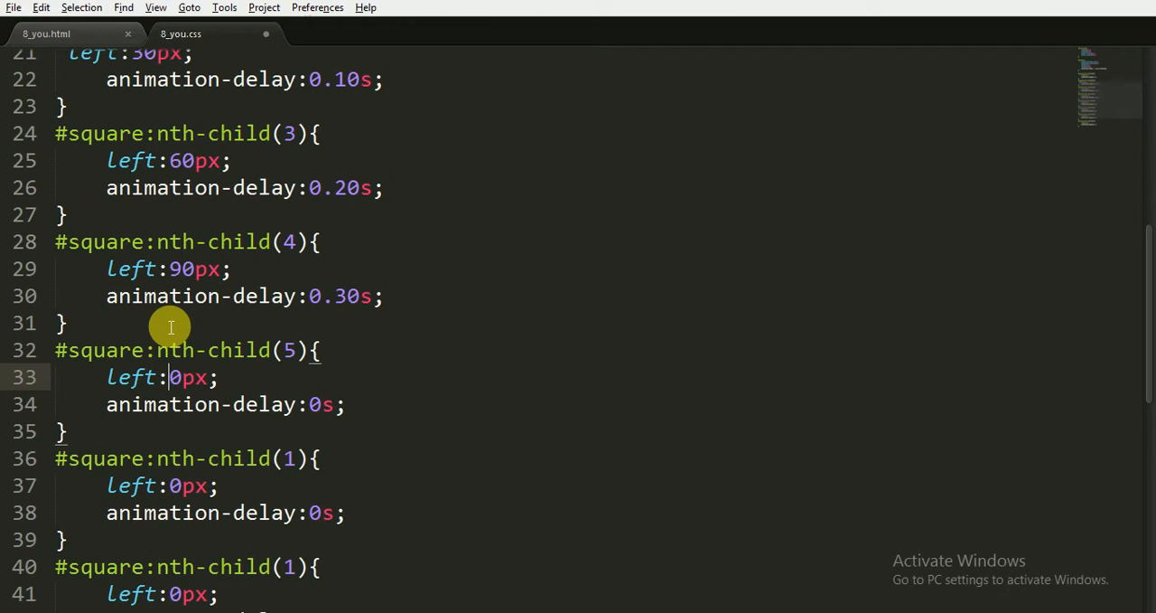
text(1200)
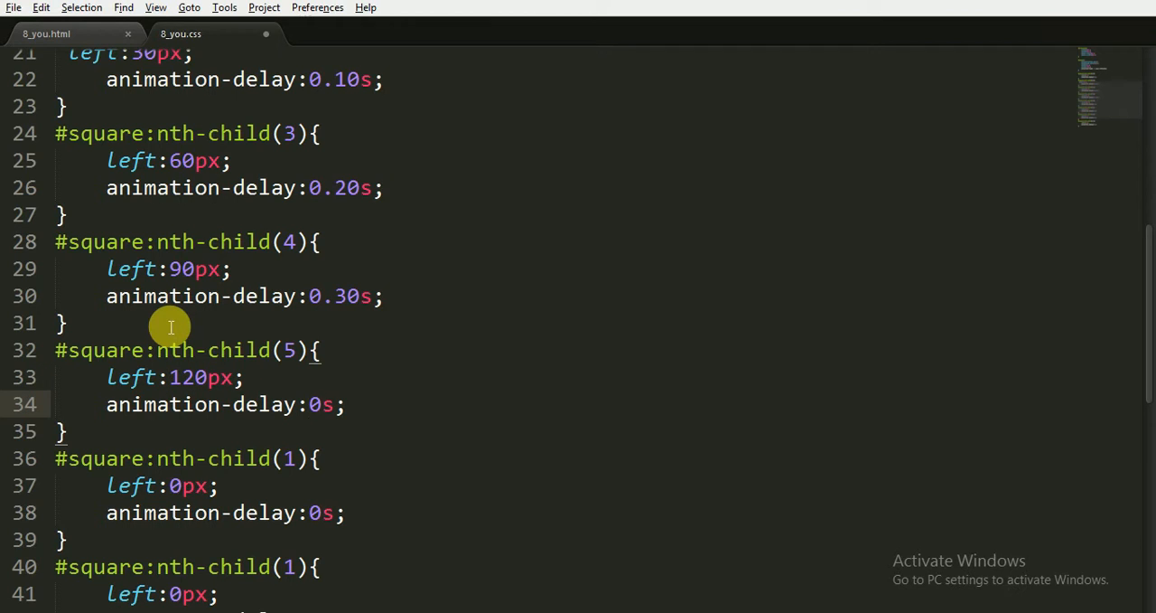
text(.40)
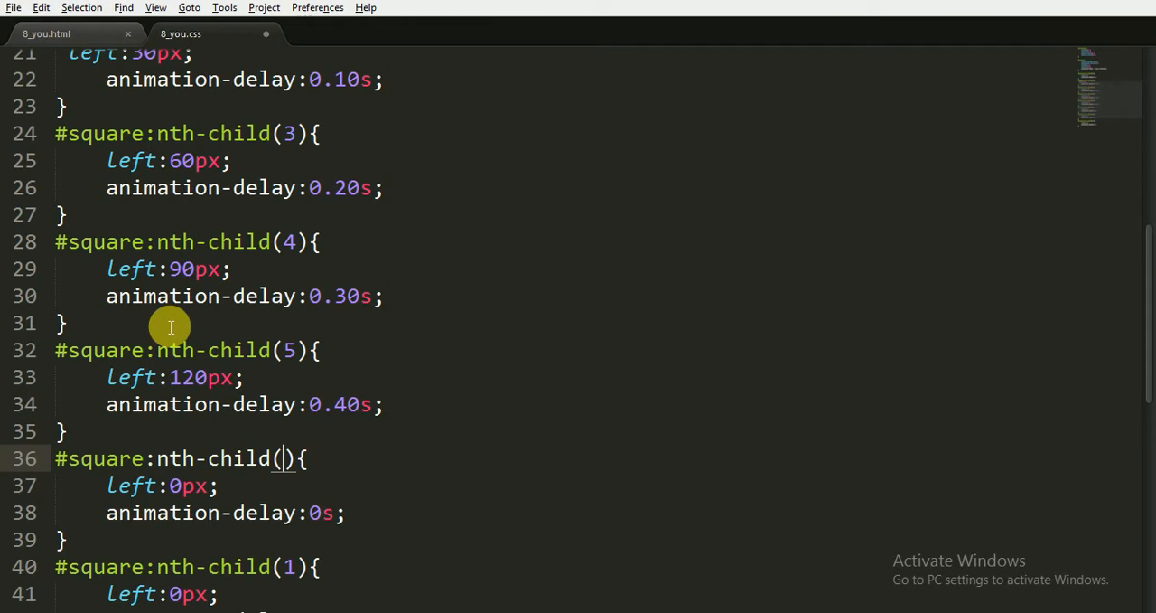
Set the remaining rules' offsets to 150px, 180px and 210px with delays up to 0.70s
text(6)
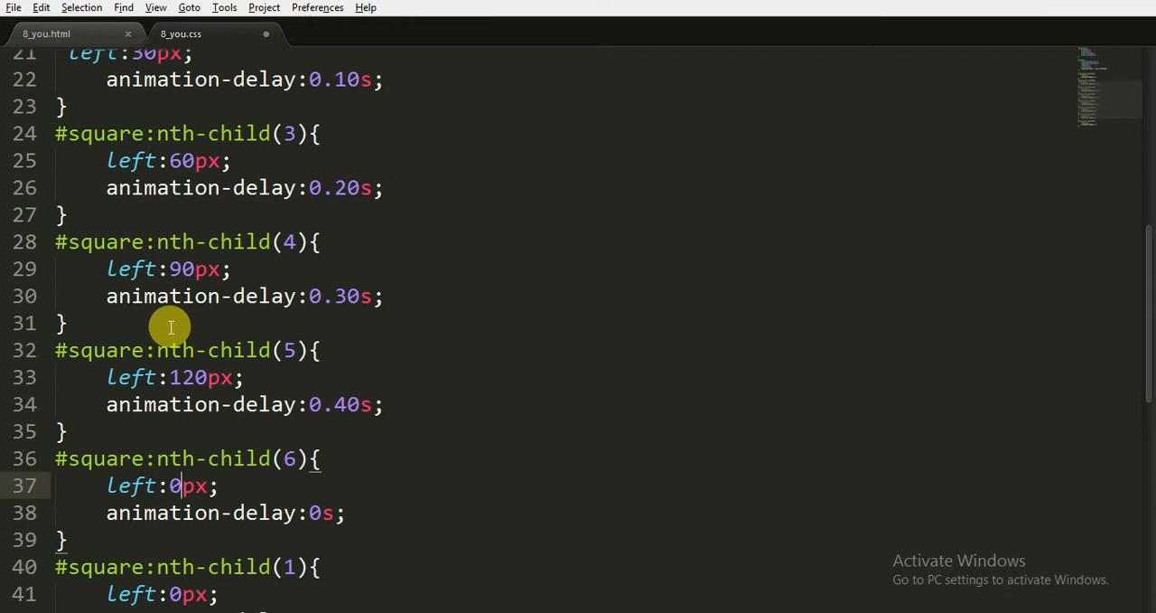
text(15)
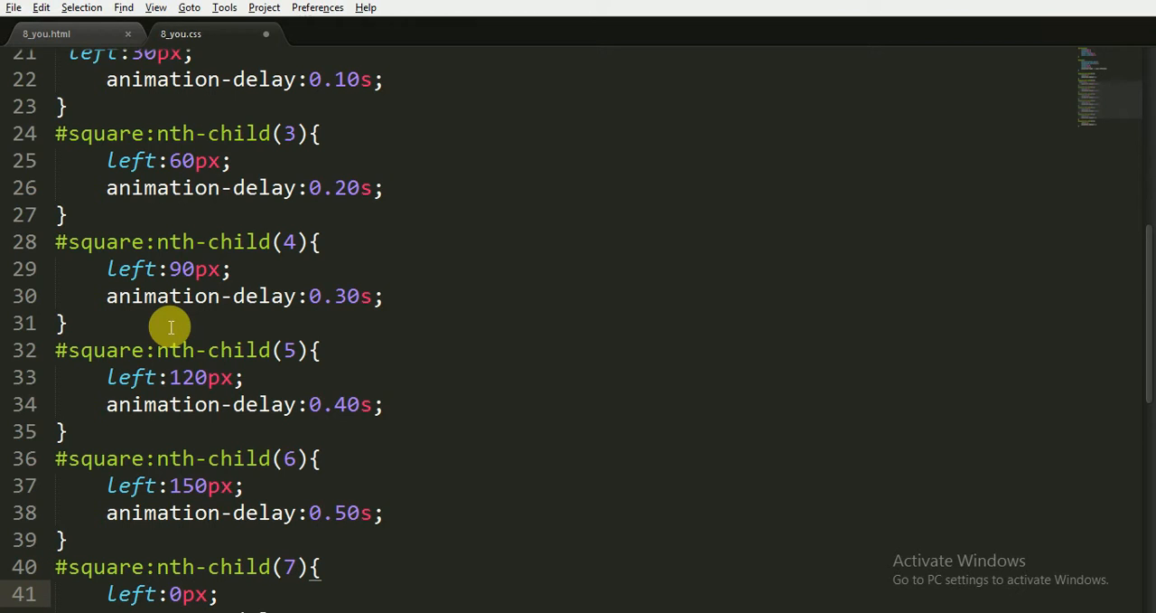
text(18)
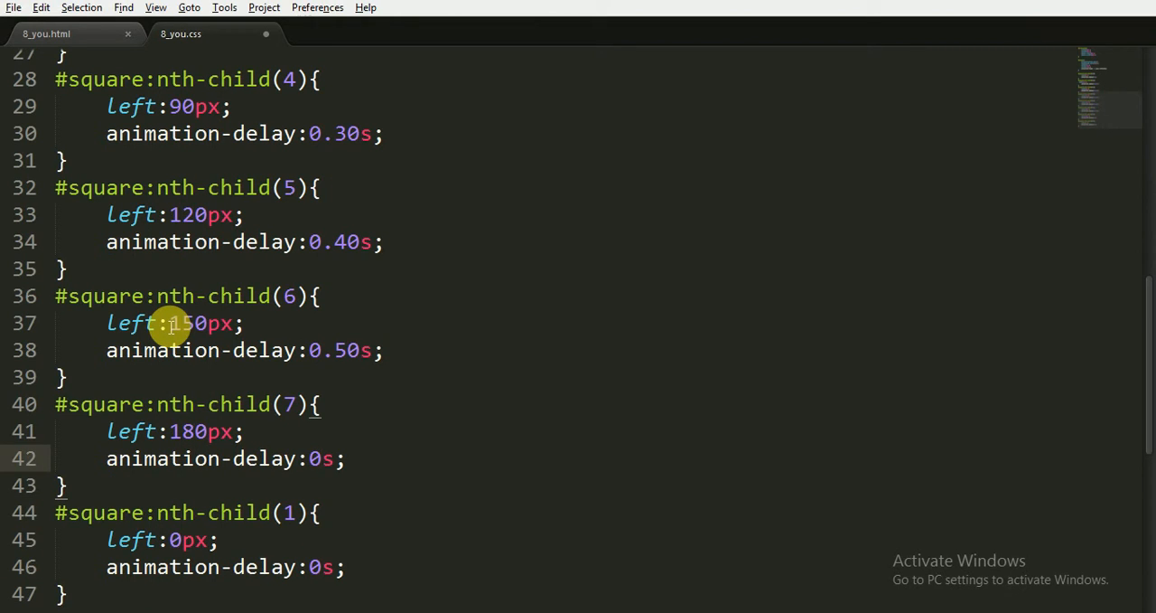
text(0.60)
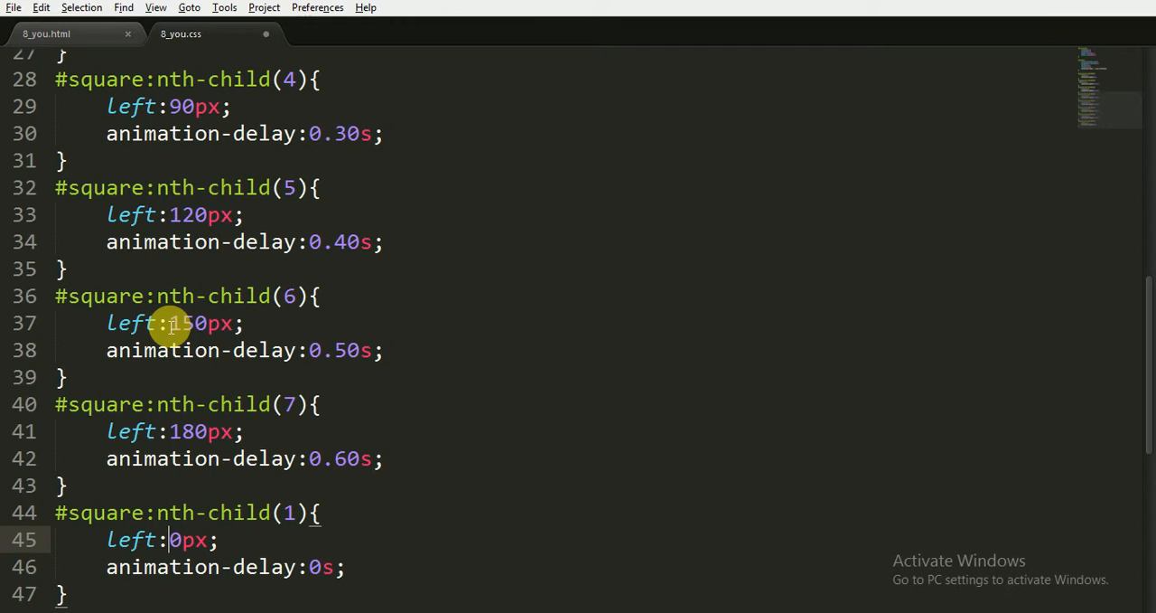
text(21)
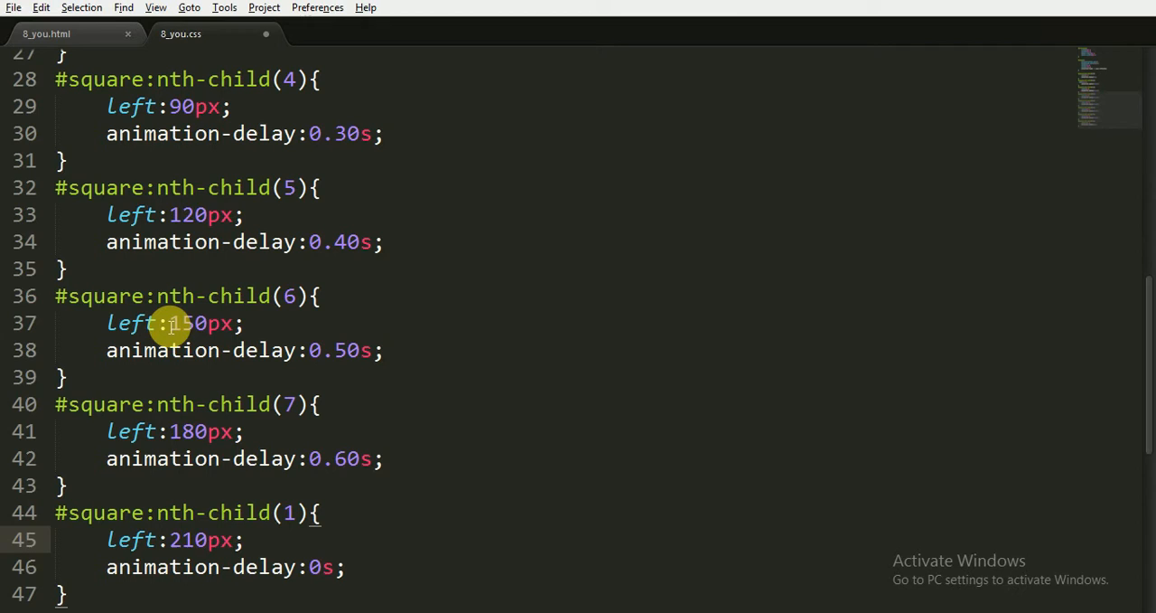
text(0.7)
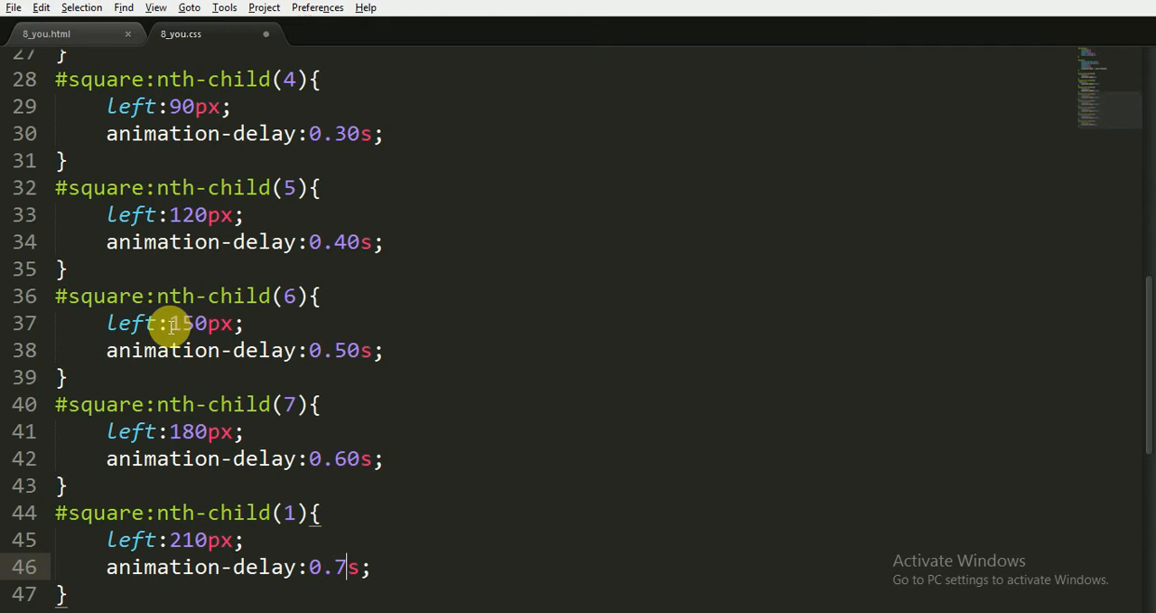
text(0)
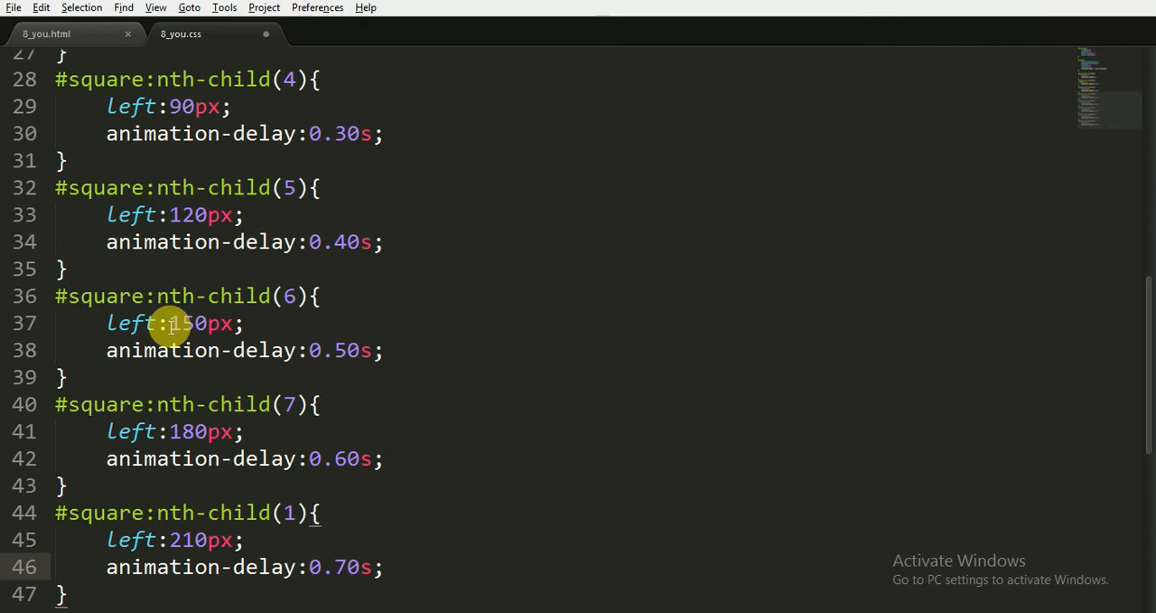
scroll(down, 3)
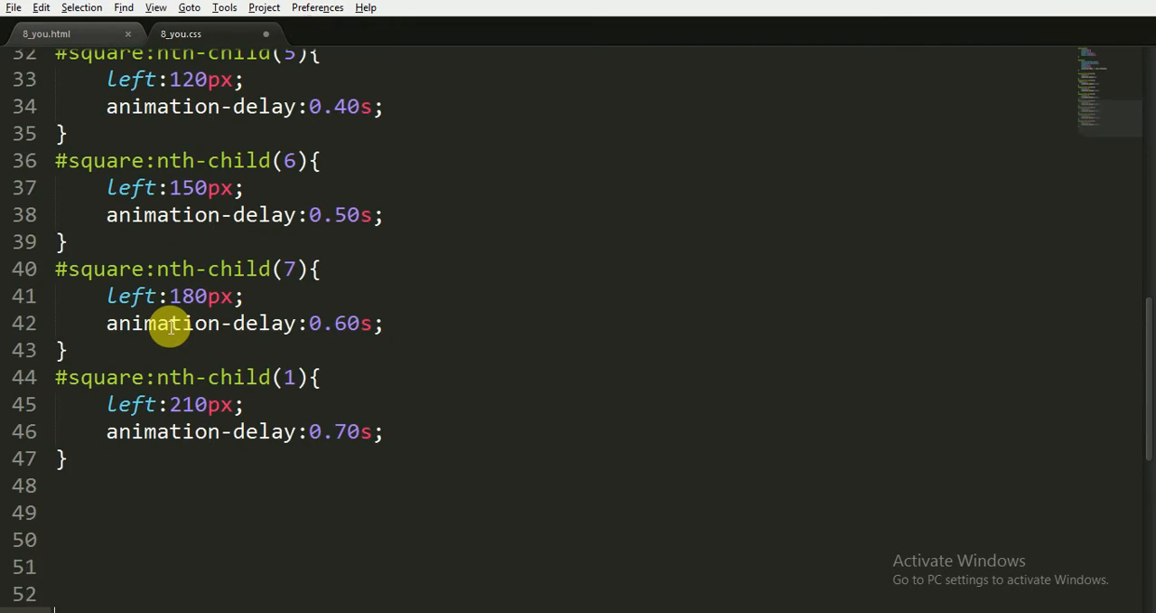
text(@)
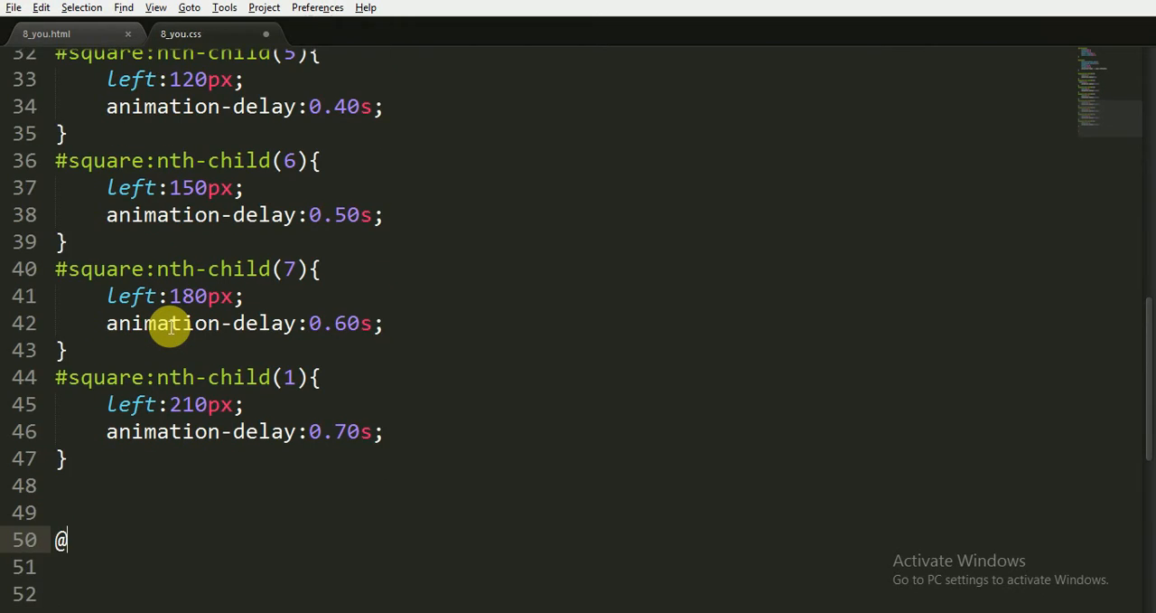
text(key)
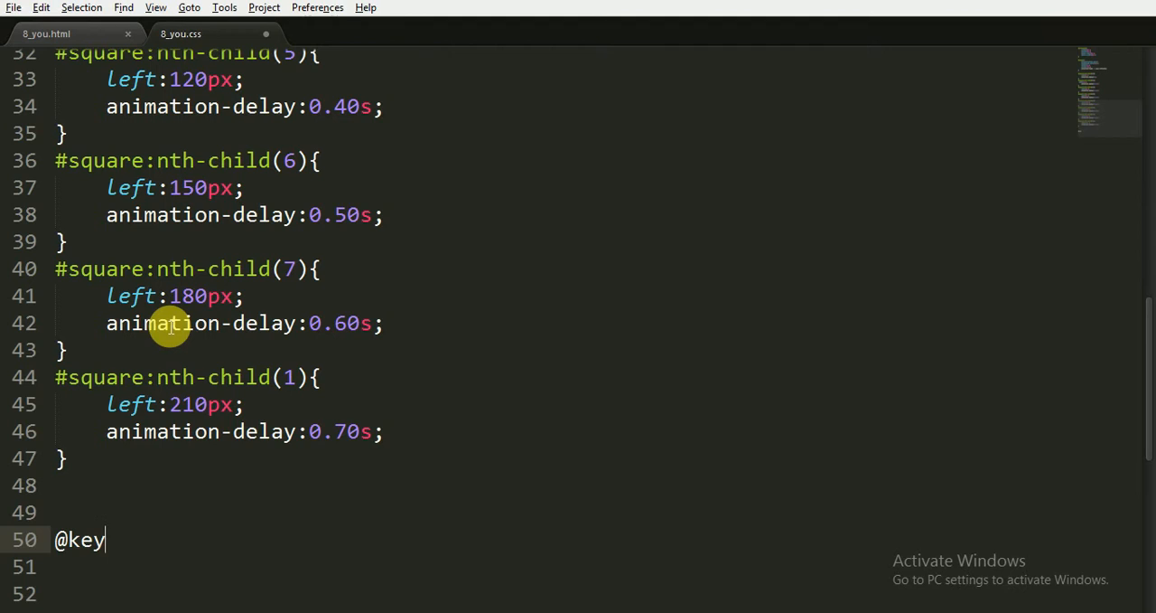
text(frames)
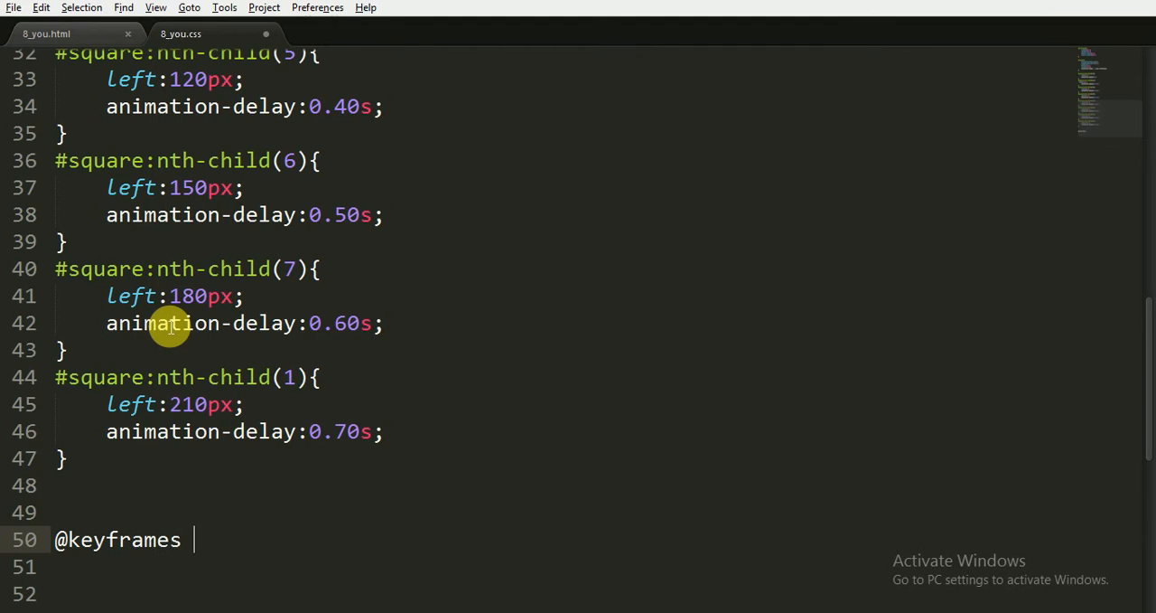
text(load{})
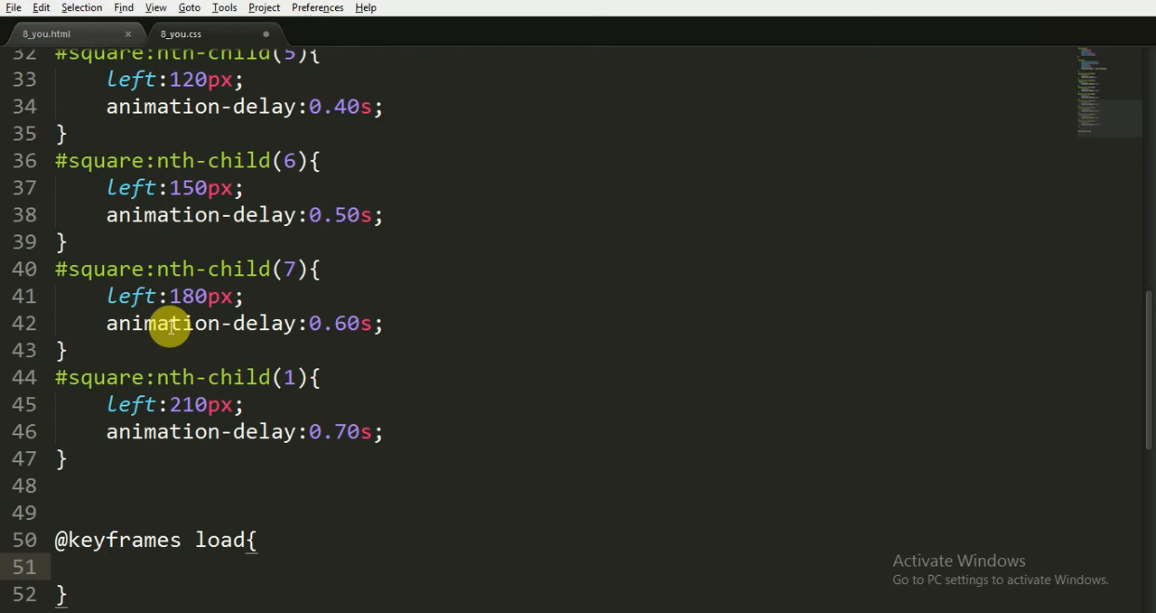
text(0%{)
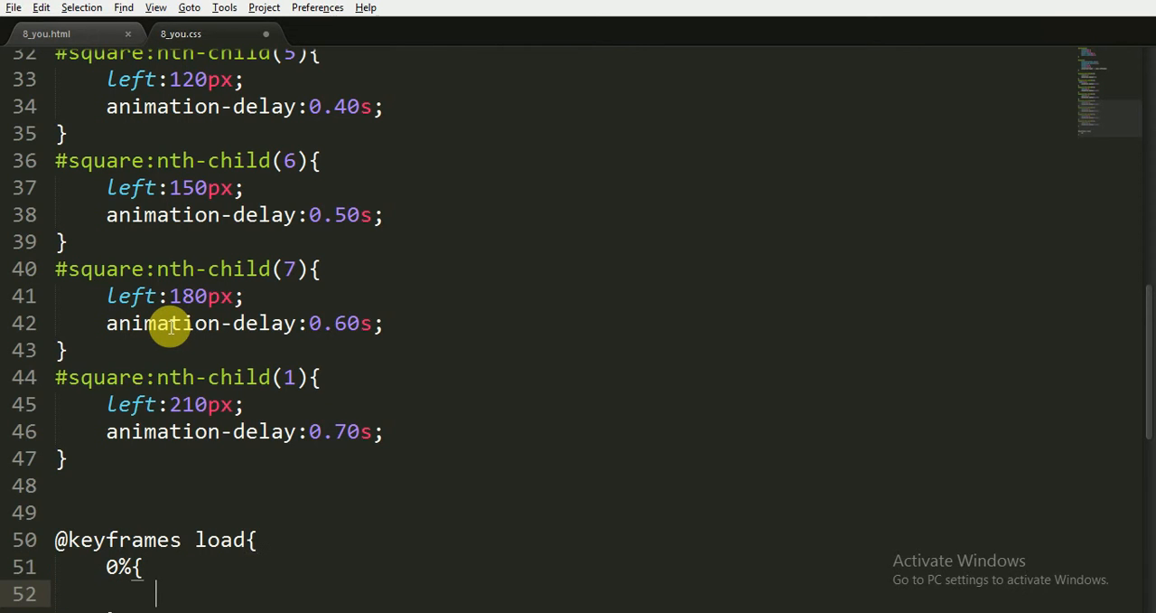
Give the 0% keyframe step a #000 background-color
scroll(down, 3)
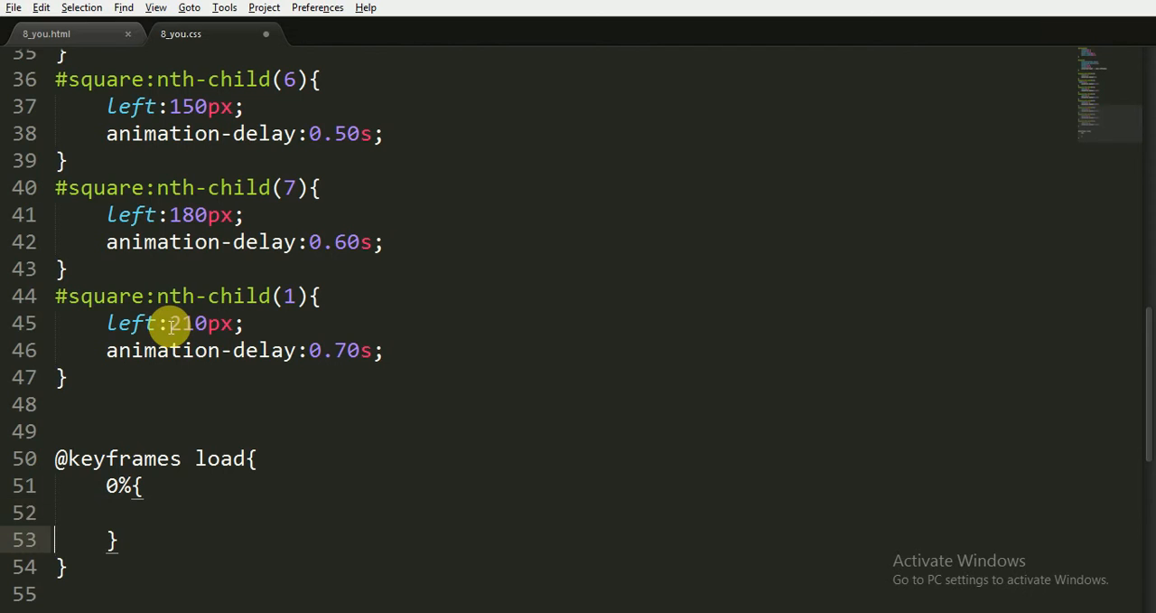
click(155, 513)
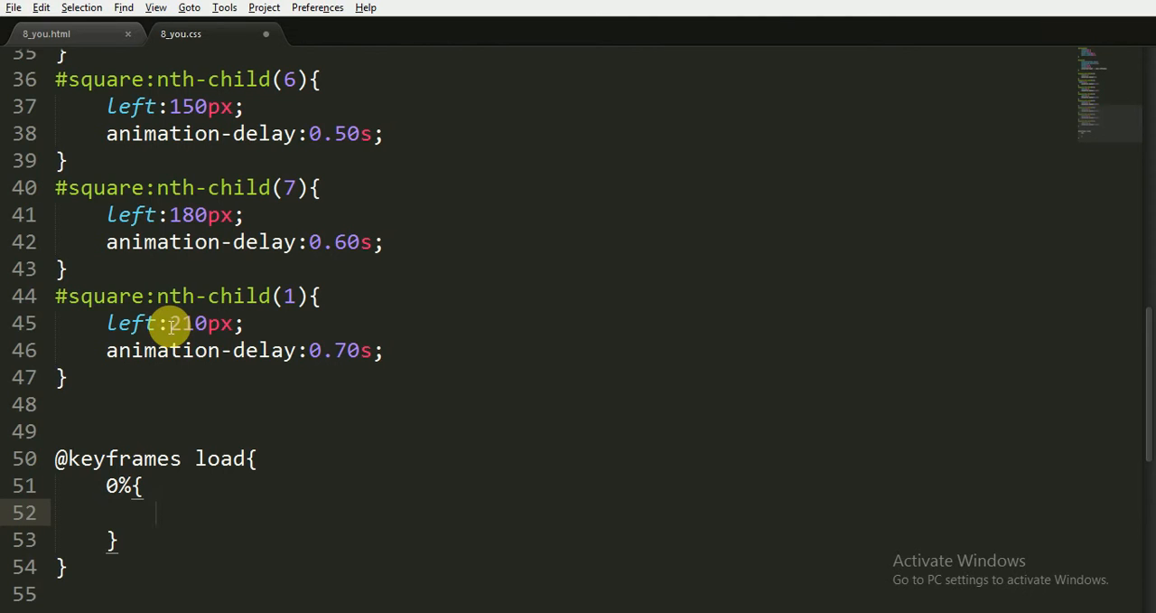
text(backg)
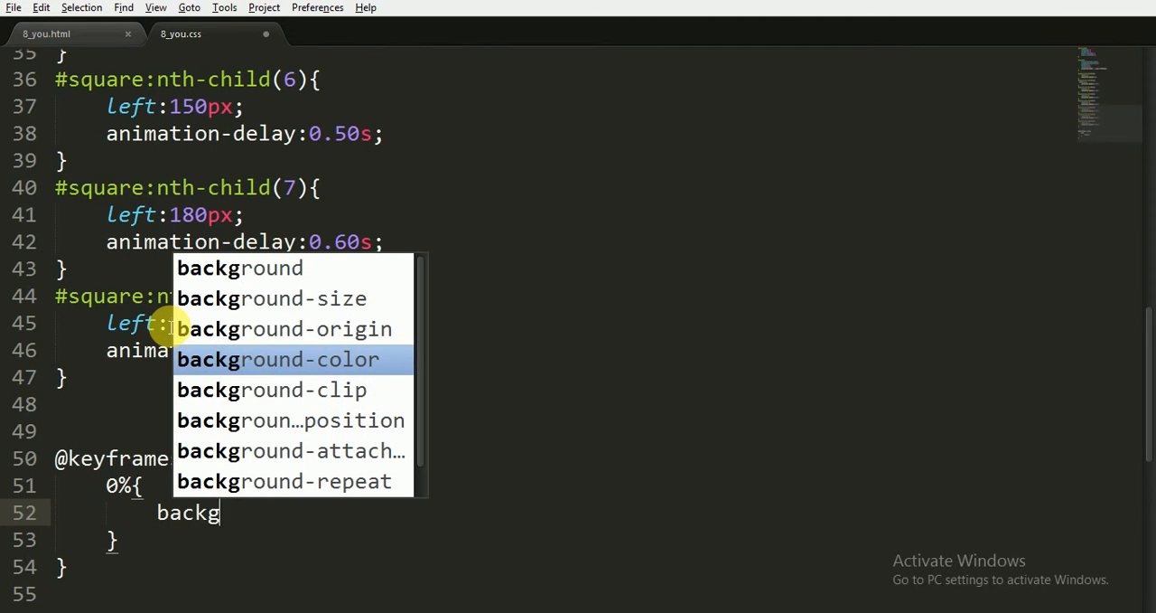
click(277, 359)
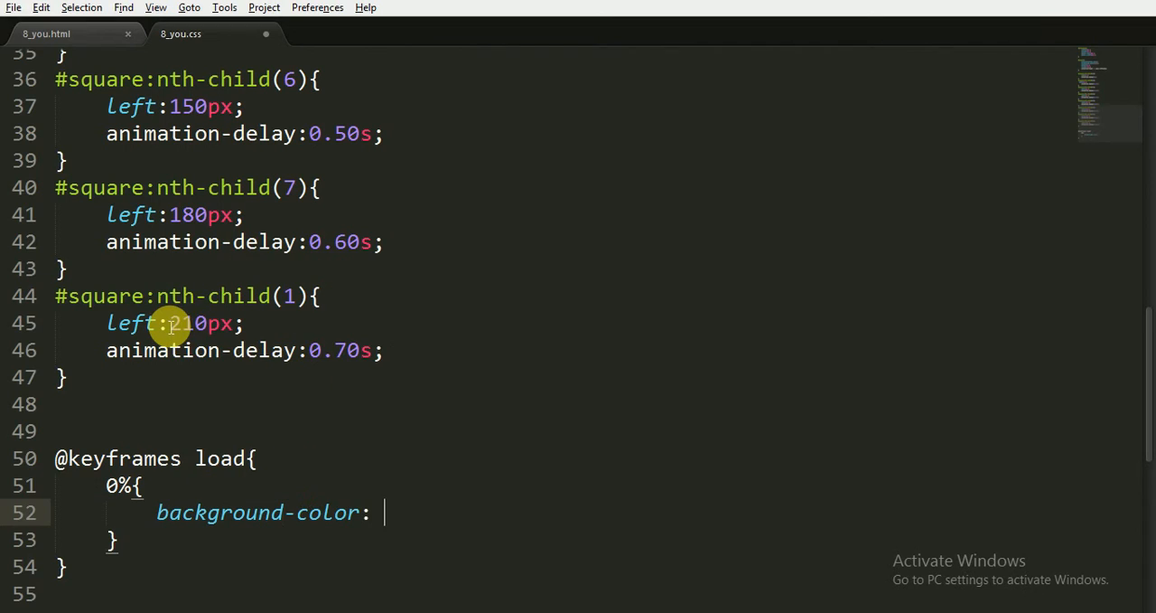
text(#)
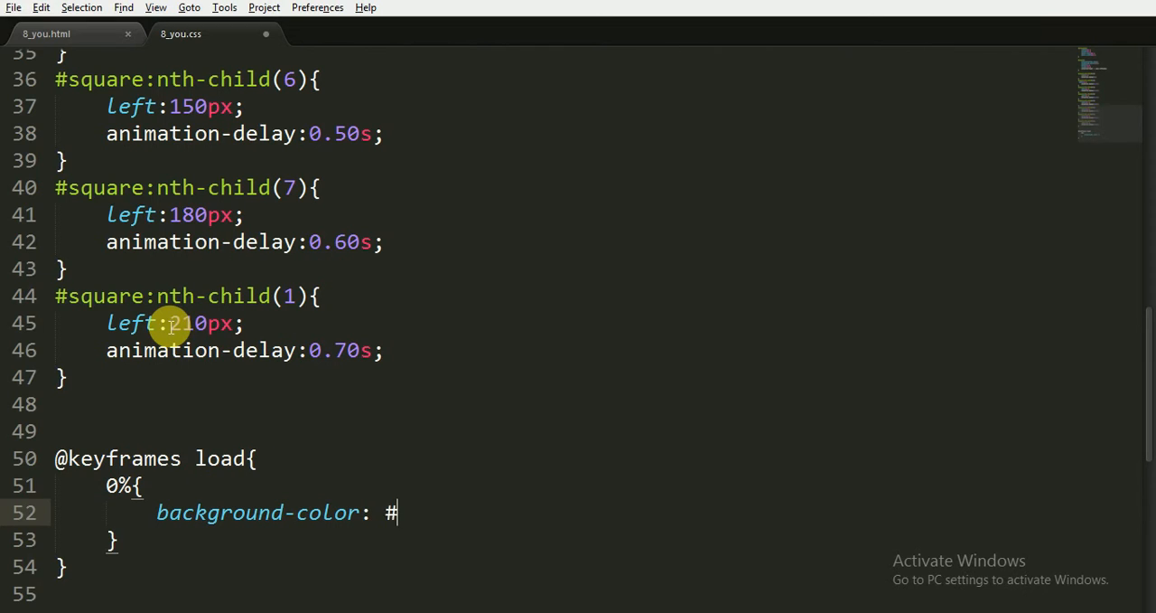
text(000;)
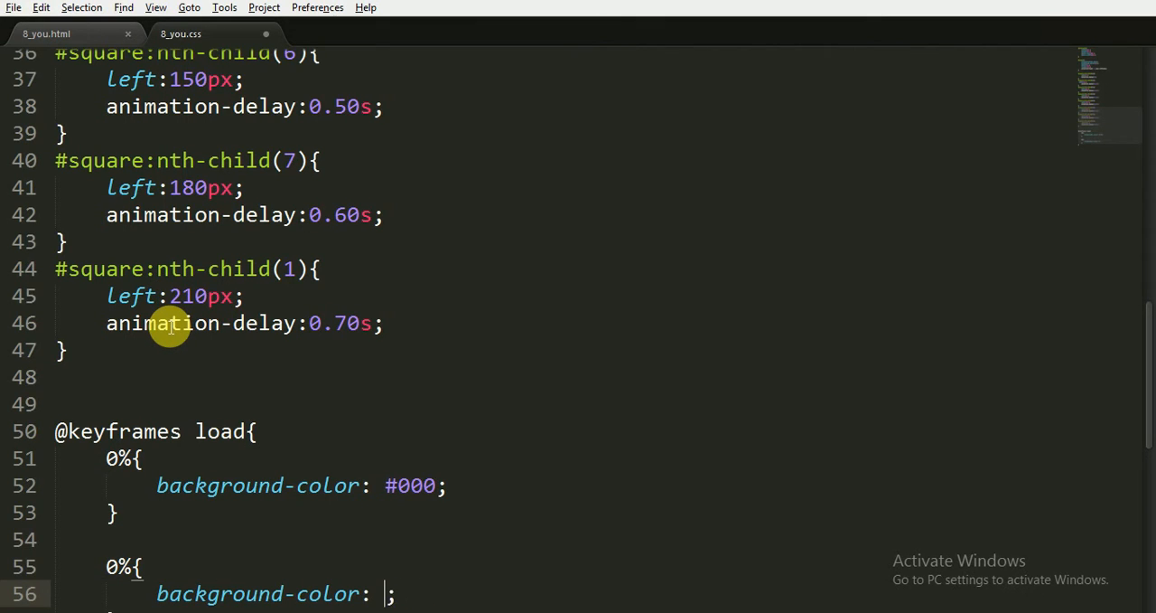
Add a keyframe step scaling the squares to .2 with a #FFF background
text(#)
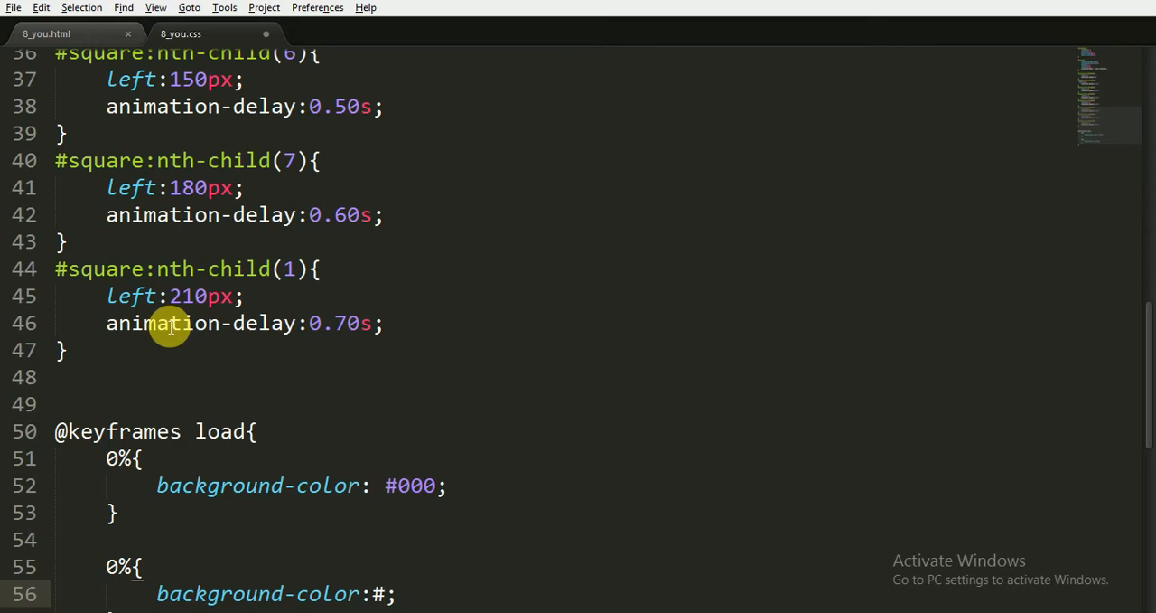
text(FFF)
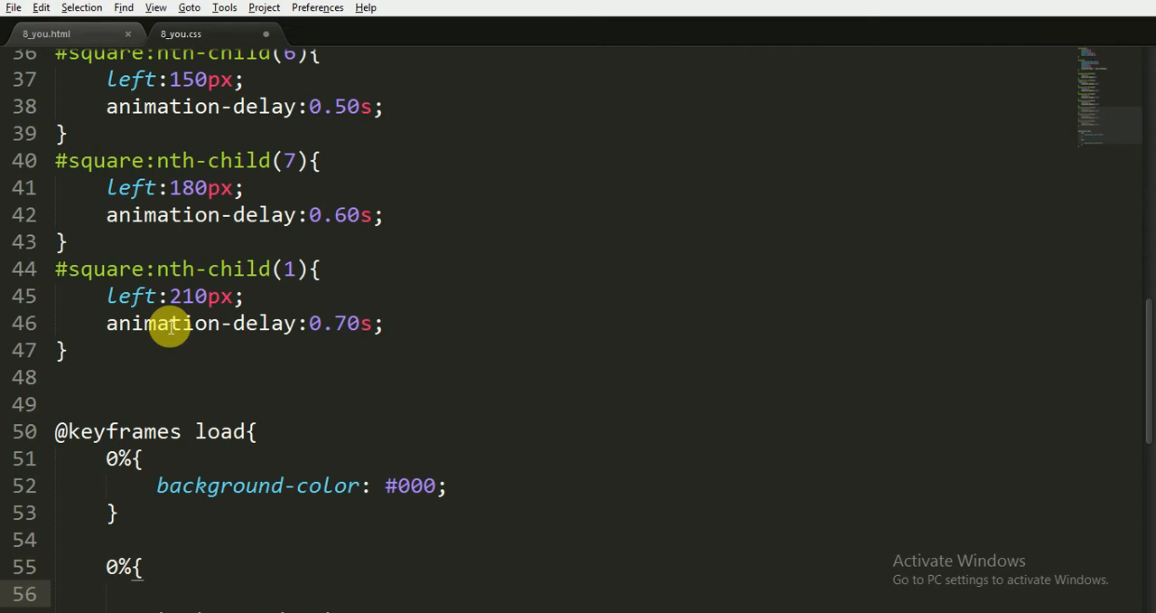
text(transform:;)
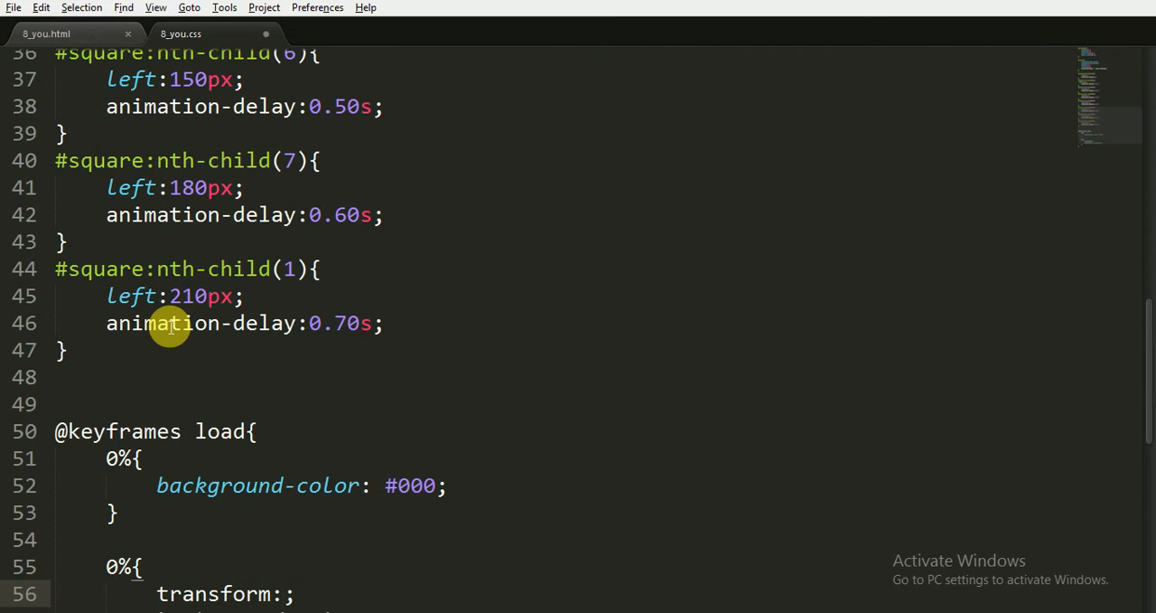
text(scale())
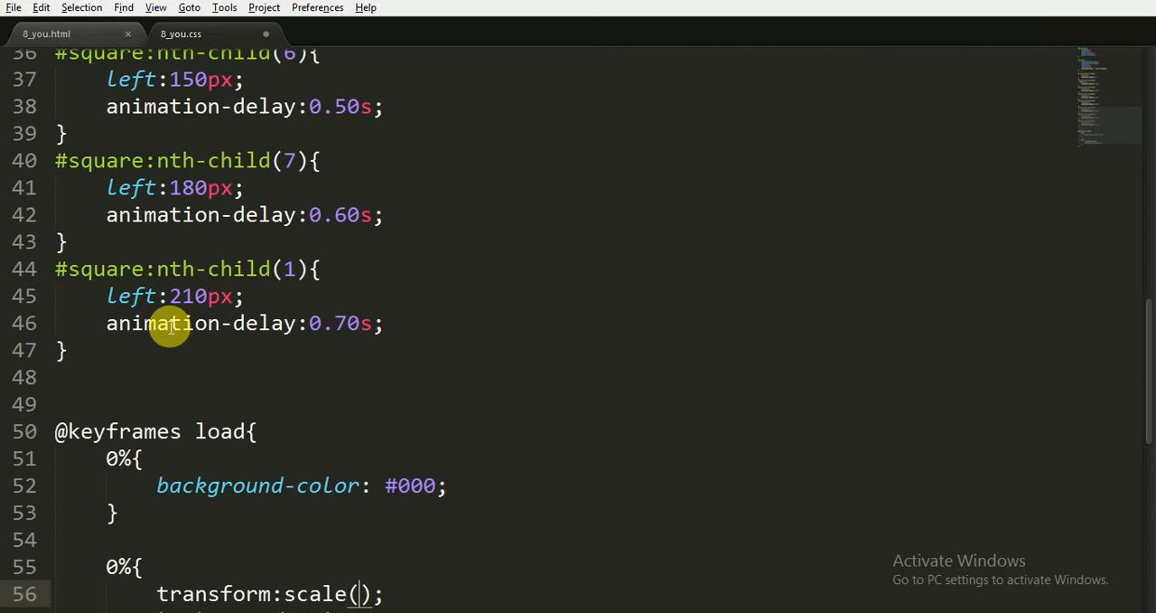
text(.2)
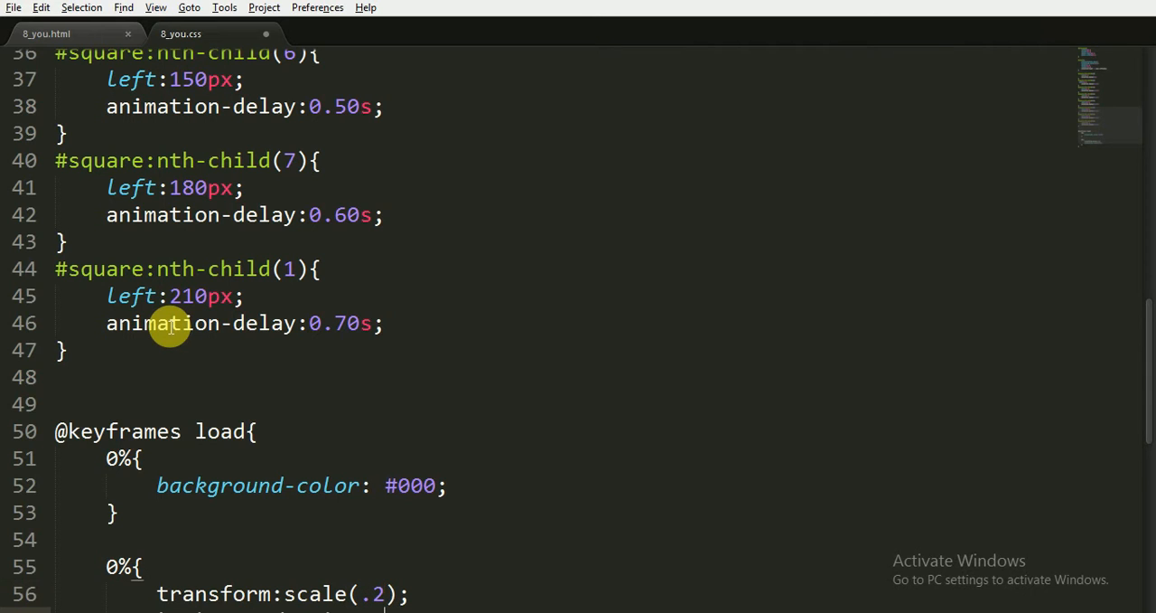
scroll(down, 3)
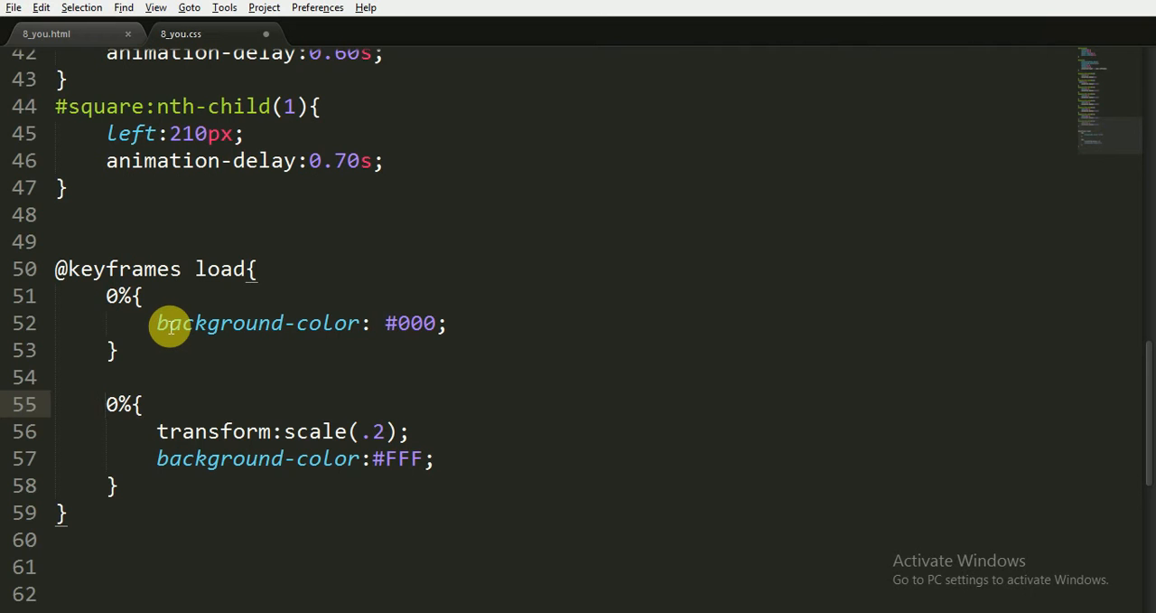
text(1)
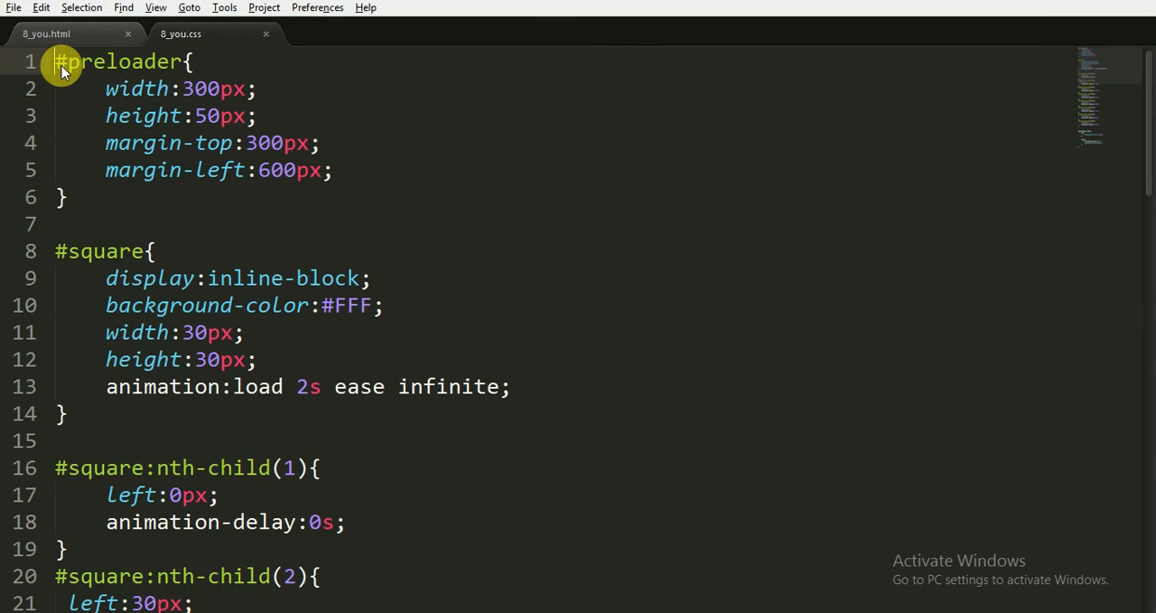
Add a body rule with background-color #3398db at the top of 8_you.css
text(body{)
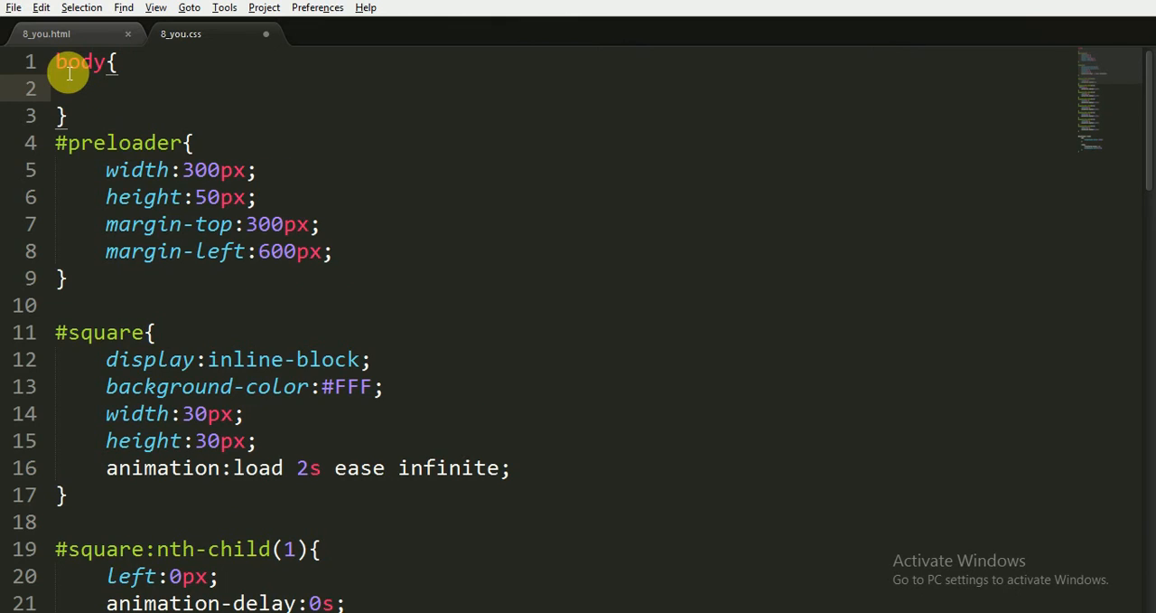
text(background-color:)
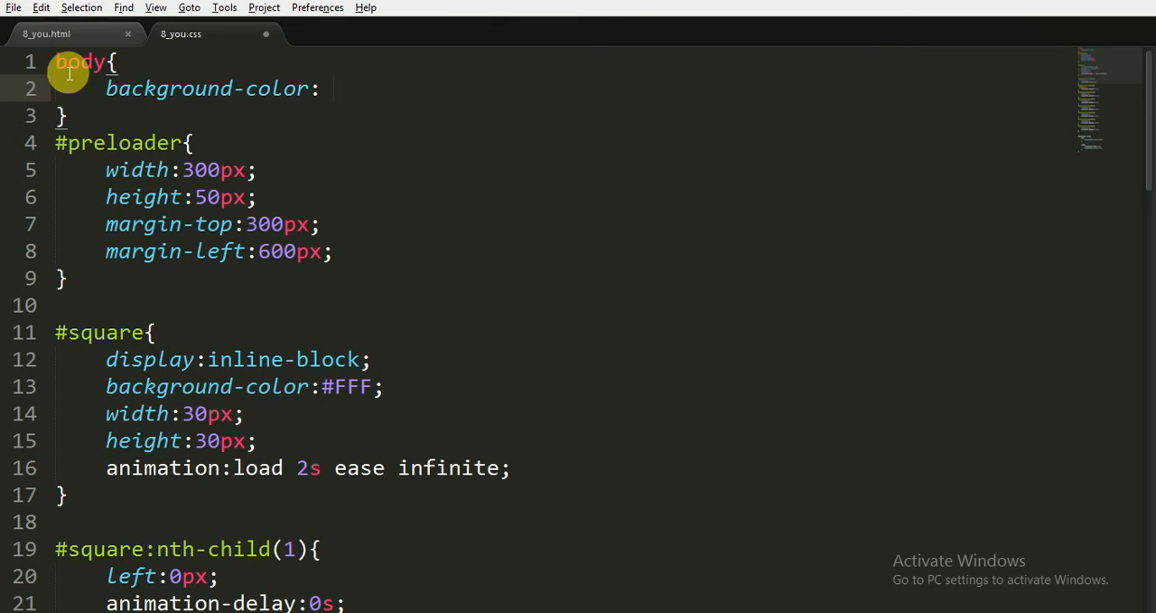
text(:#33;)
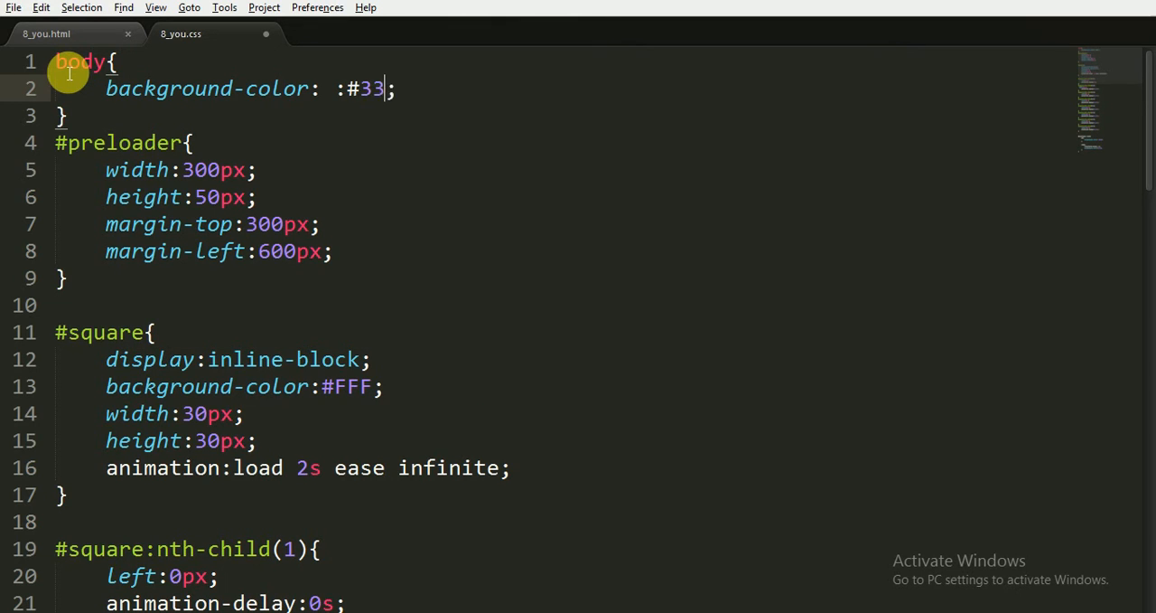
text(98db)
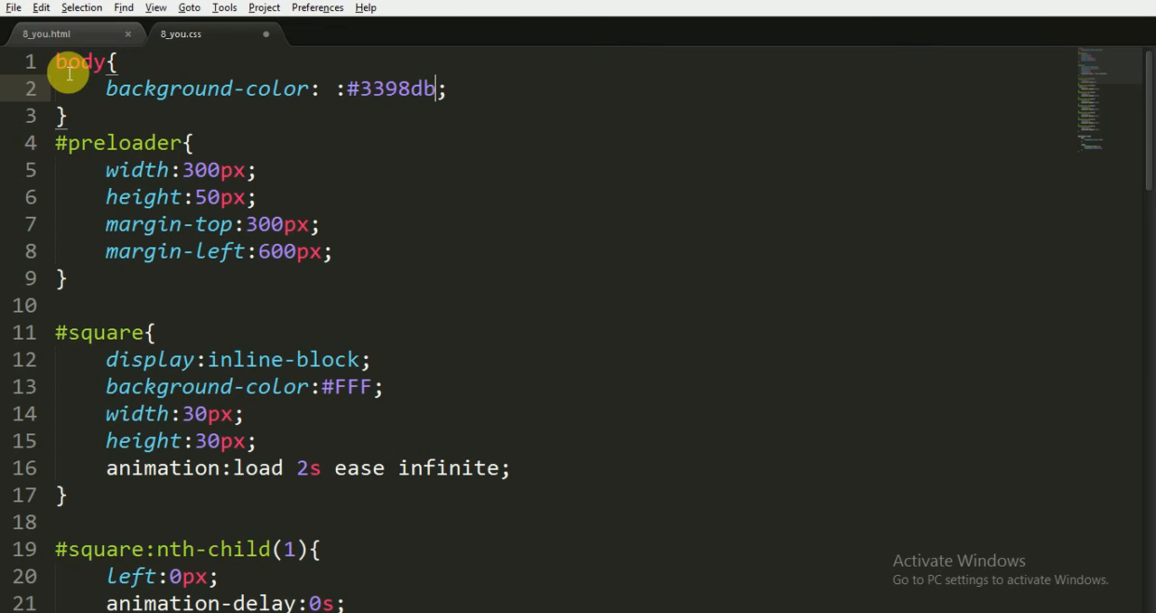
key(Backspace)
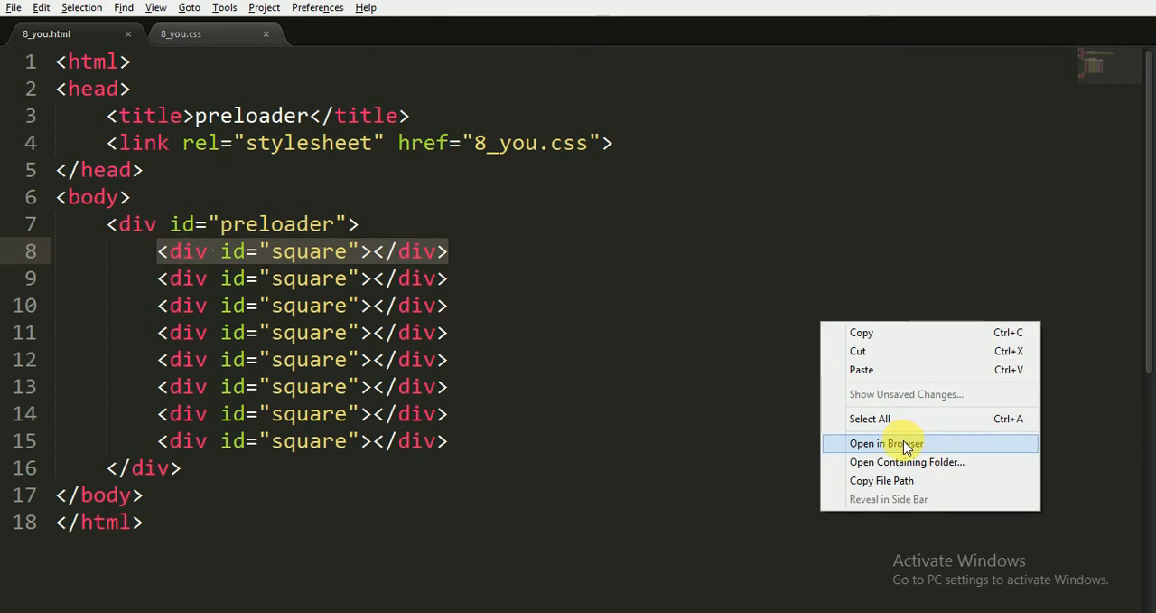
Preview the preloader page in Google Chrome using Open in Browser
click(886, 443)
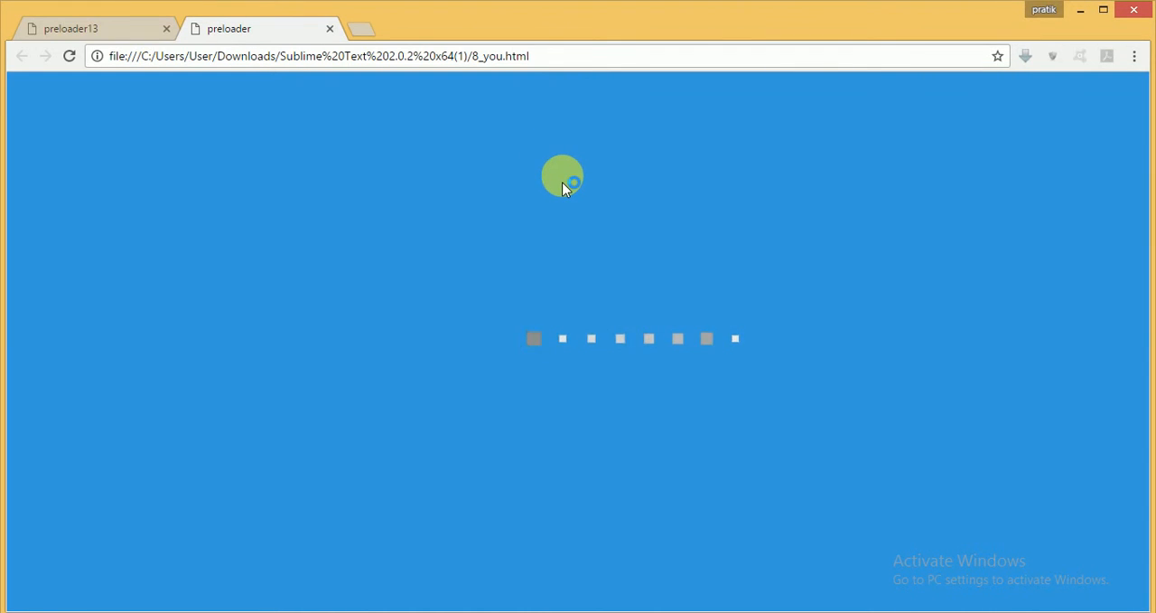
mouse_move(601, 250)
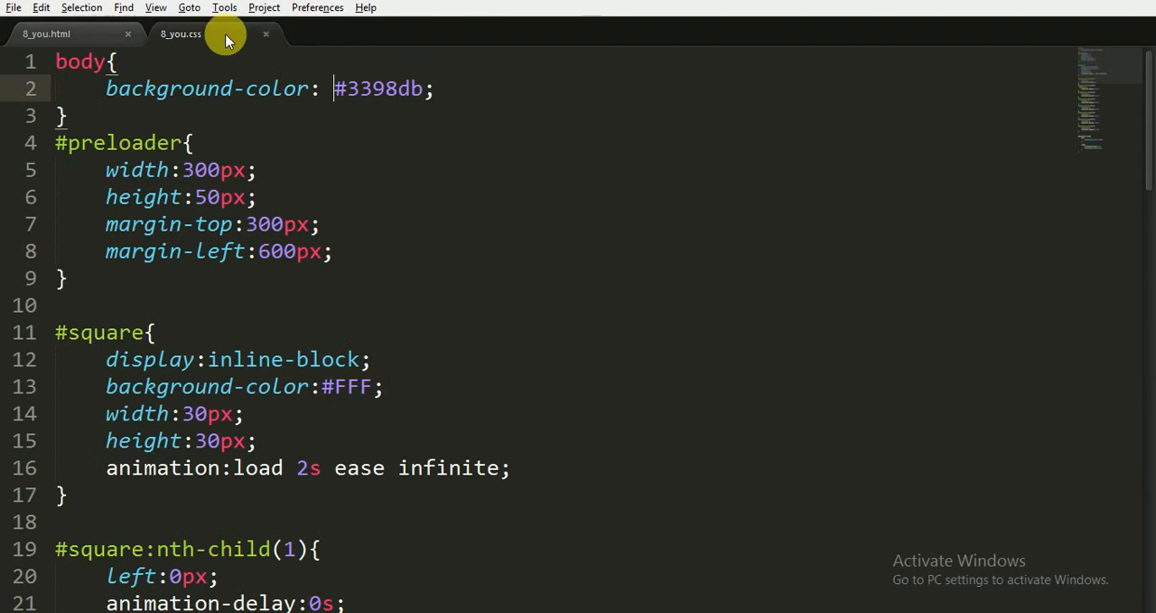
Step the animation delay by .1, retarget the last rule to nth-child(8), and re-preview
scroll(down, 3)
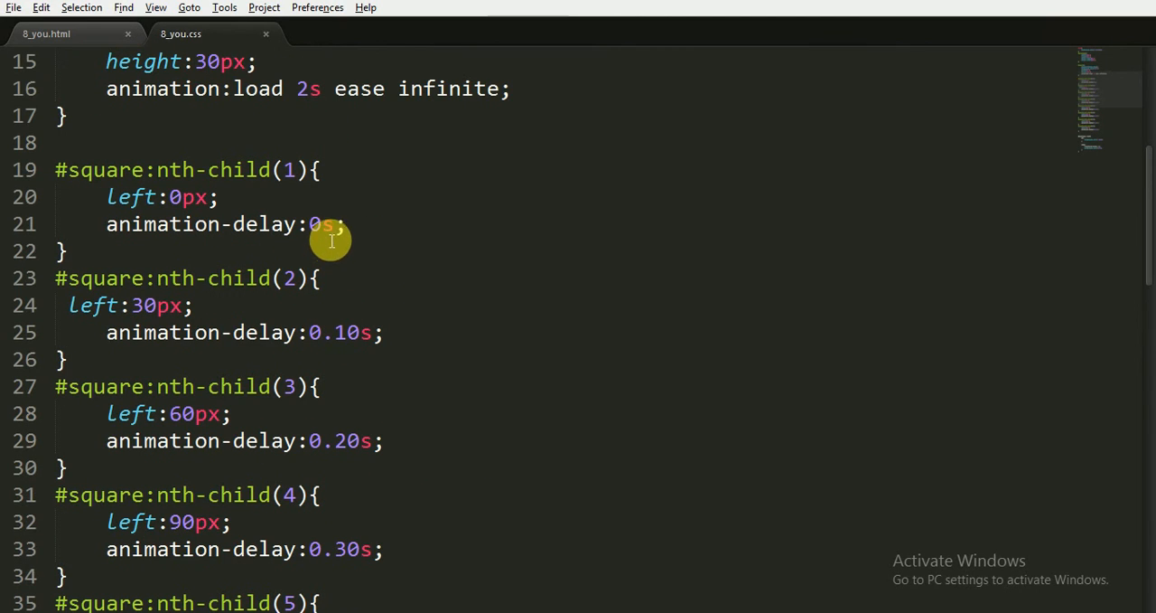
text(.1)
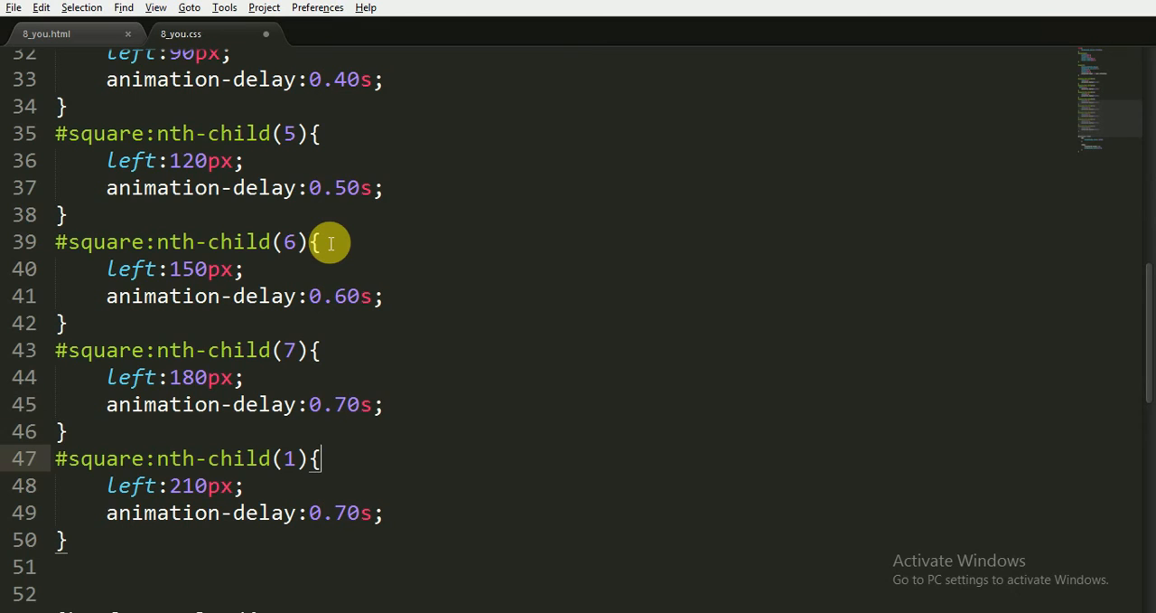
key(Backspace)
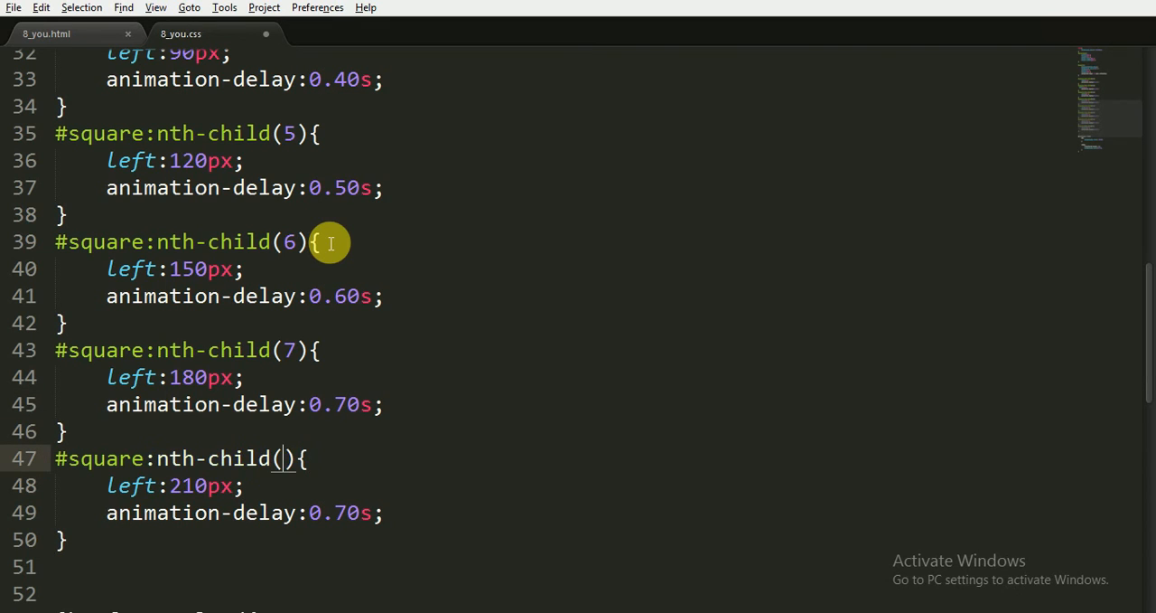
text(8)
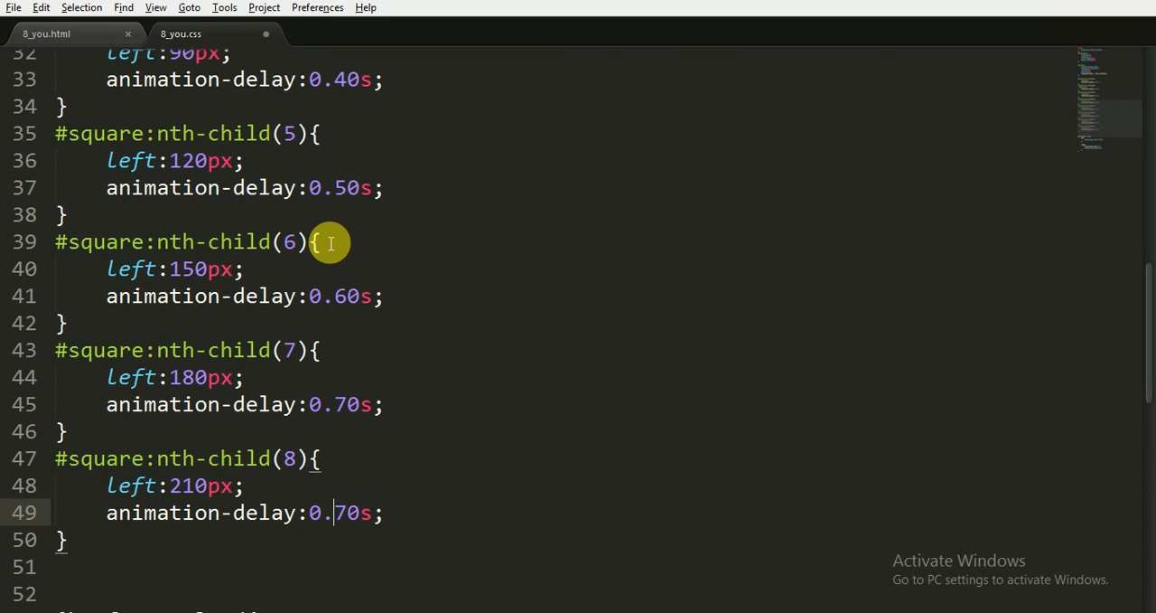
text(8)
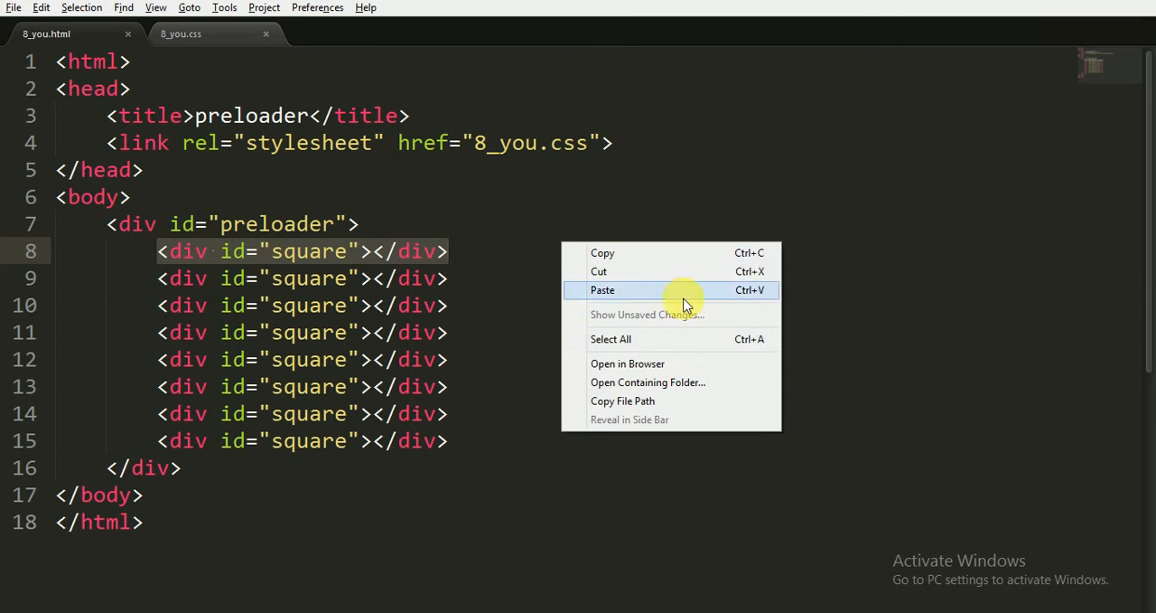
click(627, 363)
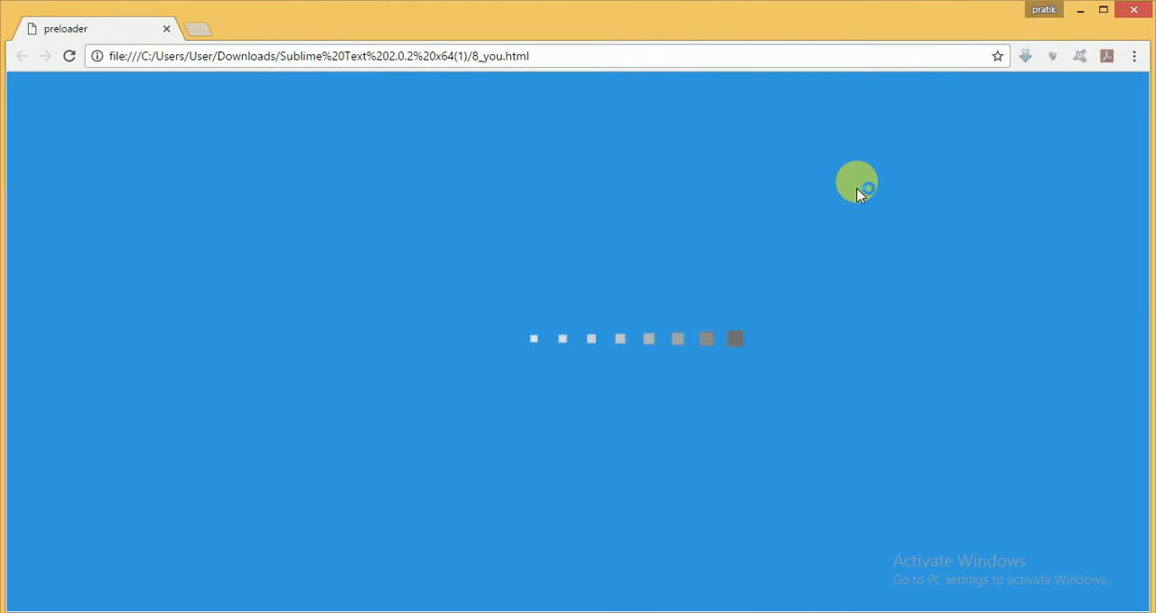